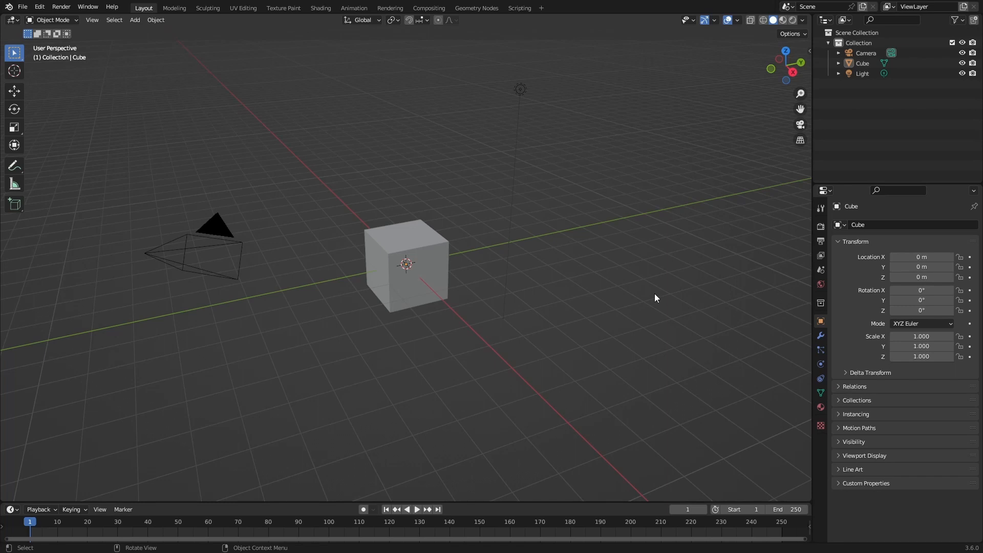
pyautogui.moveTo(448, 346)
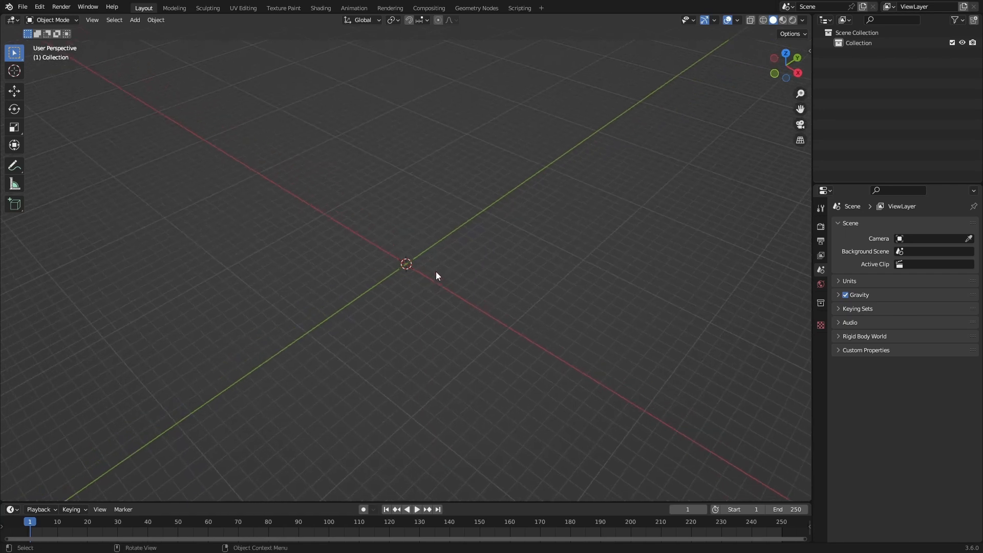
# - Add a large ground plane scaled 25×, apply its scale and start renaming it
pyautogui.click(135, 19)
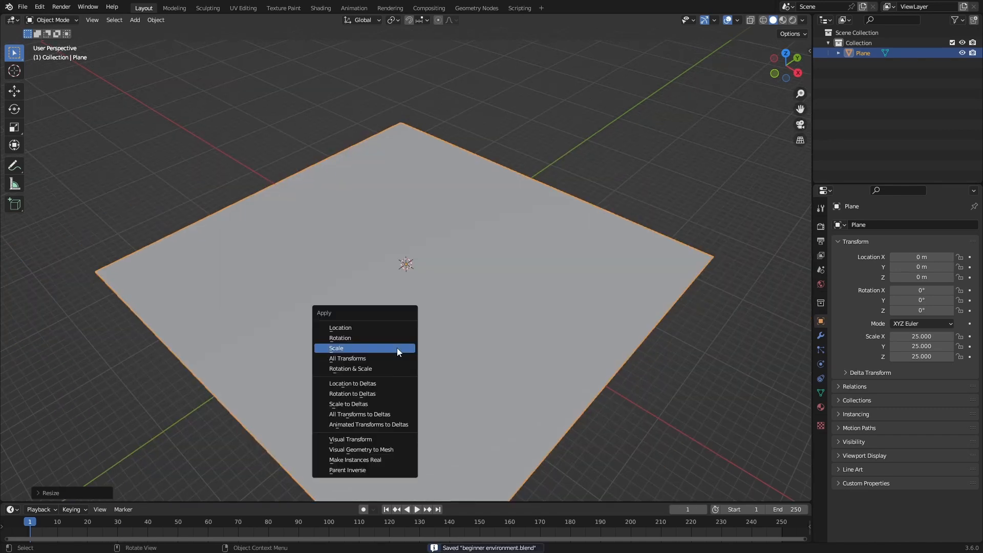
pyautogui.click(336, 348)
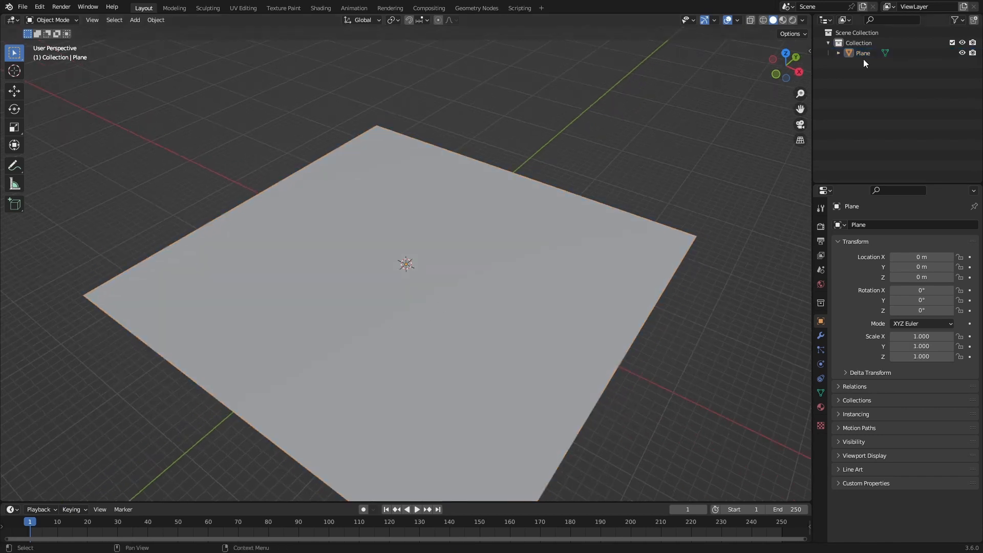
pyautogui.doubleClick(862, 52)
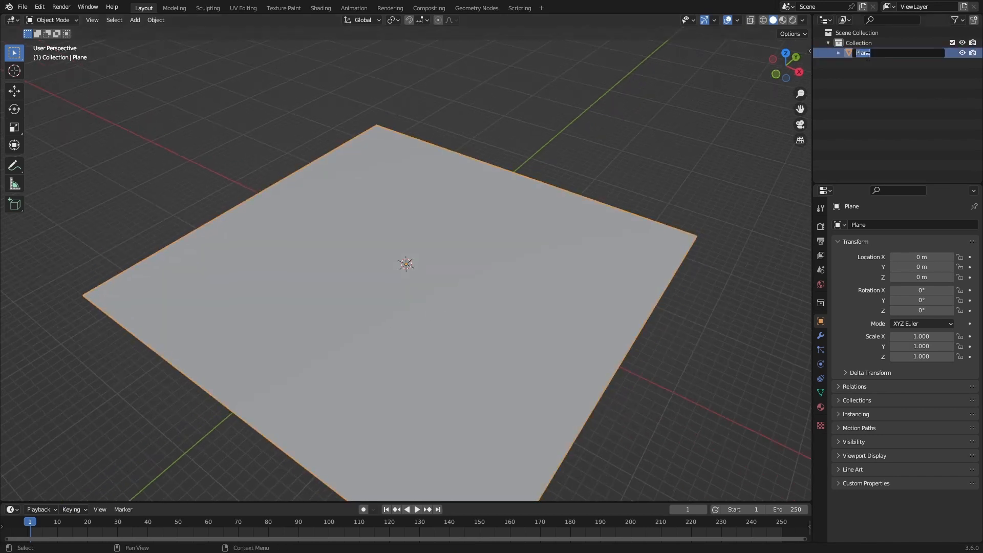
# - Confirm the name Ground and subdivide the plane twice in Edit Mode
pyautogui.press('Tab')
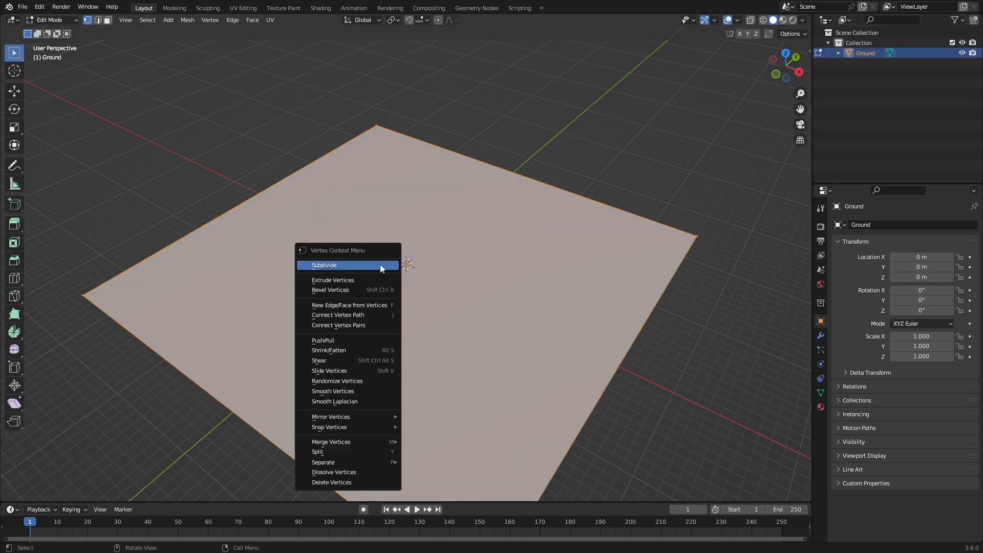
pyautogui.click(325, 265)
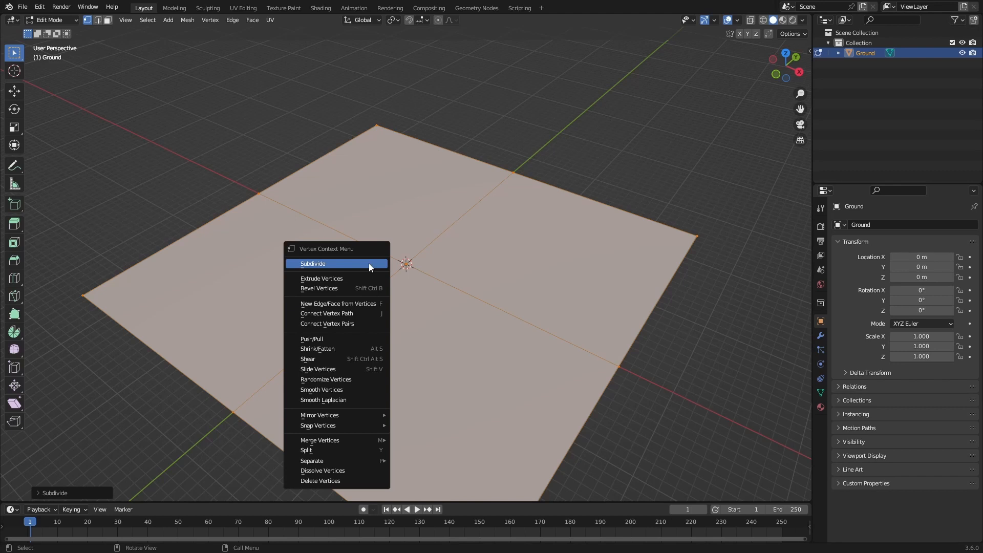
pyautogui.moveTo(326, 271)
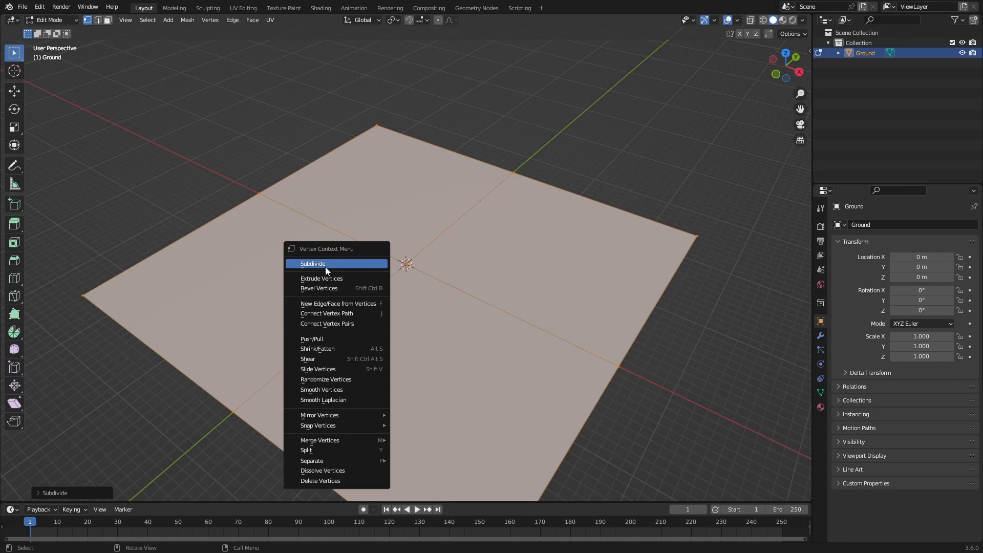
pyautogui.click(314, 263)
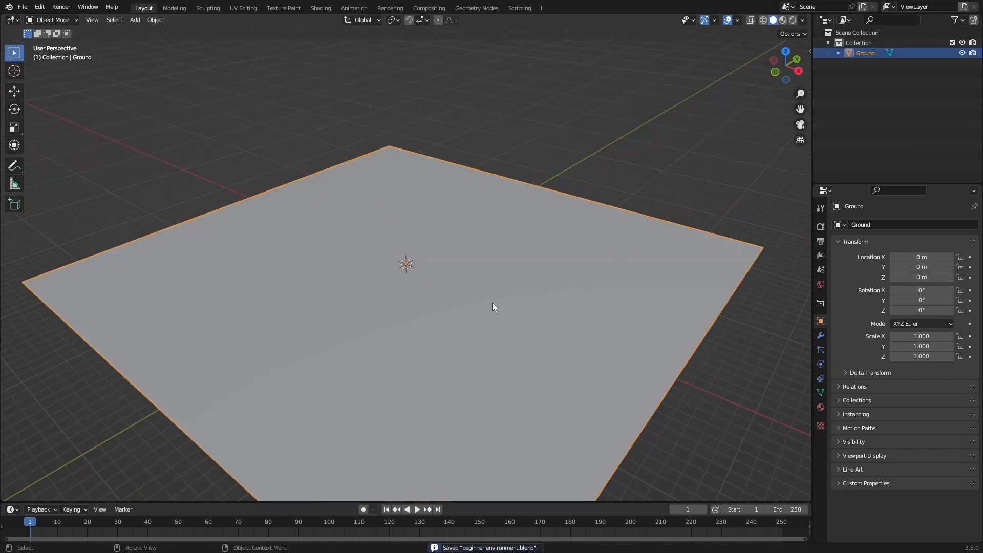
pyautogui.moveTo(821, 337)
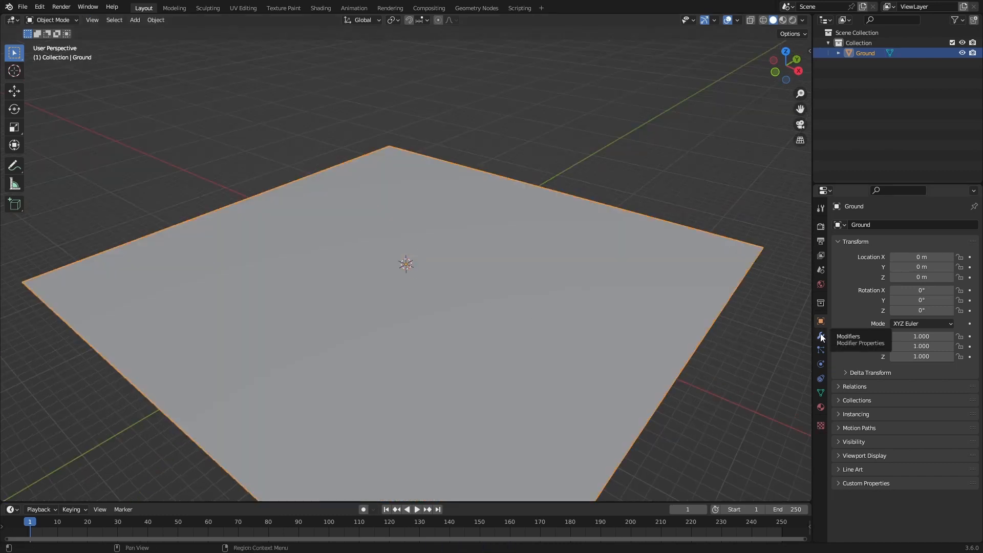
# - Give the Ground a Displace modifier with a new texture
pyautogui.click(820, 337)
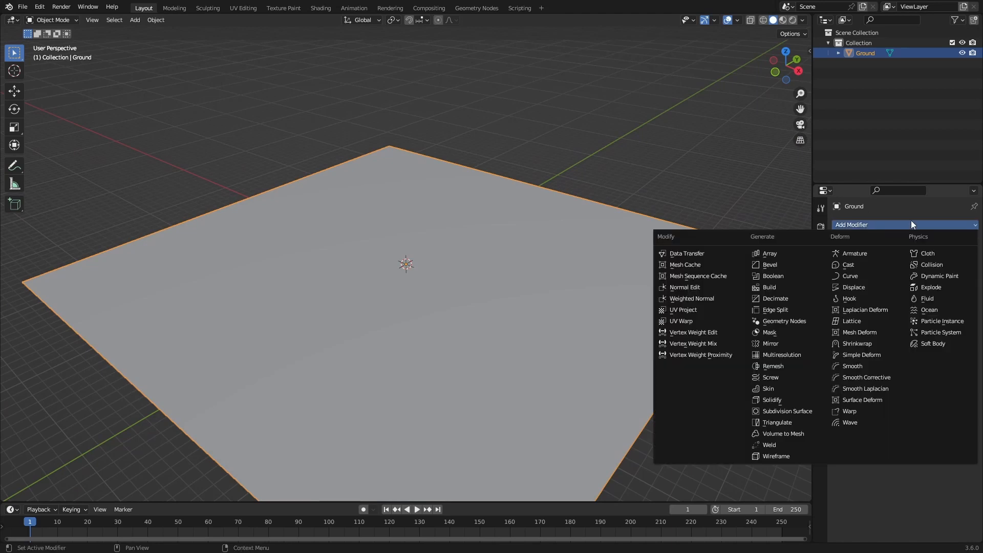
pyautogui.click(853, 287)
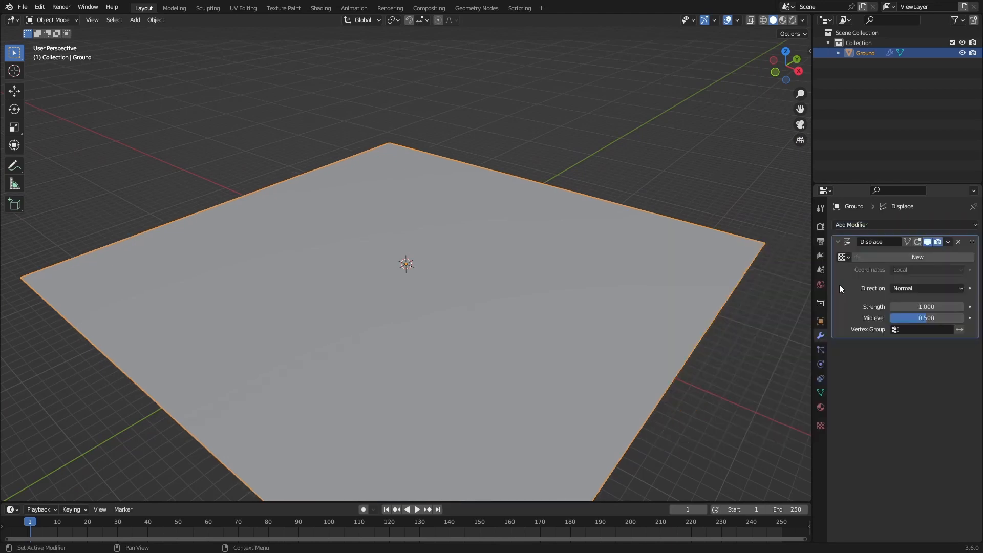
pyautogui.click(917, 256)
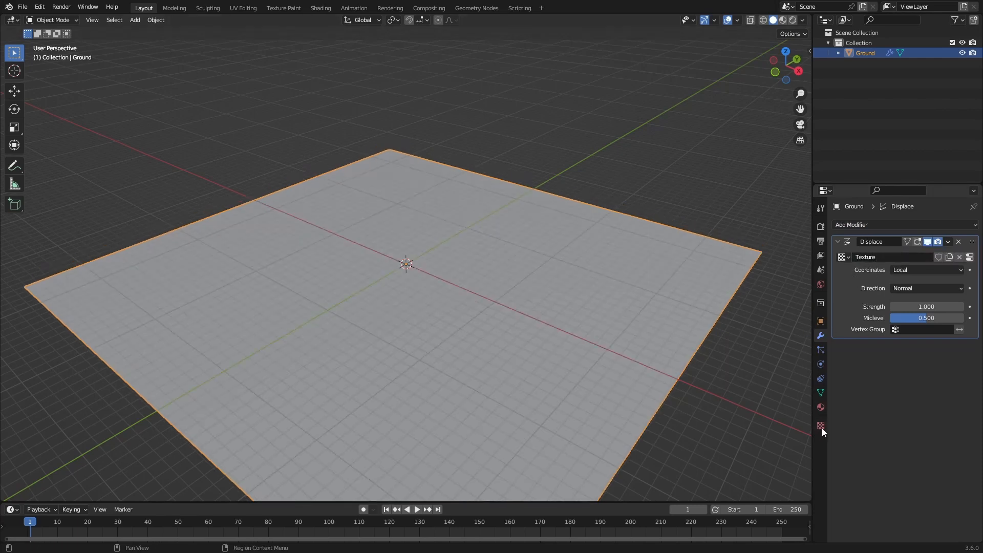
# - Make the texture Clouds with Size 25 and Depth 24, and set displacement Strength 12.5
pyautogui.click(820, 425)
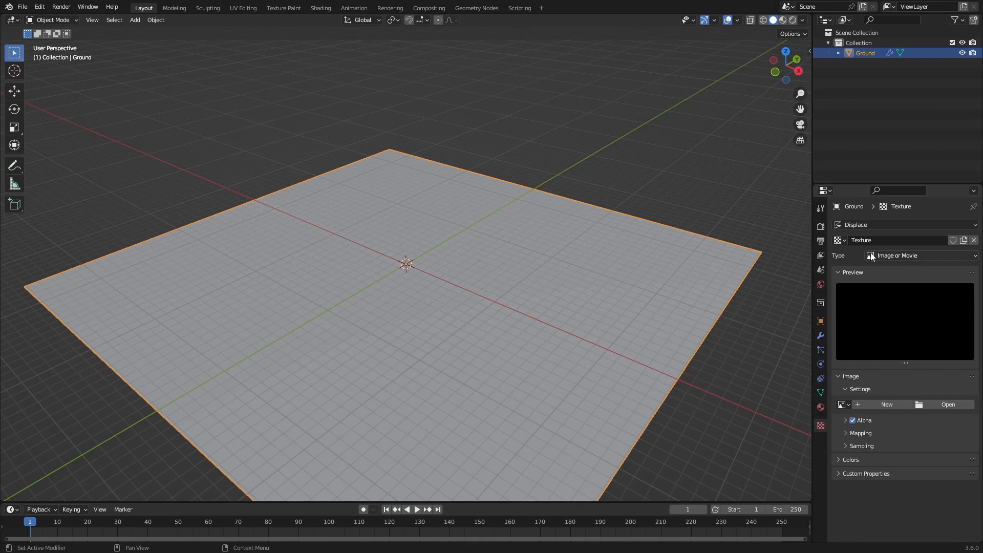
pyautogui.click(897, 255)
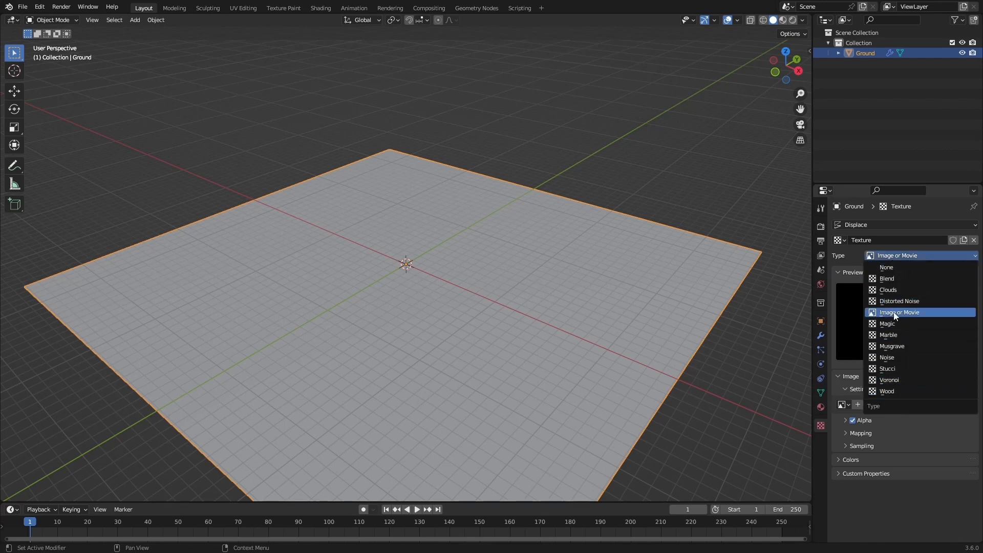
pyautogui.click(899, 311)
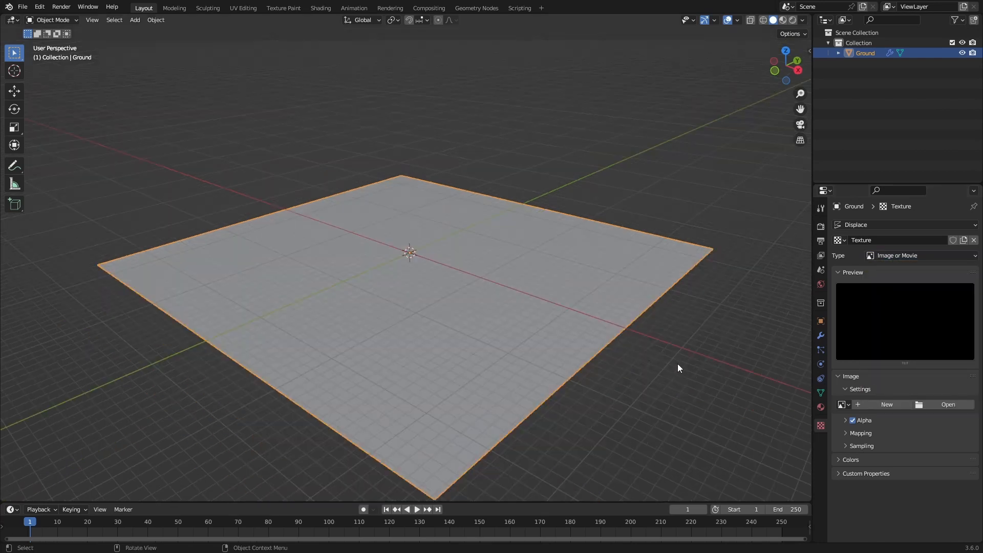
pyautogui.click(919, 255)
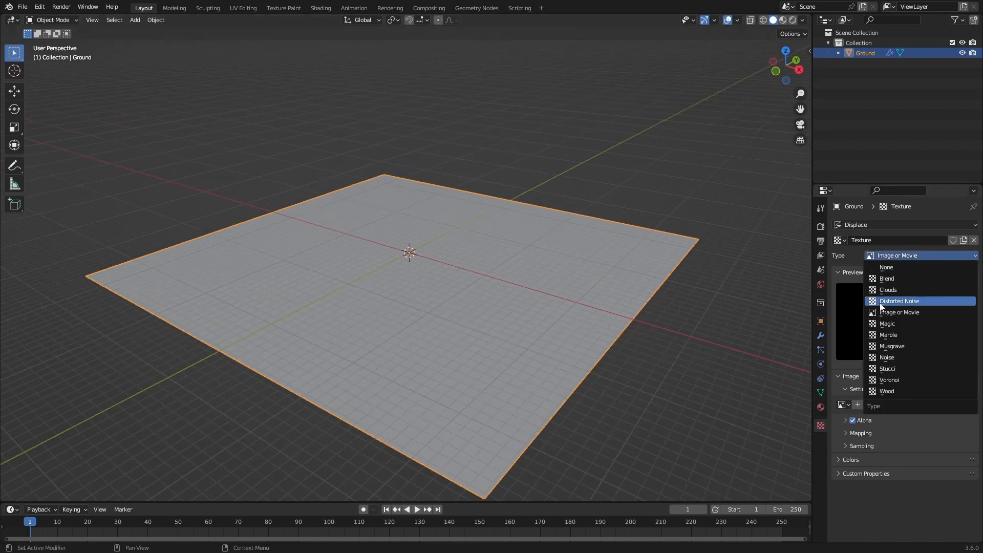
pyautogui.click(887, 290)
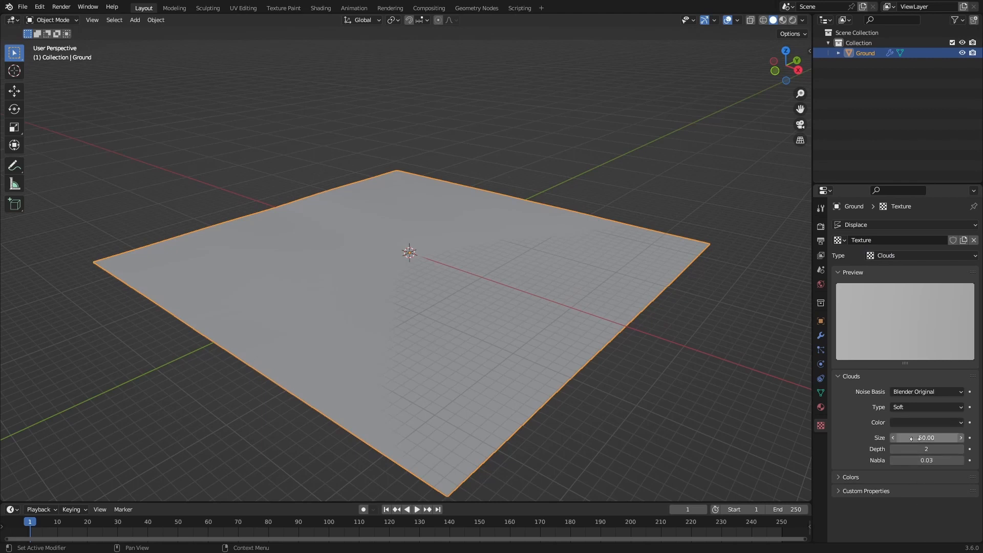
pyautogui.doubleClick(926, 437)
pyautogui.write('25')
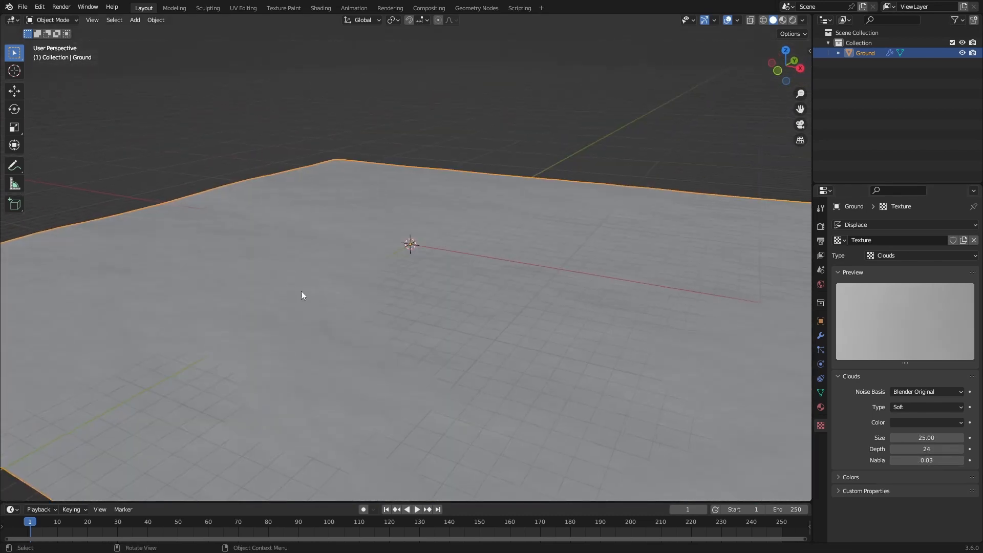
pyautogui.click(819, 336)
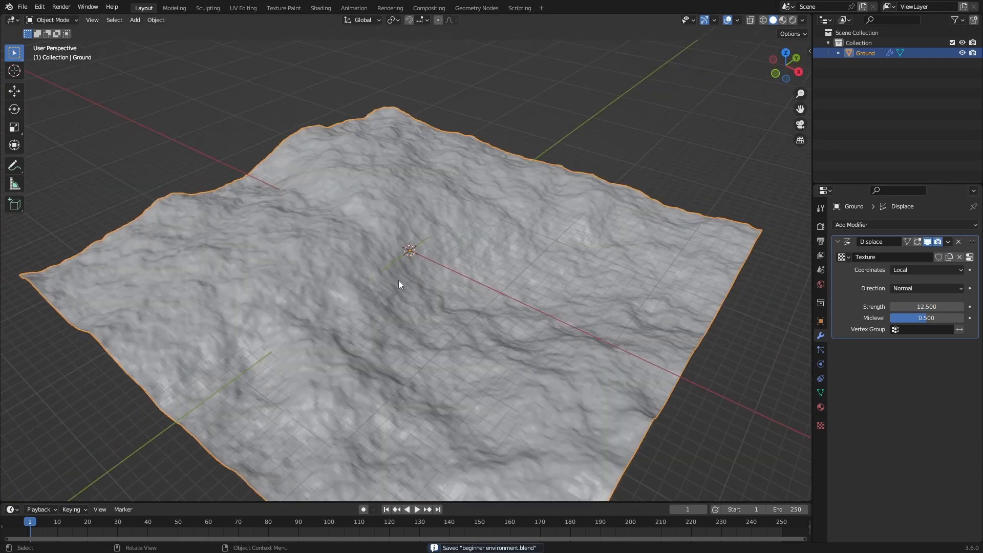
# - Set the Displace coordinates to Object and add an empty sphere to the scene
pyautogui.moveTo(399, 284); pyautogui.dragTo(824, 424)
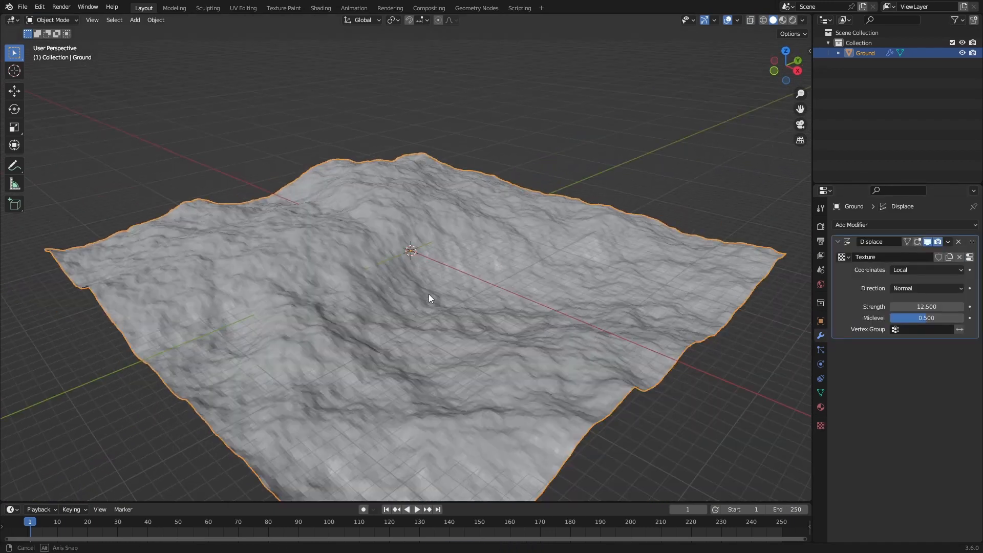
pyautogui.click(925, 270)
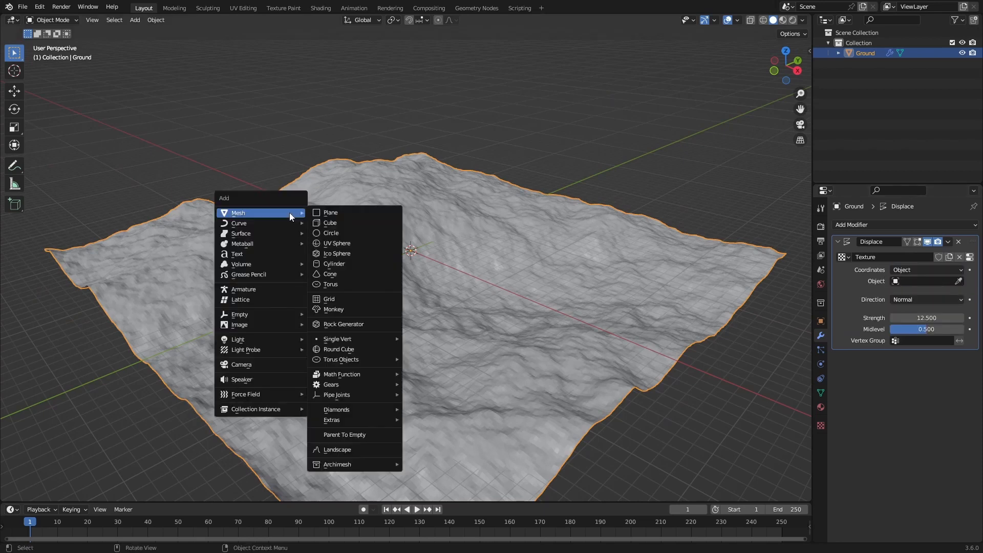
pyautogui.moveTo(240, 314)
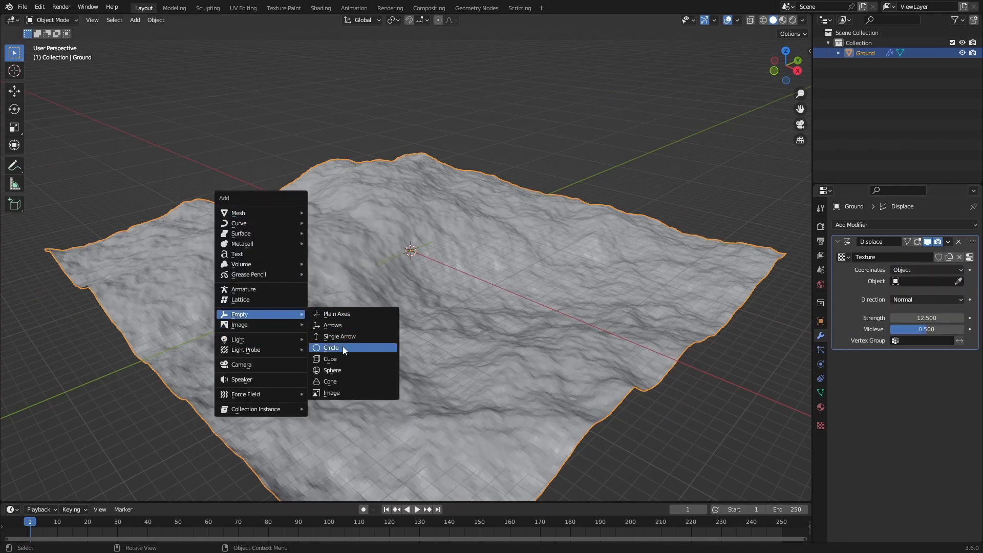
pyautogui.moveTo(332, 370)
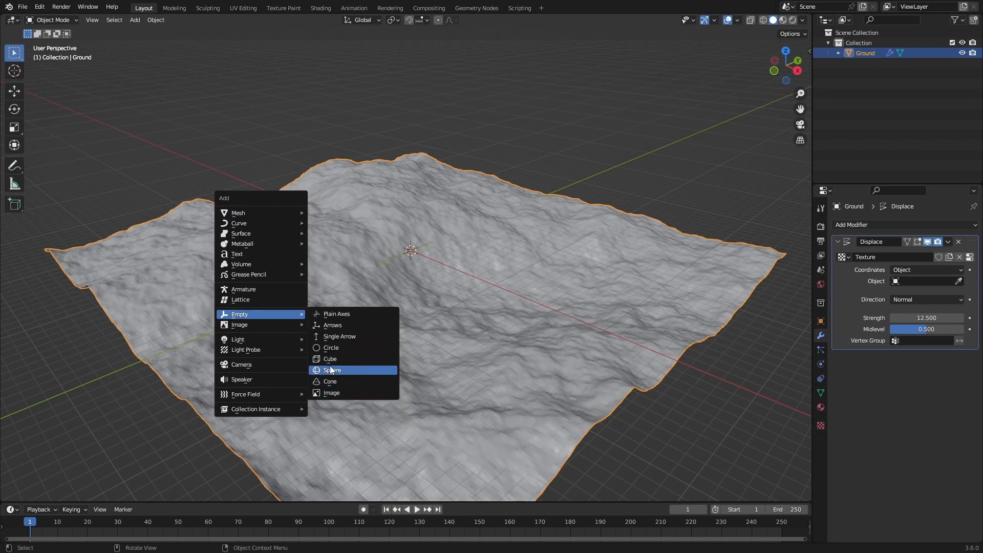
pyautogui.click(332, 370)
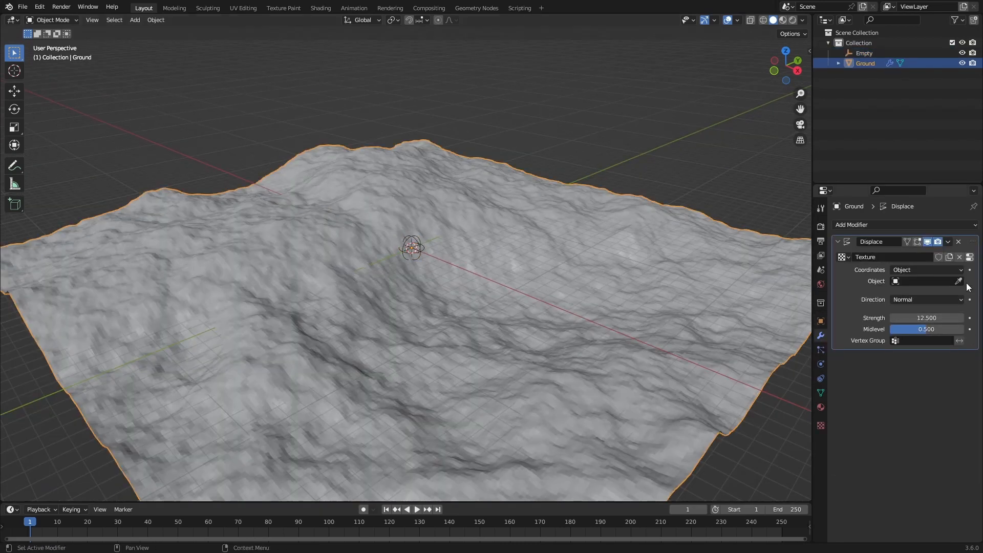
# - Lower the empty to Z -100 m and pick it as the Ground modifier's object
pyautogui.click(925, 281)
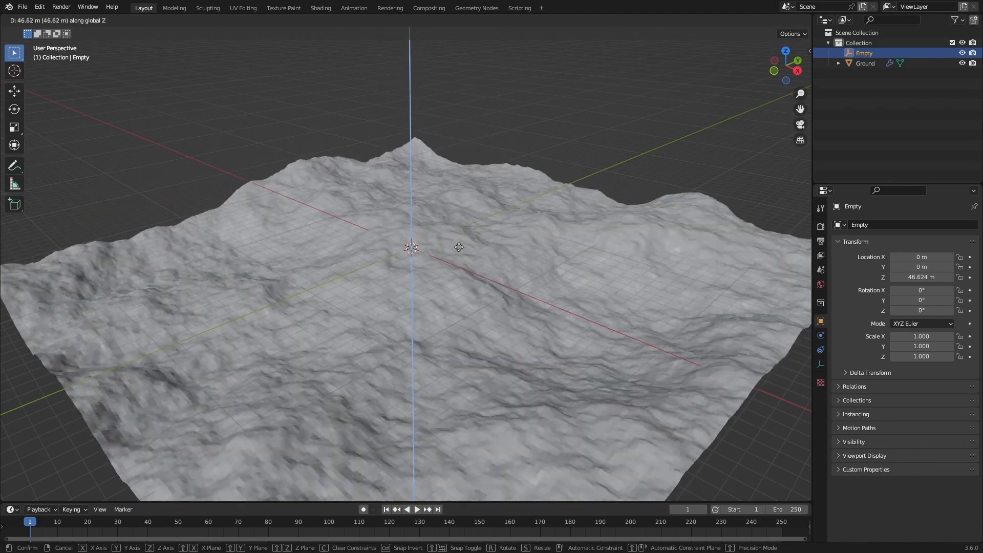
pyautogui.moveTo(459, 246); pyautogui.dragTo(466, 374)
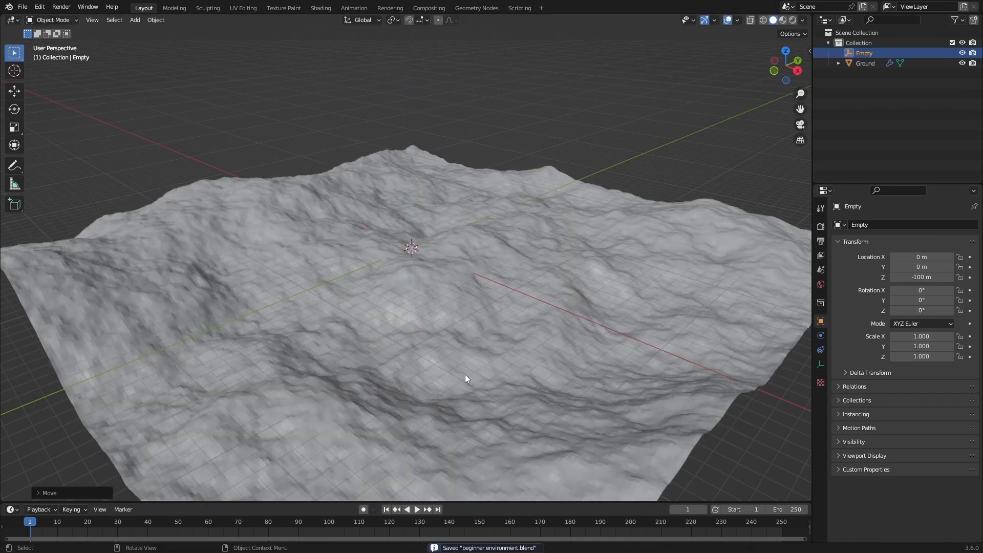
pyautogui.click(866, 62)
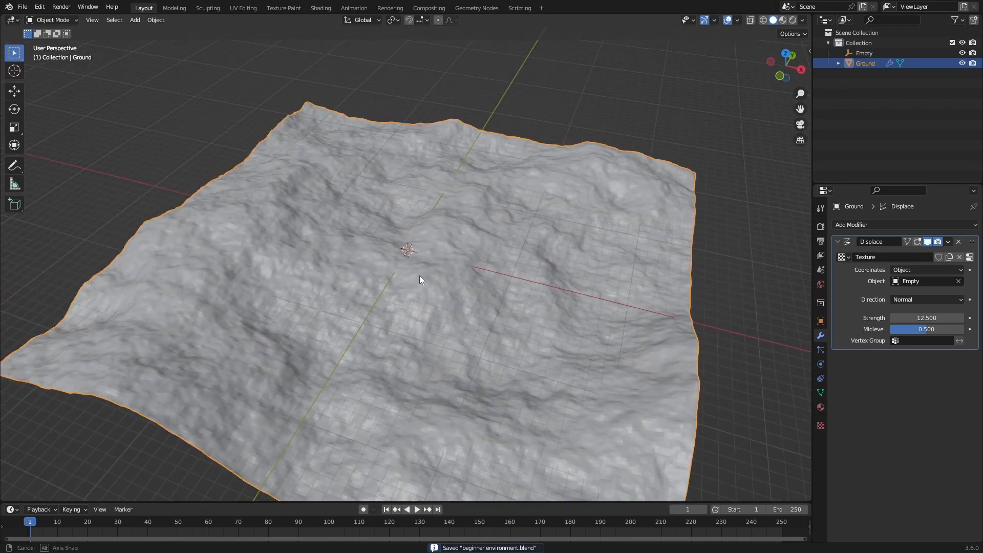
# - Lower the water plane about 0.6 m along Z so it cuts through the terrain
pyautogui.moveTo(420, 279); pyautogui.dragTo(390, 296)
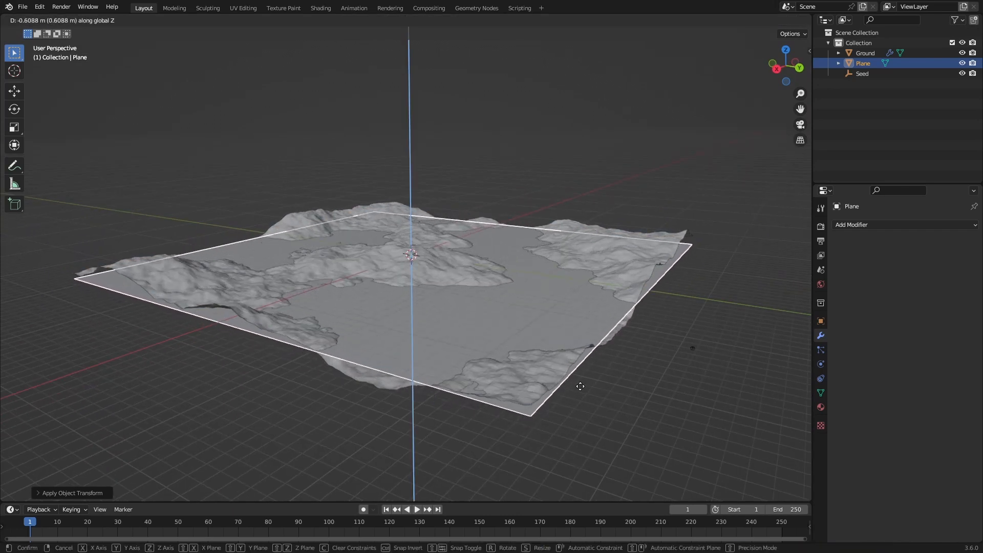
pyautogui.click(573, 443)
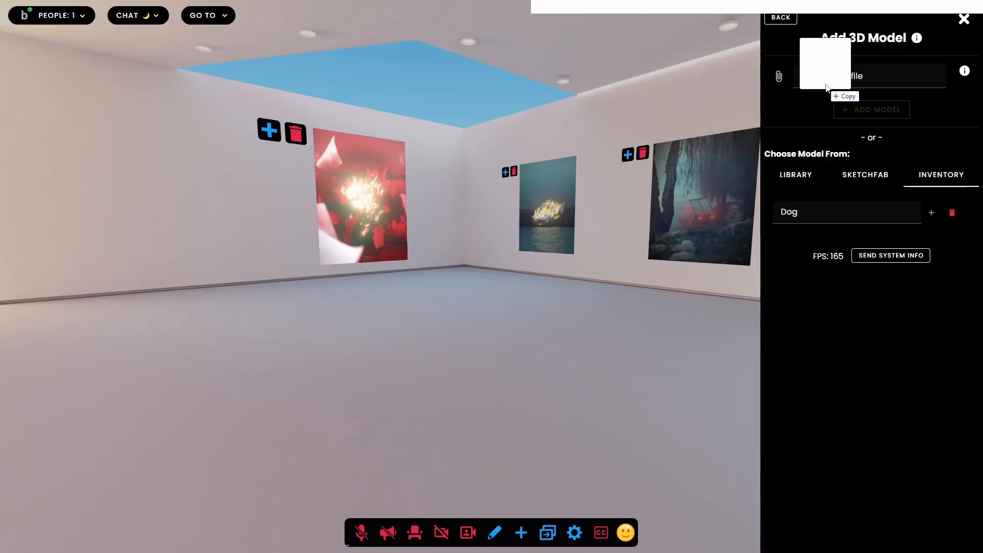
# - Use the wall's blue plus to add an image to the virtual room
pyautogui.click(931, 213)
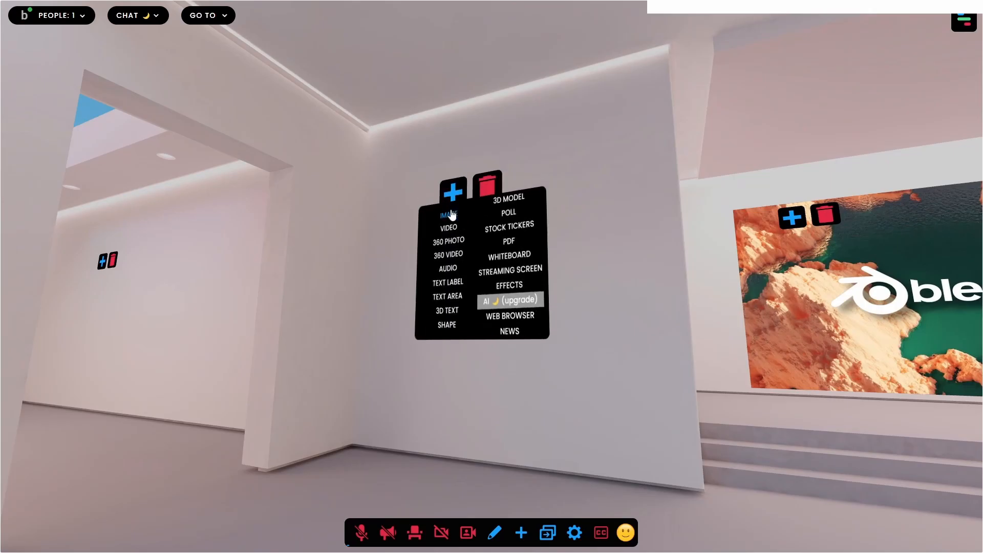
pyautogui.click(448, 215)
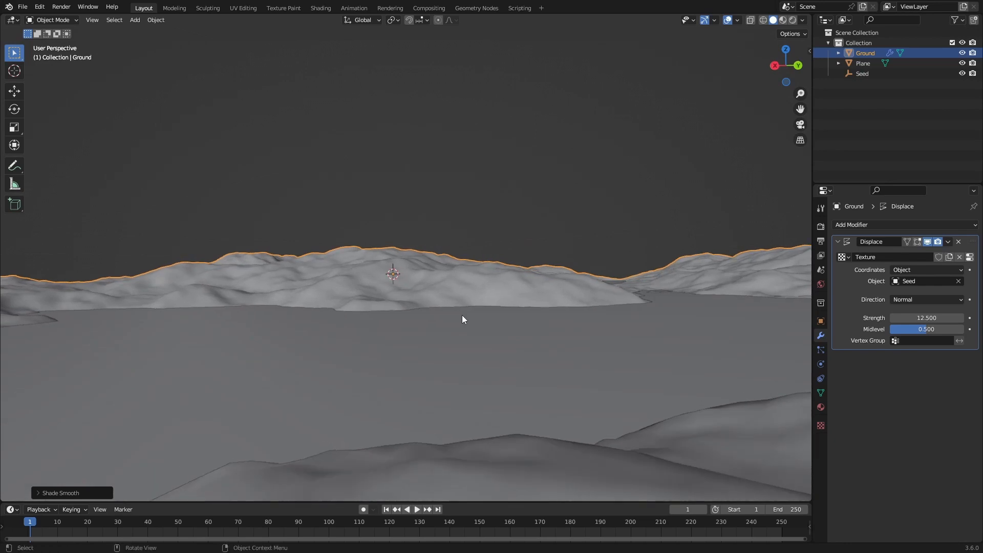
# - Add a camera and reposition it to frame the shoreline from eye level
pyautogui.click(134, 20)
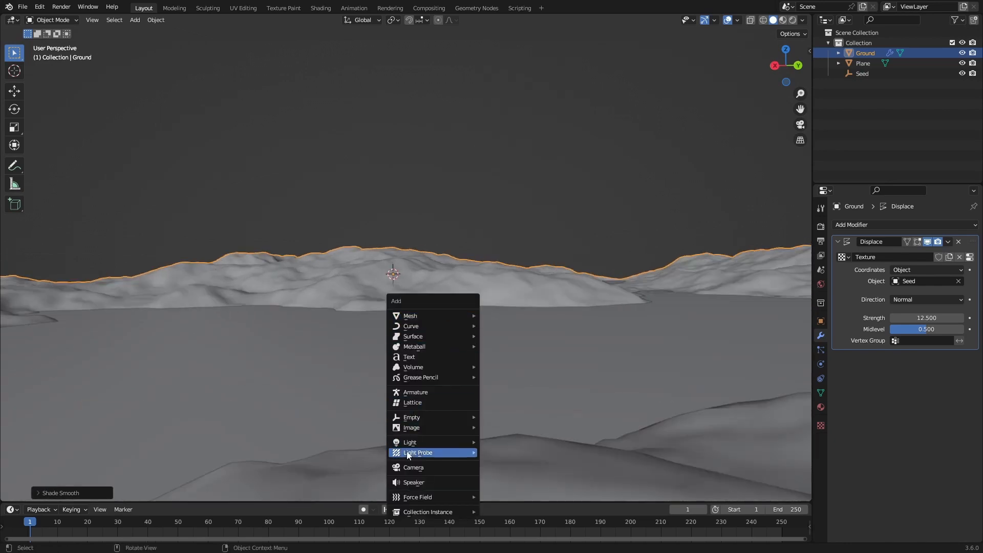
pyautogui.click(413, 467)
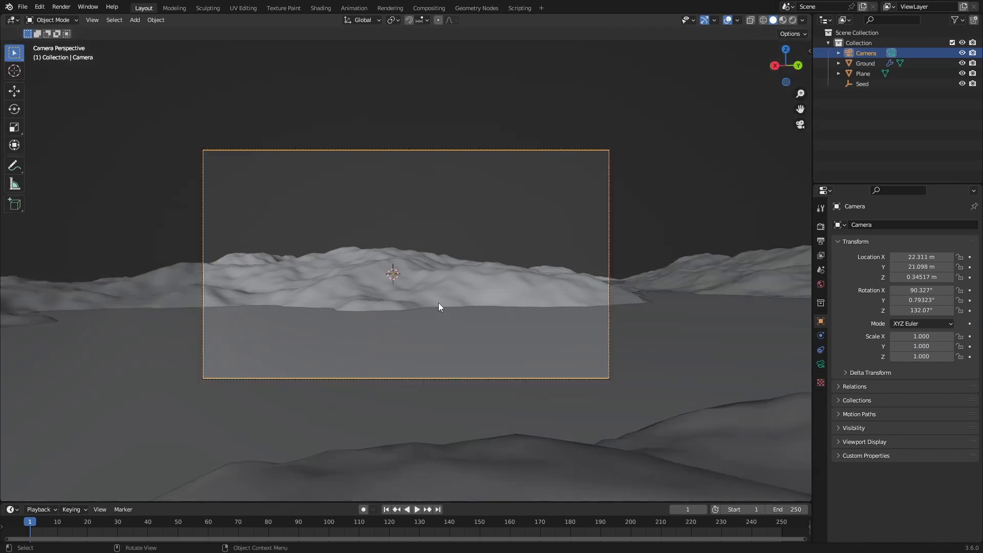
pyautogui.moveTo(576, 306)
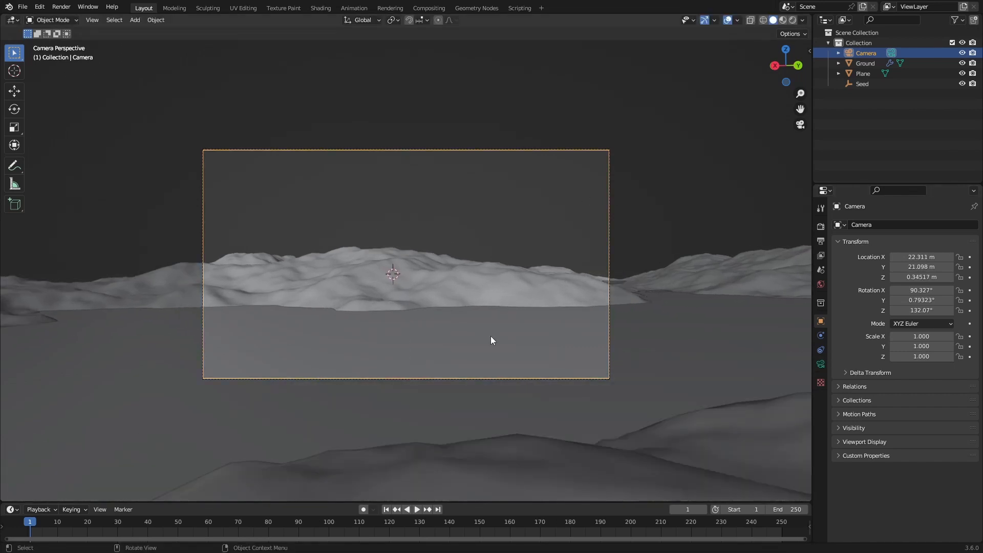
pyautogui.press('g')
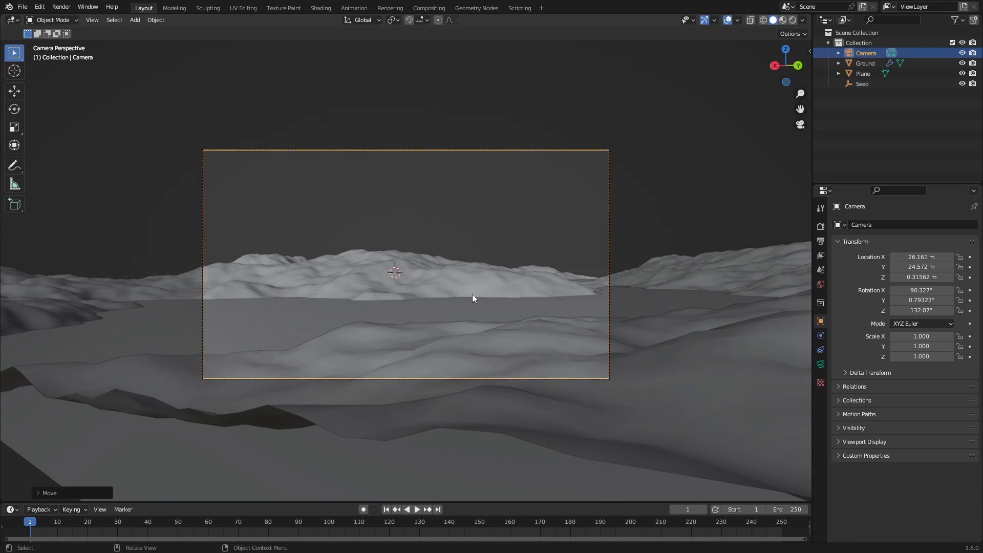
pyautogui.moveTo(537, 287)
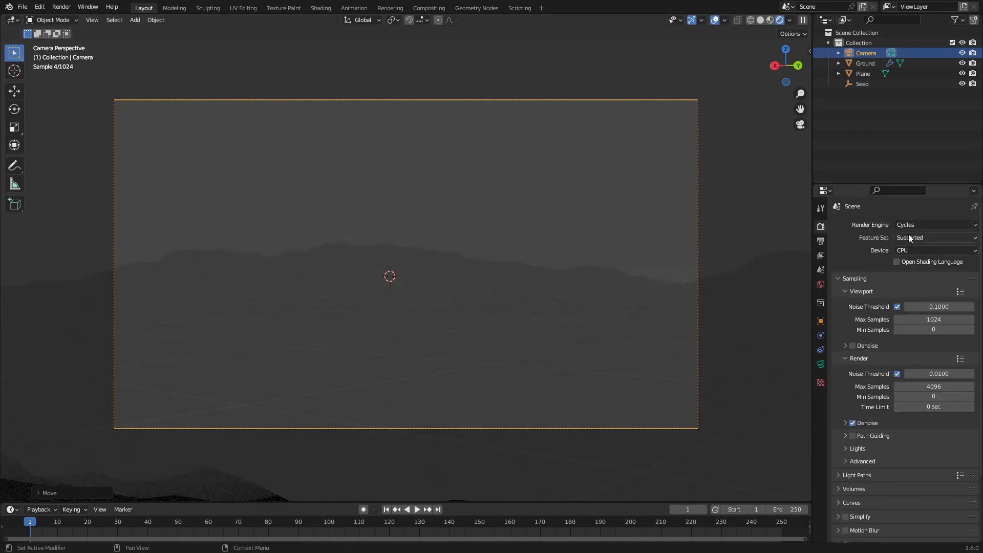
# - Switch rendering to Cycles with GPU Compute as the device
pyautogui.click(933, 250)
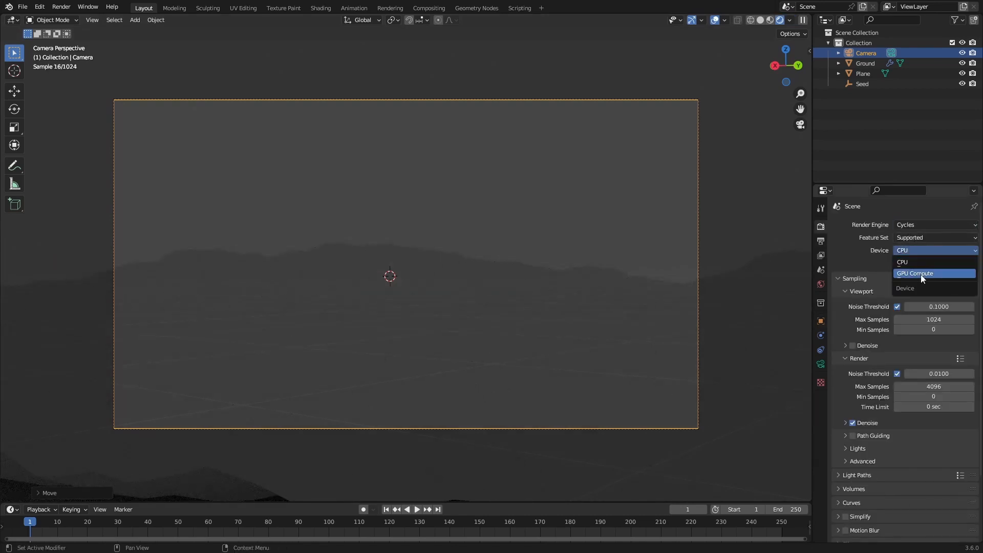
pyautogui.click(915, 274)
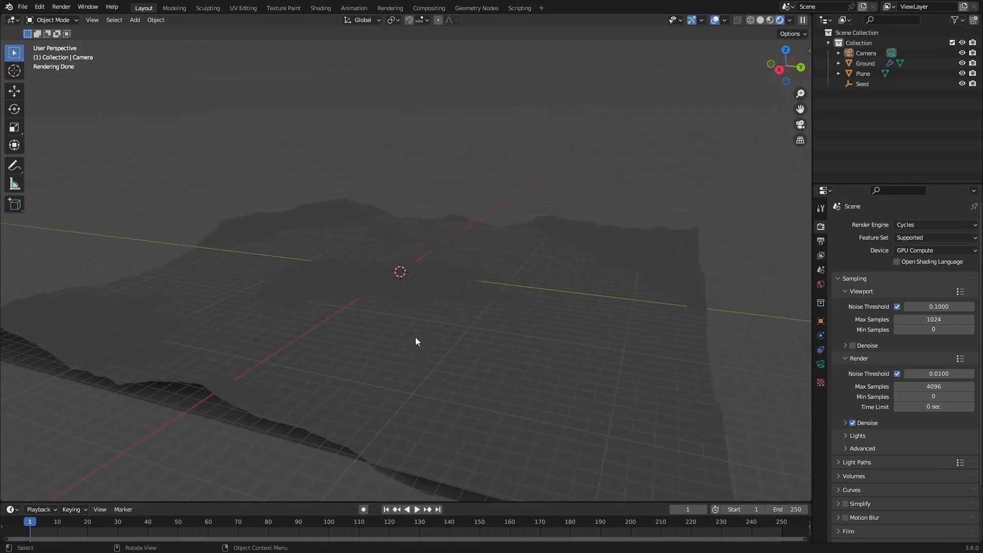
# - Set the world colour to an Environment Texture using the misty morning EXR
pyautogui.click(820, 283)
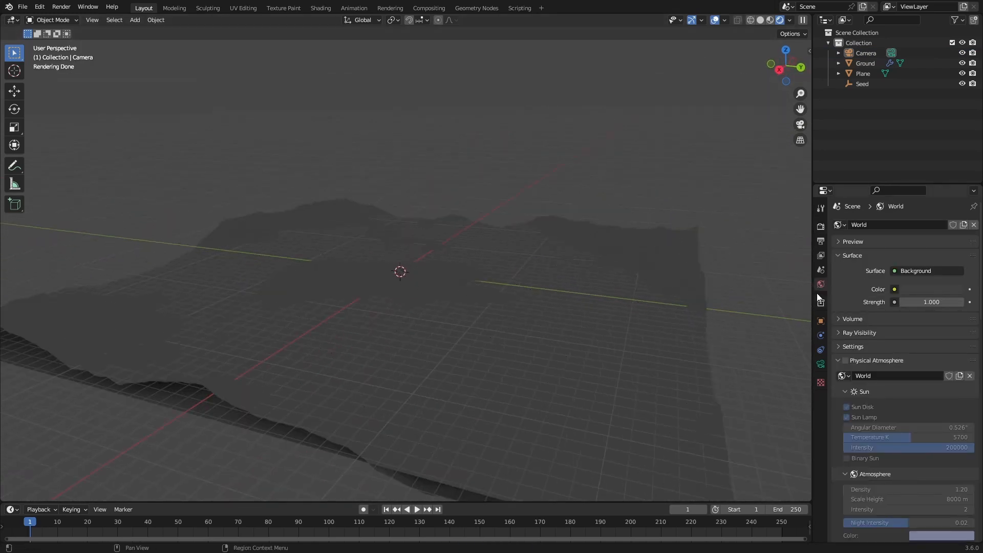
pyautogui.click(895, 289)
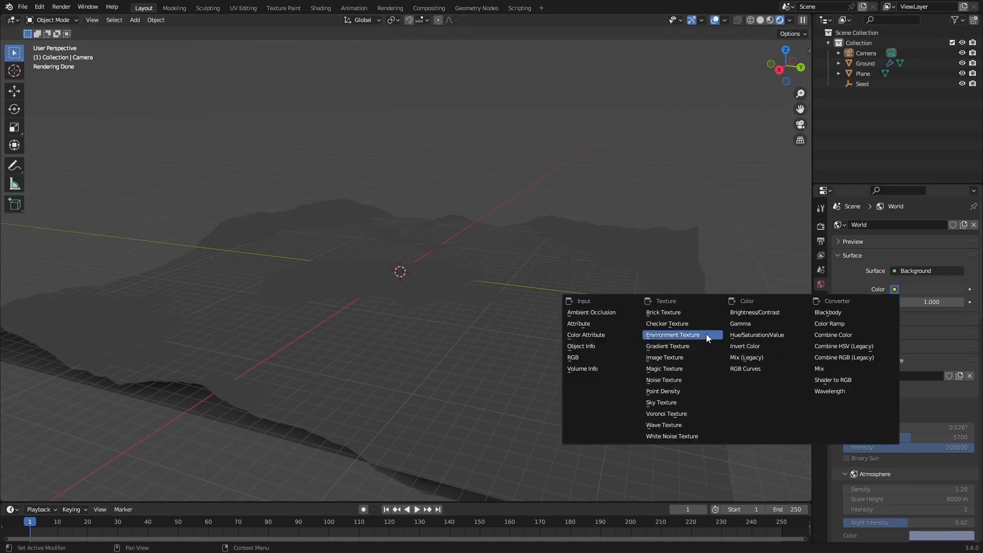
pyautogui.click(673, 334)
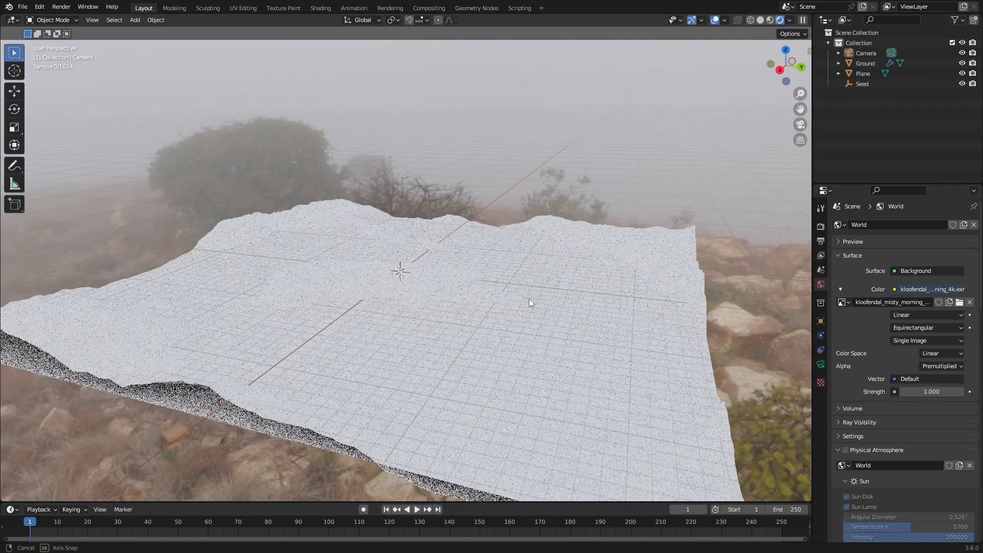
pyautogui.moveTo(530, 303); pyautogui.dragTo(532, 283)
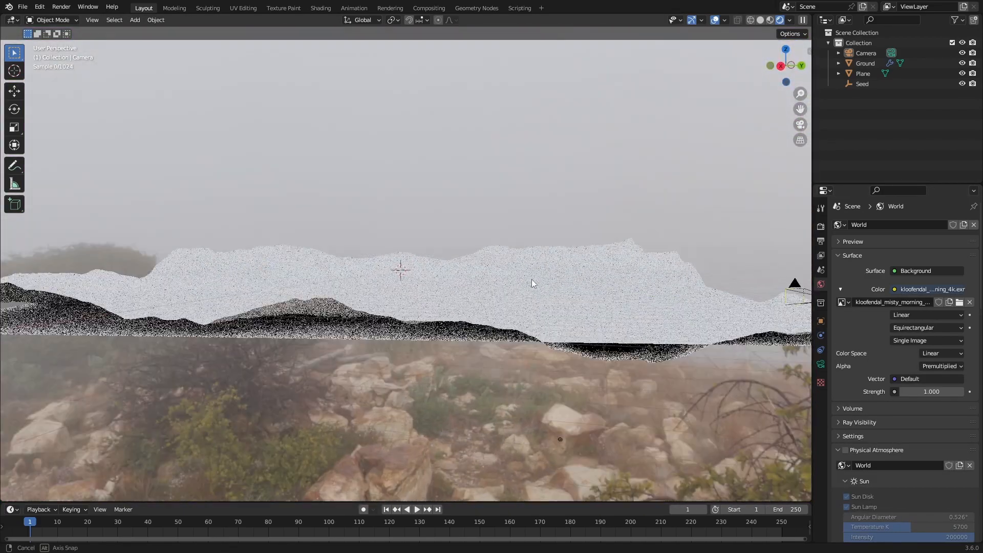
pyautogui.moveTo(532, 283); pyautogui.dragTo(429, 367)
pyautogui.write('Water')
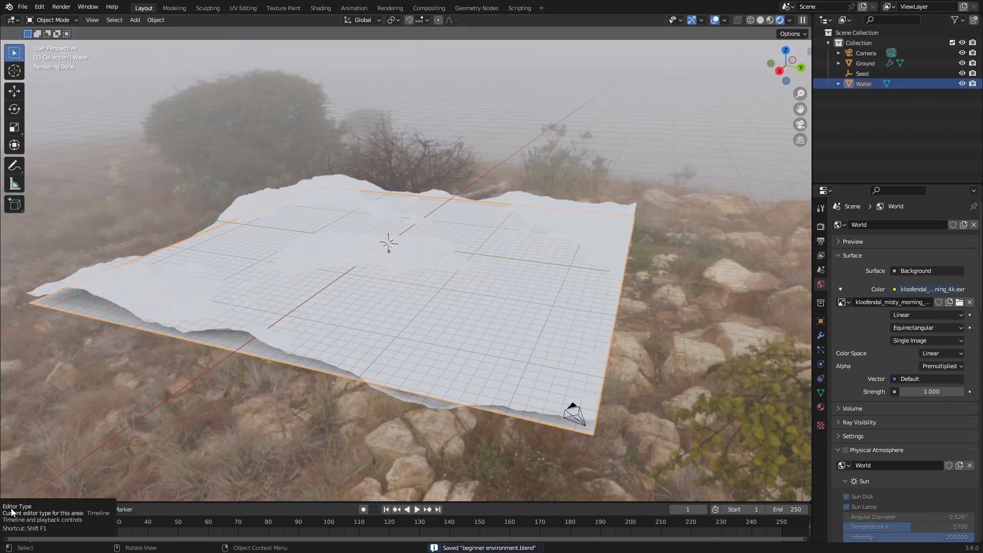
pyautogui.moveTo(97, 343)
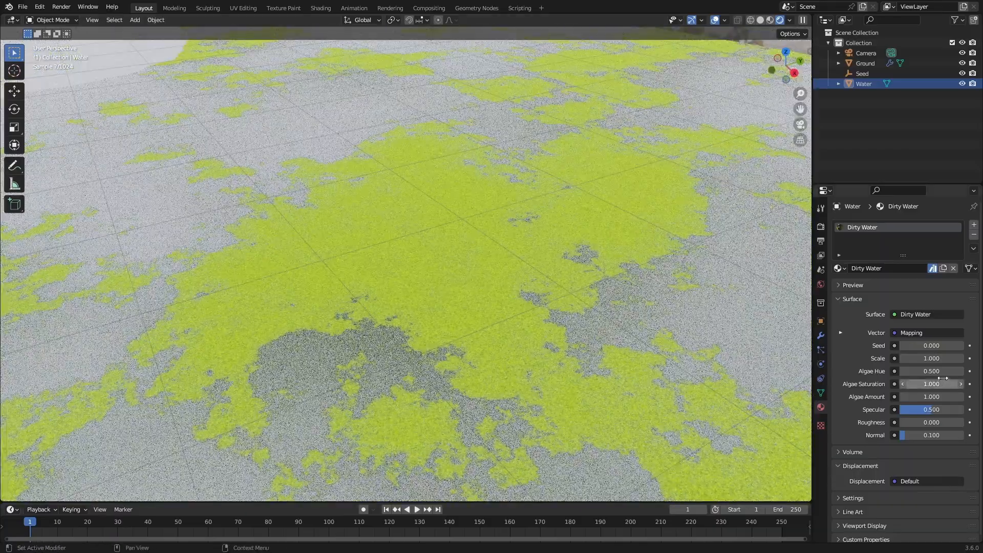
# - Adjust the Dirty Water material's algae saturation on the Water plane
pyautogui.moveTo(916, 383); pyautogui.dragTo(946, 383)
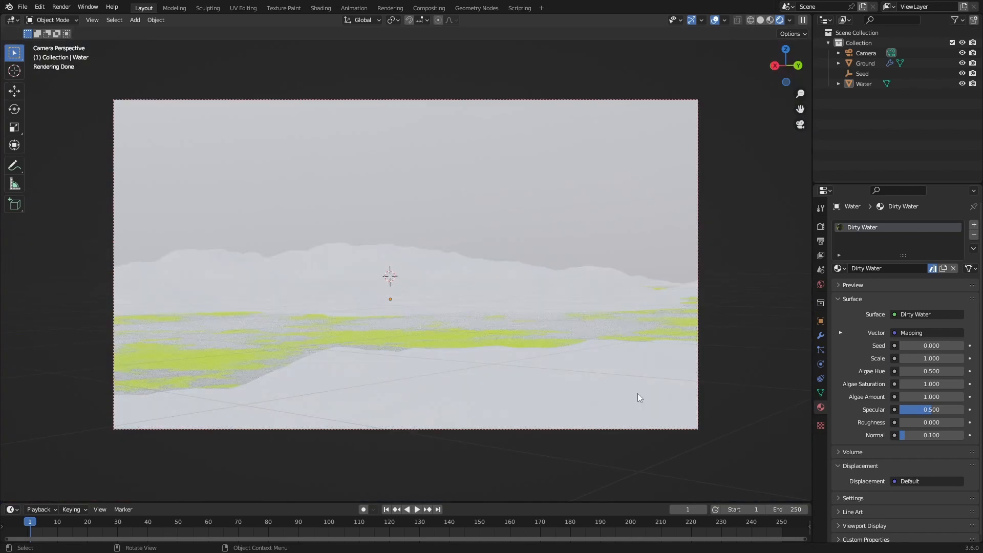
# - Scatter botaniq meadow grass onto the Ground terrain
pyautogui.click(865, 62)
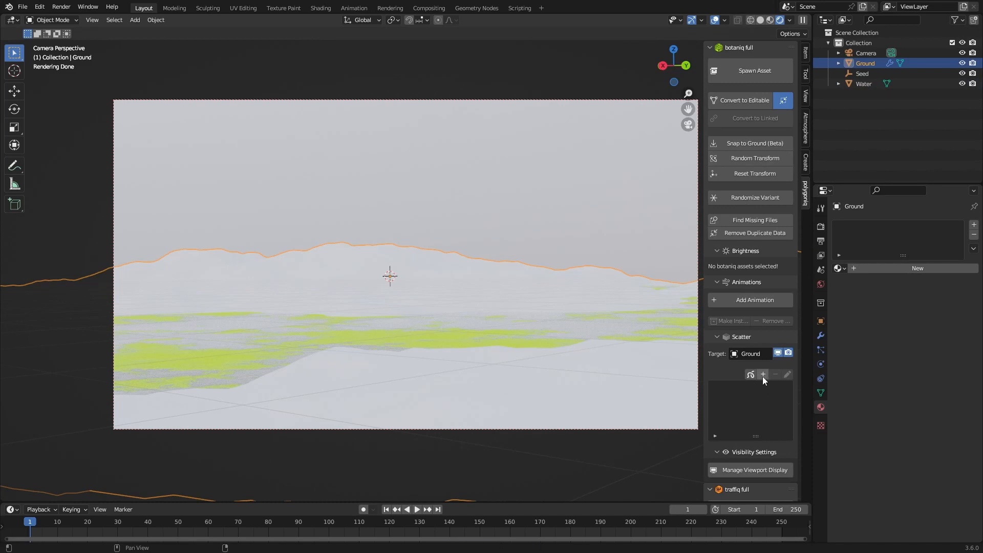
pyautogui.click(763, 374)
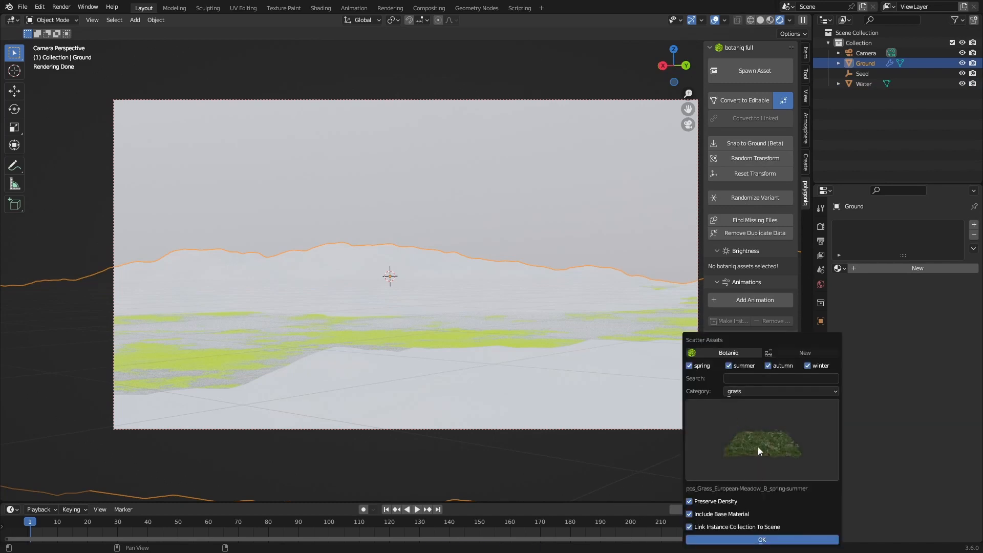
pyautogui.click(762, 540)
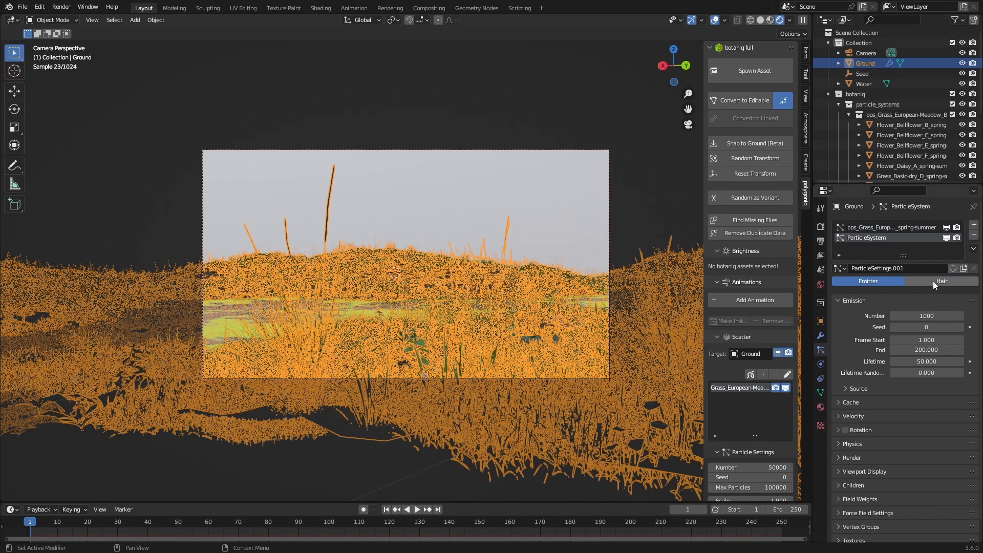
# - Make the grass particle system Hair type and change its render material
pyautogui.click(940, 281)
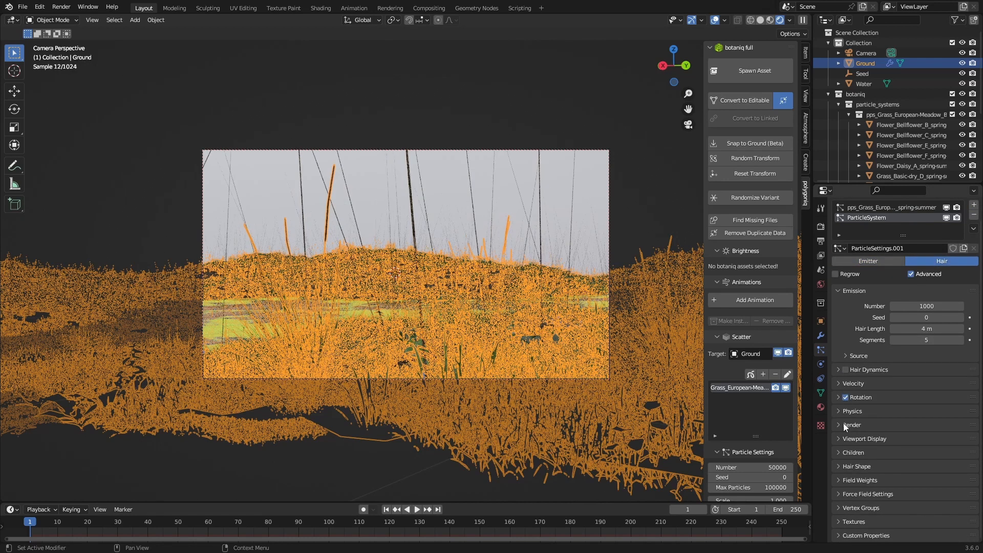
pyautogui.click(851, 424)
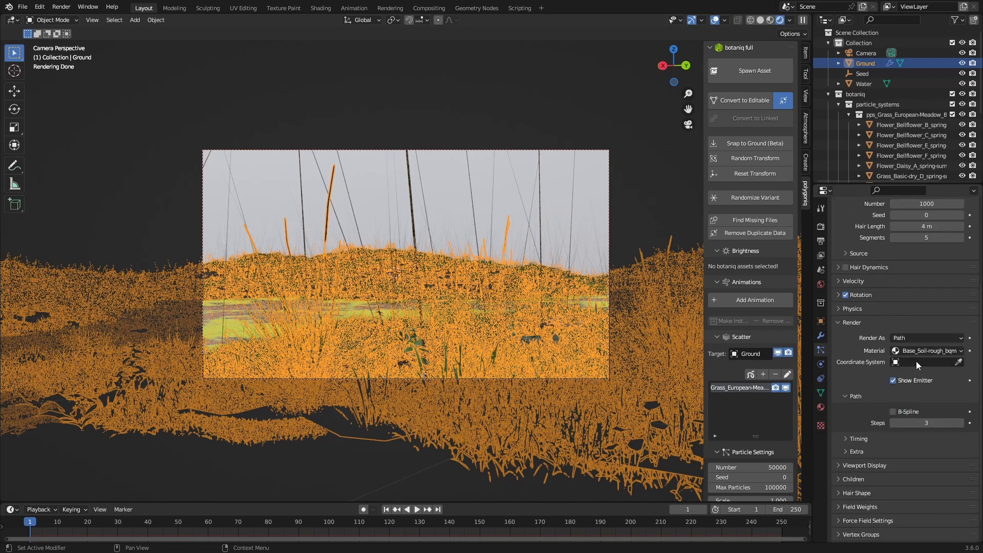
pyautogui.click(927, 338)
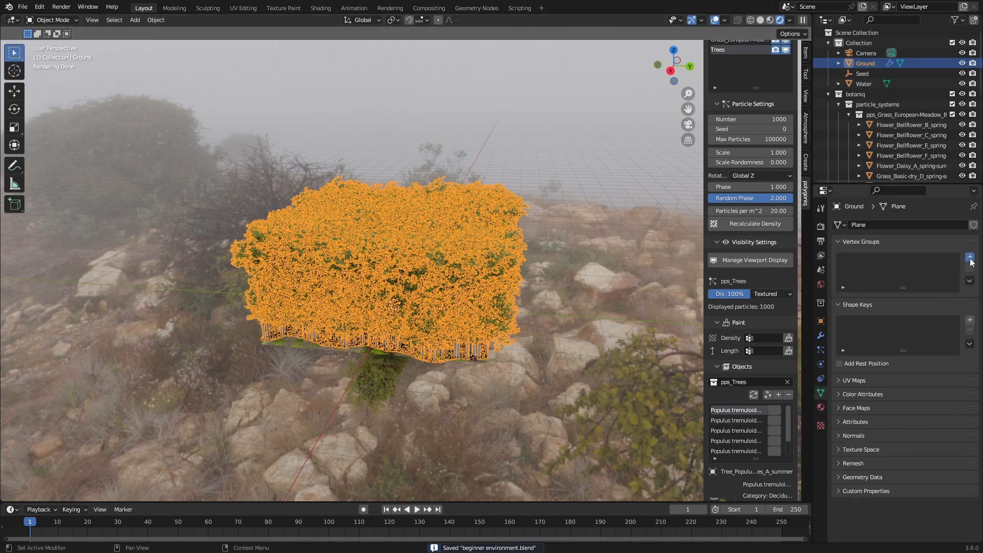
# - Add a vertex group on the ground and limit the Trees scatter density to that painted area
pyautogui.click(969, 257)
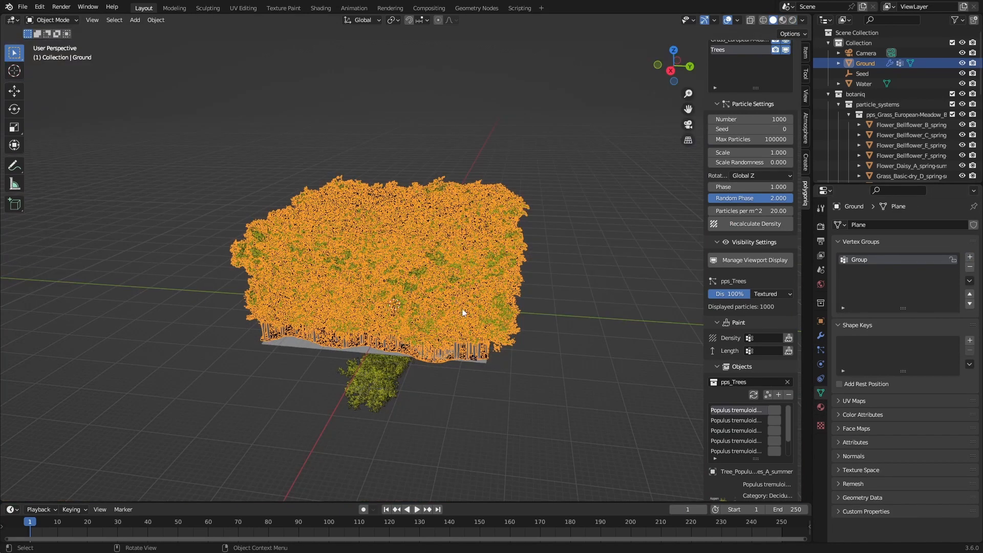
pyautogui.press('Tab')
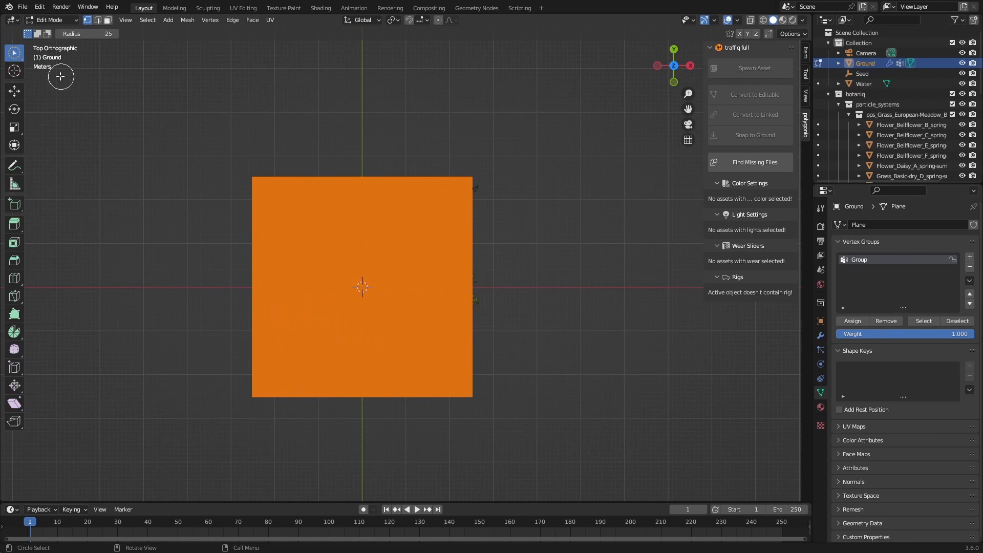
pyautogui.moveTo(351, 320)
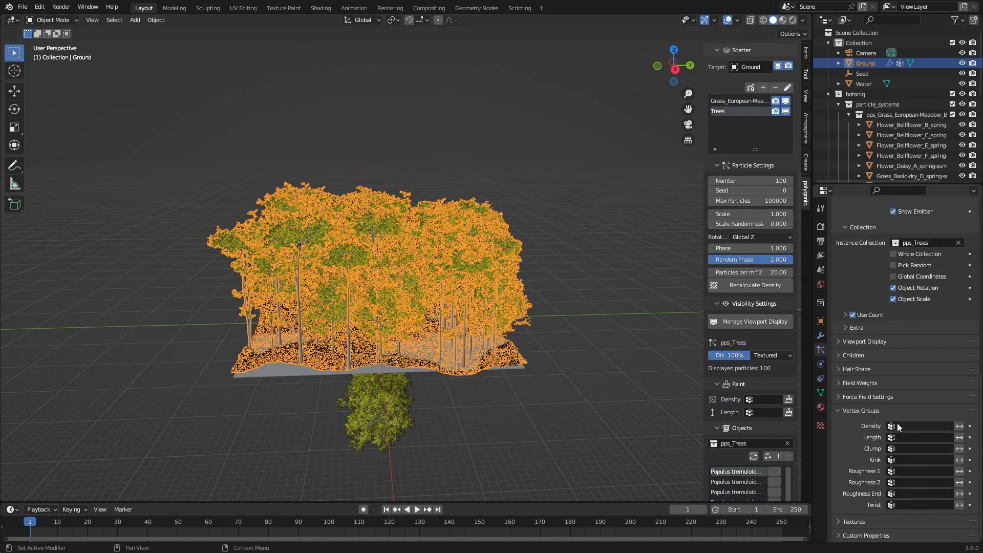
pyautogui.click(919, 426)
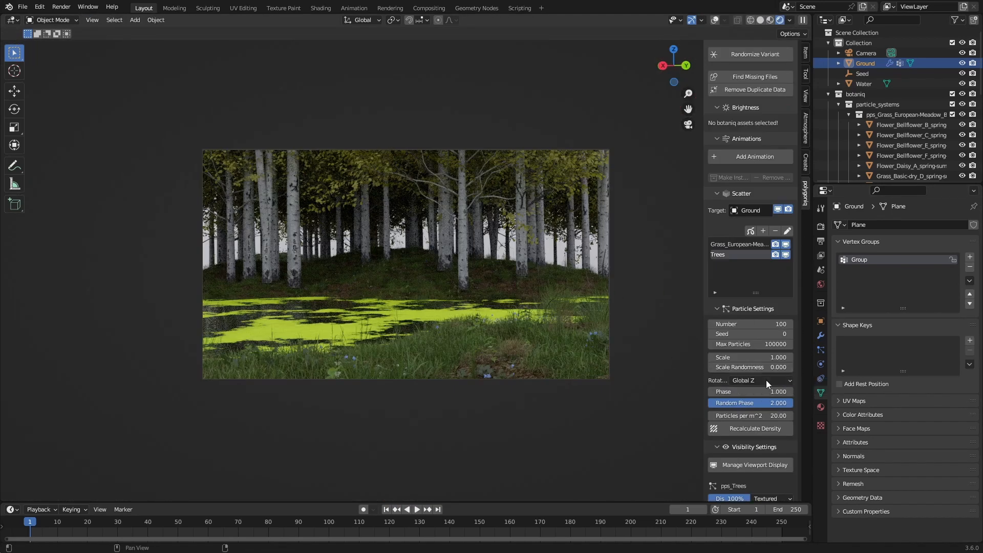
pyautogui.moveTo(739, 366); pyautogui.dragTo(743, 367)
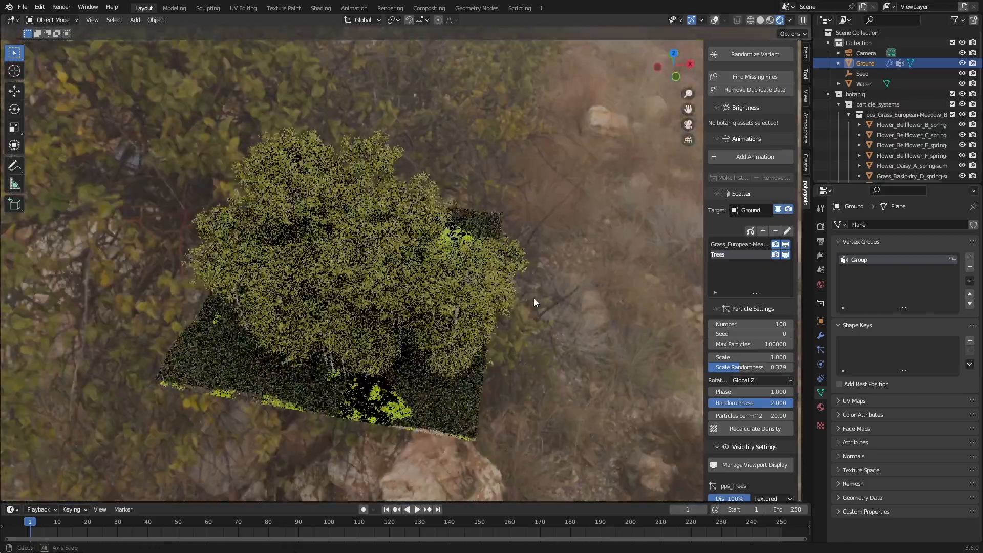
# - Set the camera focal length to 34 mm, then select Ground to raise the Trees count to 175
pyautogui.click(867, 52)
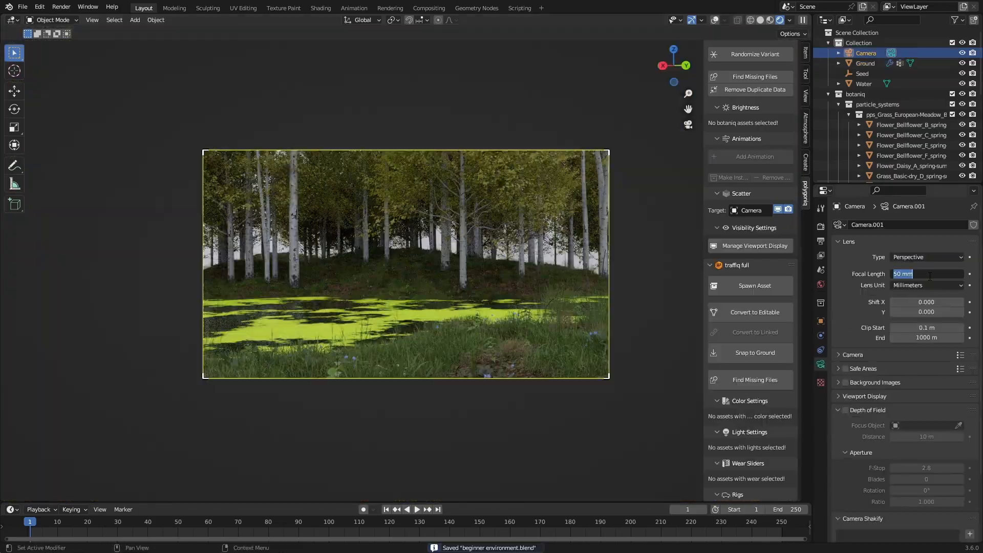
pyautogui.write('34')
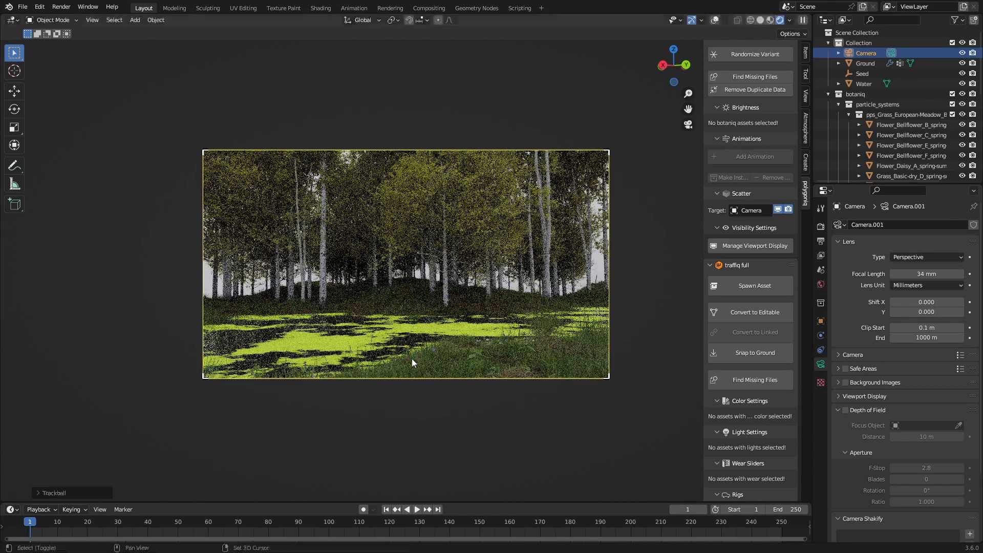
pyautogui.click(866, 63)
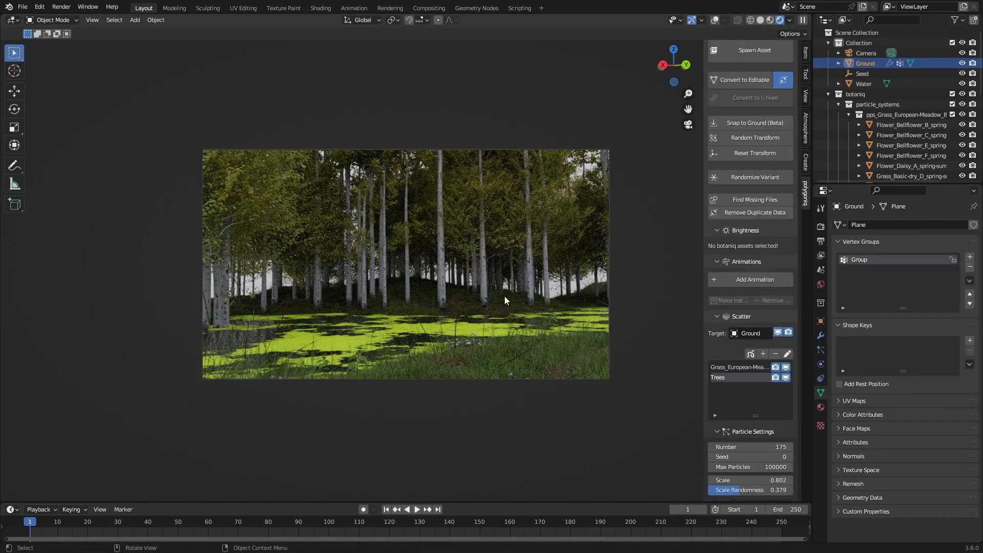
pyautogui.moveTo(494, 293)
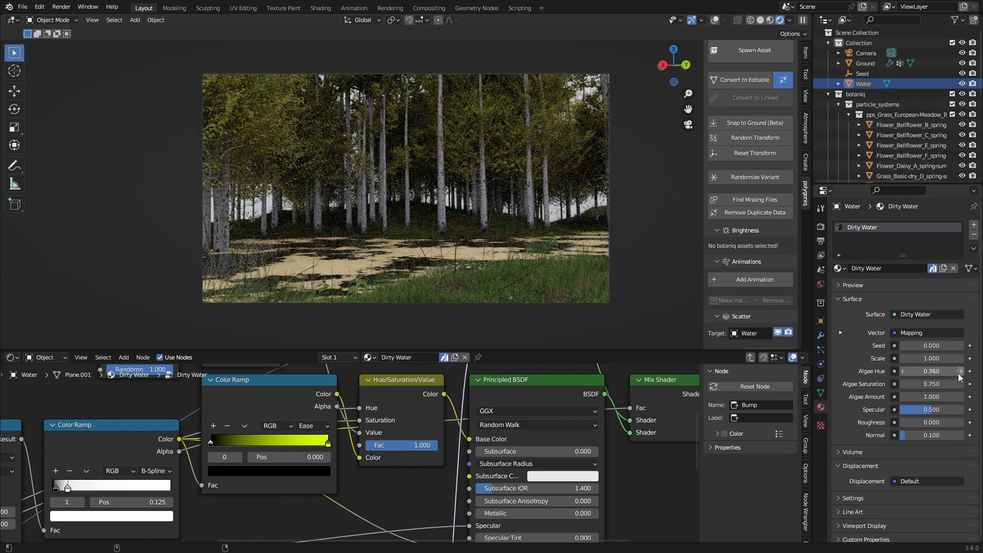
# - Raise the Algae Hue on the Dirty Water material toward a darker green
pyautogui.click(932, 371)
pyautogui.write('0.450')
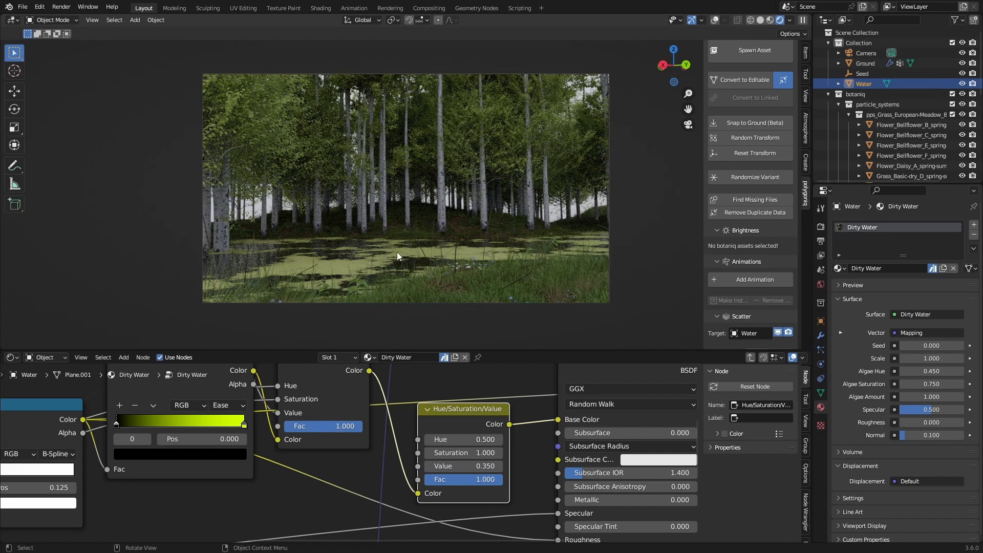
pyautogui.moveTo(488, 303)
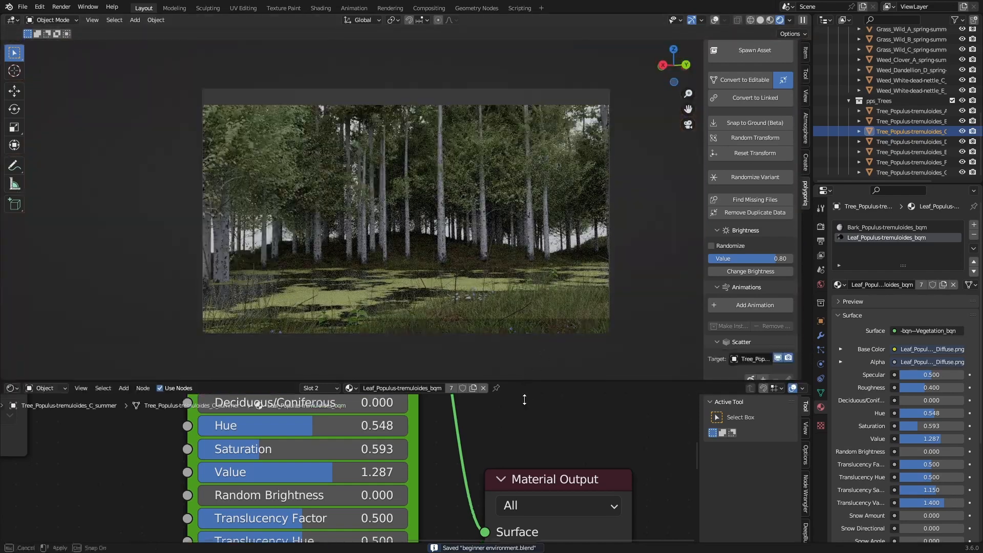
# - Add a cube named Fog, scale it up to enclose the scene and view it through the camera
pyautogui.click(136, 19)
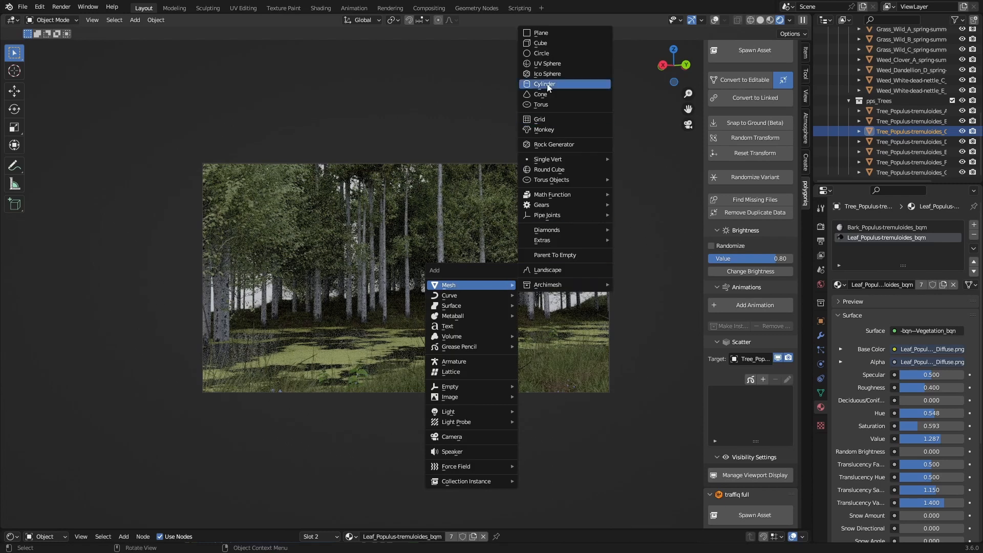
pyautogui.click(541, 43)
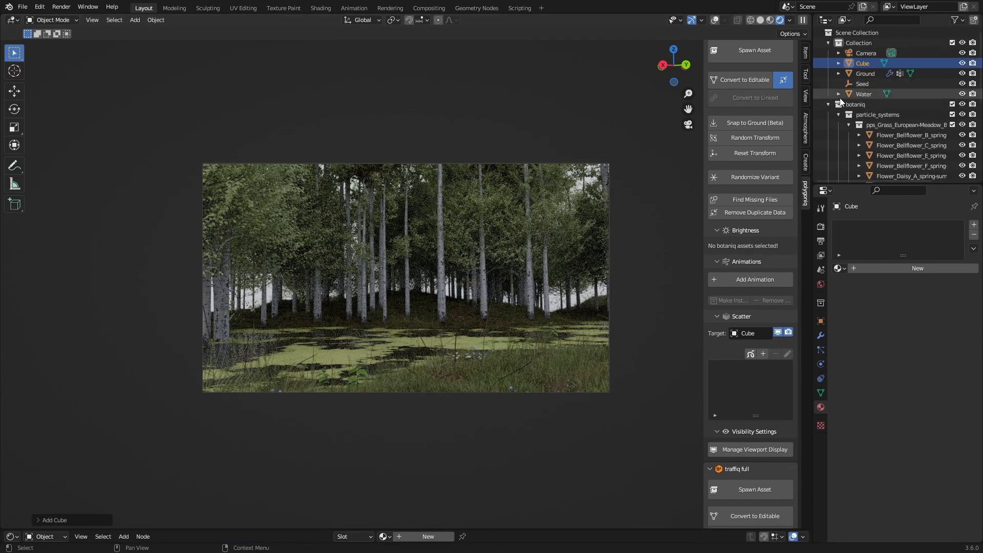
pyautogui.click(829, 104)
pyautogui.write('Fog')
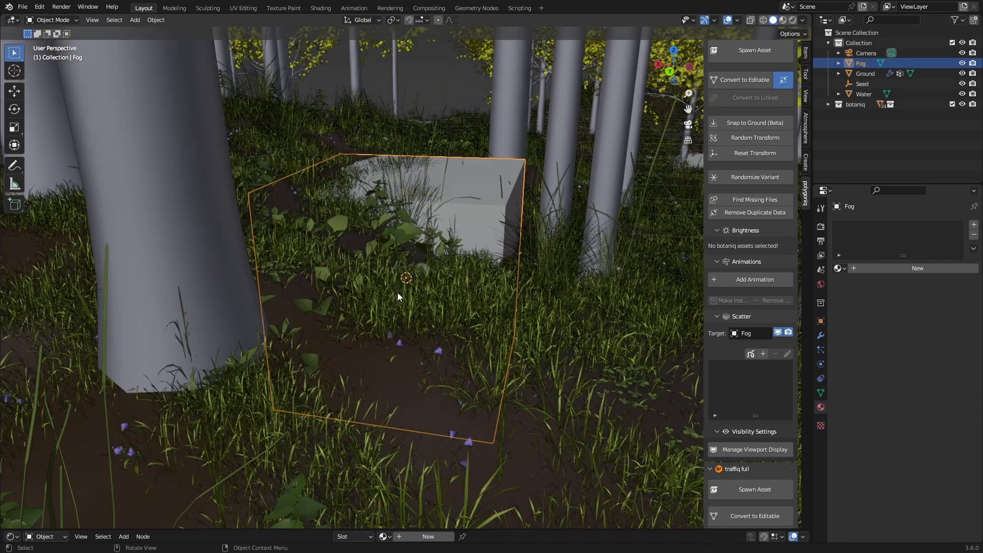
pyautogui.press('Tab')
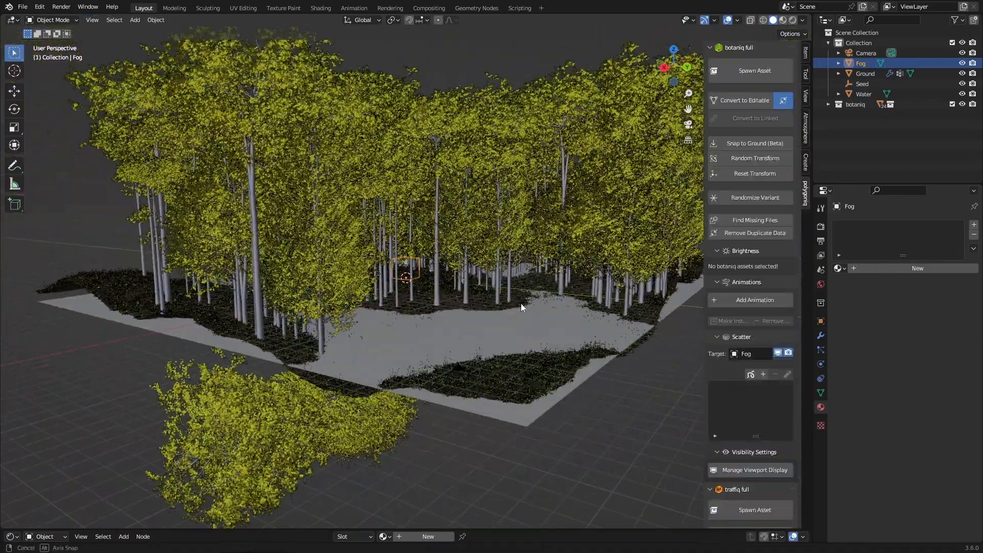
pyautogui.press('s')
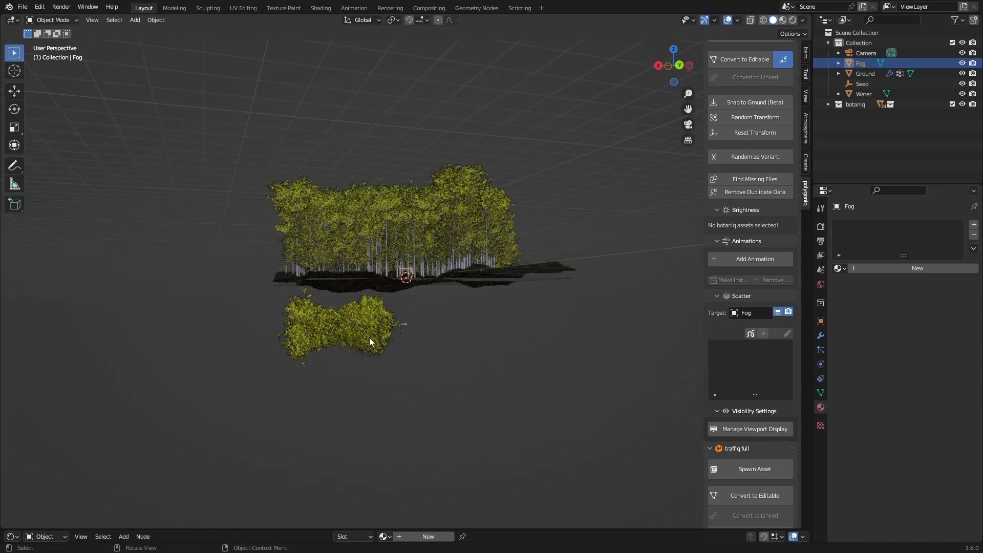
pyautogui.press('s')
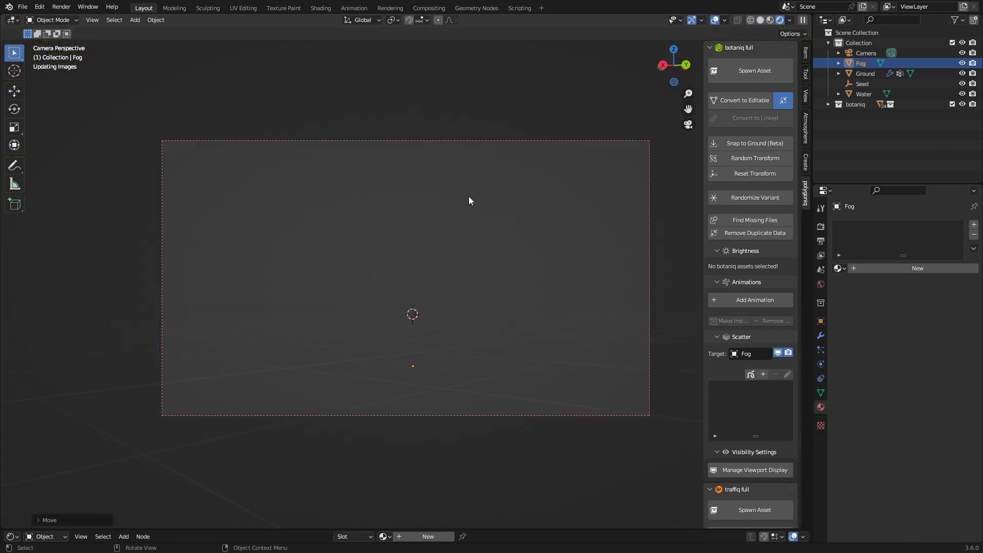
# - Give the Fog cube a new material with a Volume Scatter shader of density 0.050
pyautogui.moveTo(470, 200); pyautogui.dragTo(480, 250)
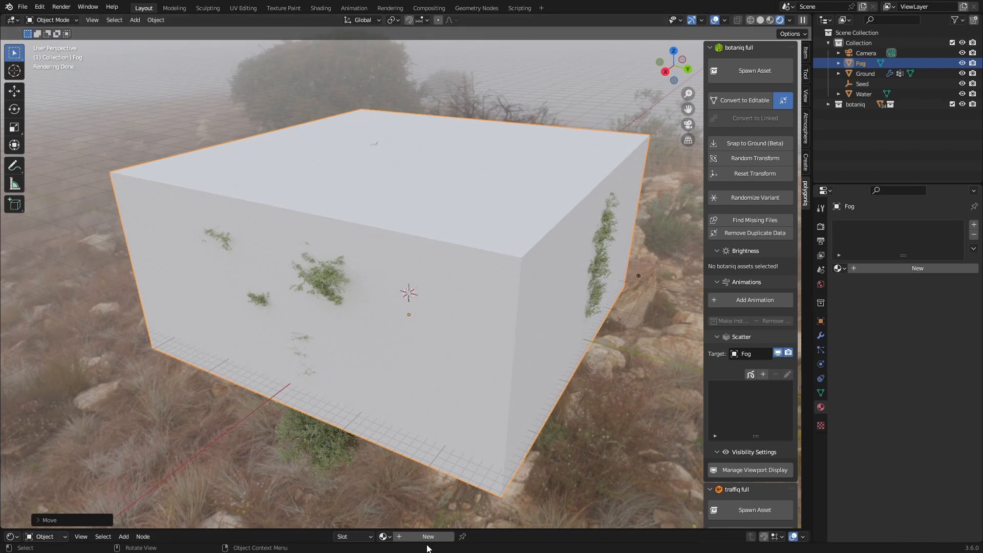
pyautogui.click(427, 536)
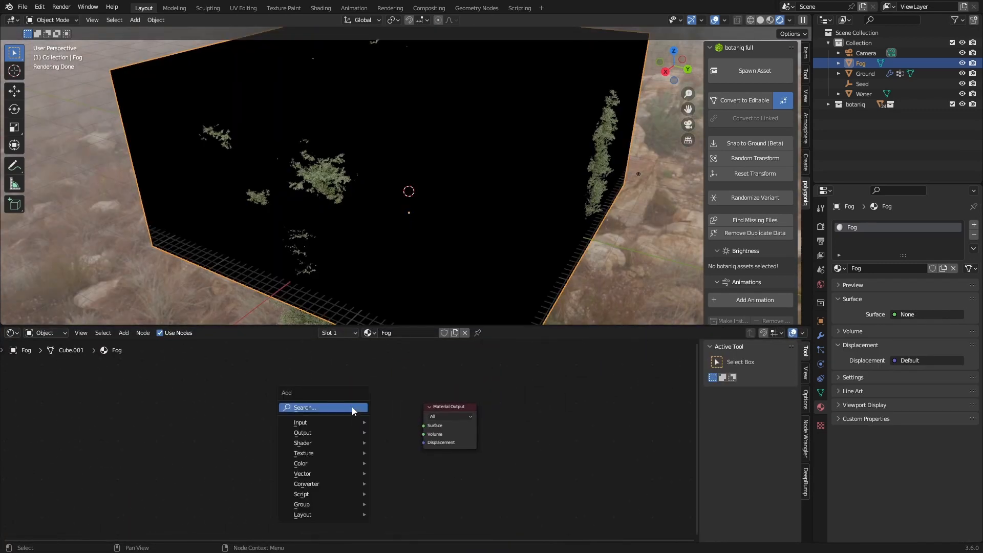
pyautogui.write('vo')
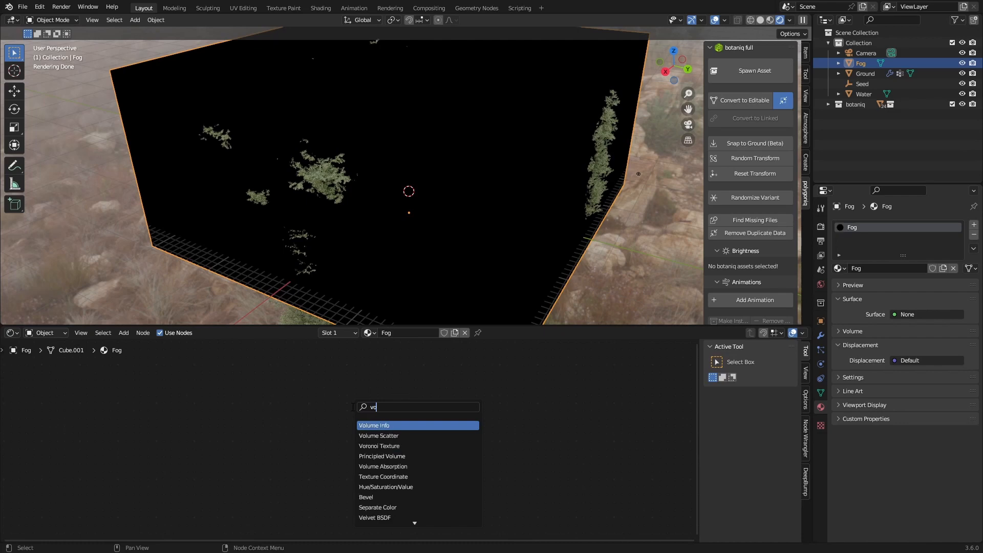
pyautogui.click(379, 435)
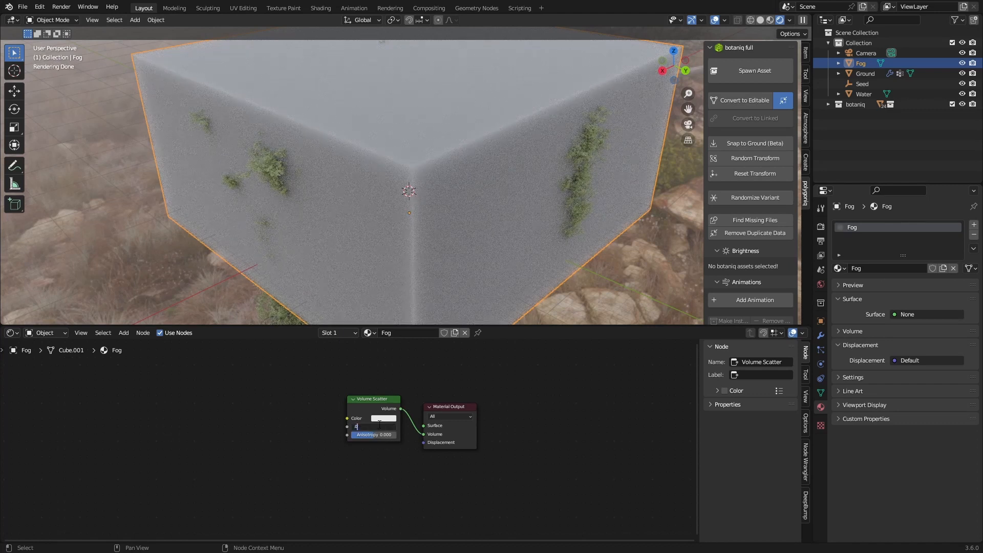
pyautogui.write('0.050')
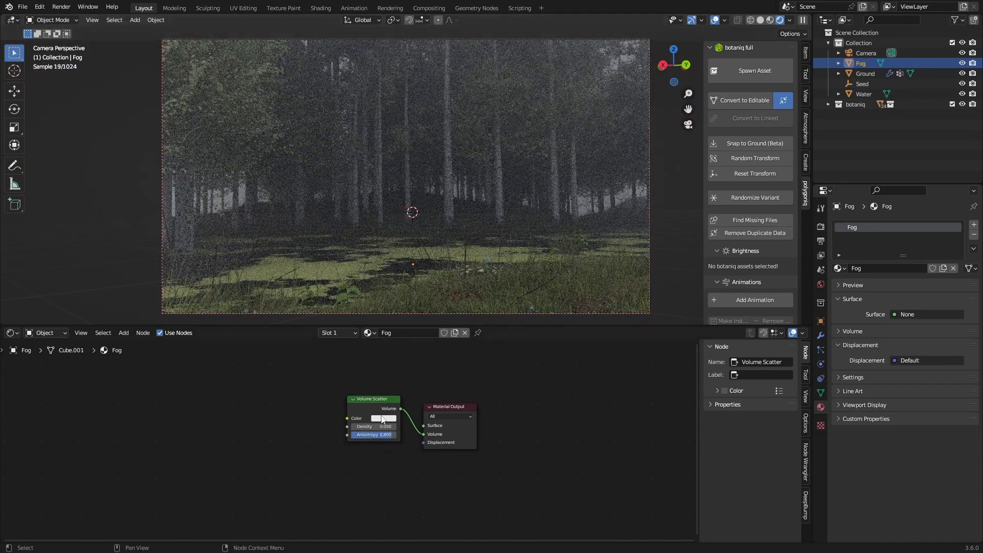
# - Tint the fog's scatter colour slightly blue
pyautogui.click(382, 418)
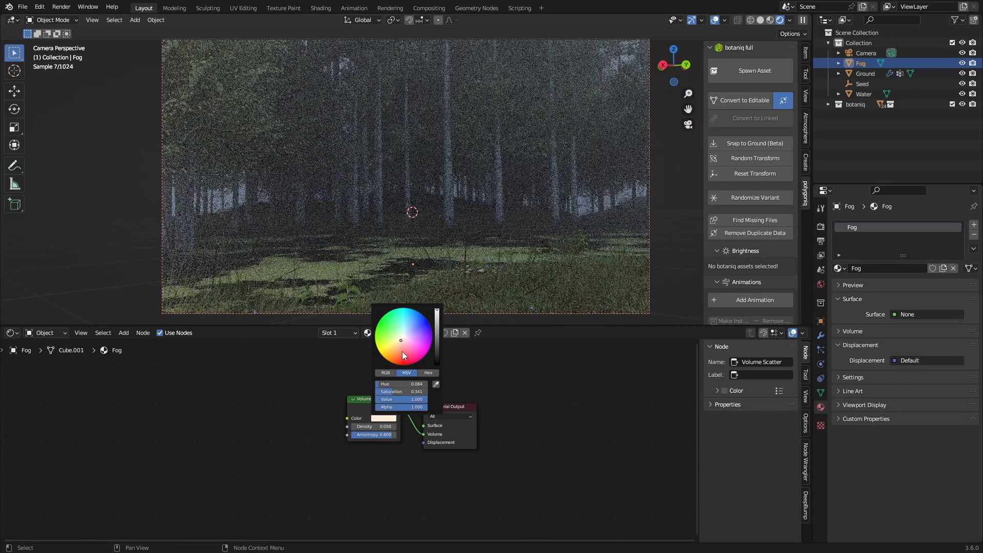
pyautogui.moveTo(404, 355); pyautogui.dragTo(398, 344)
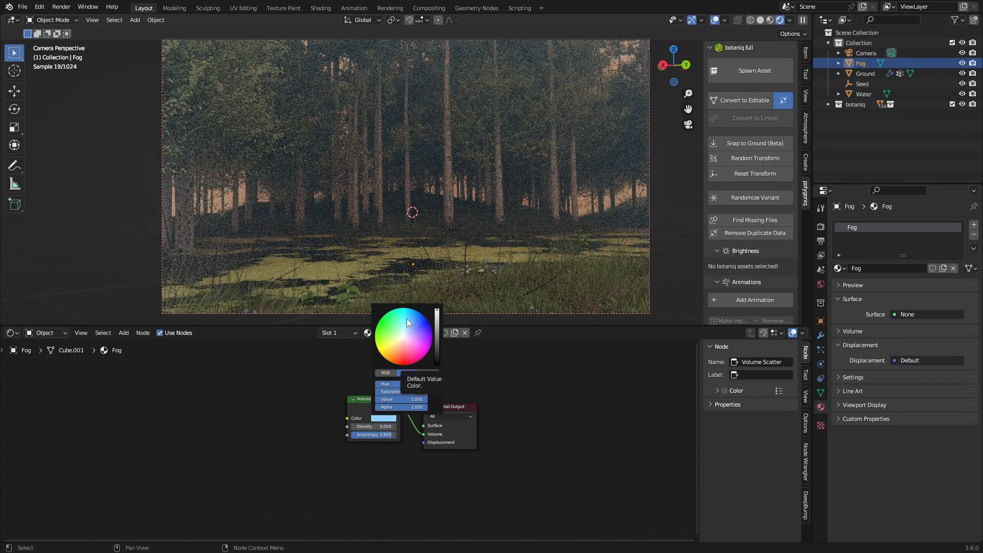
pyautogui.click(407, 372)
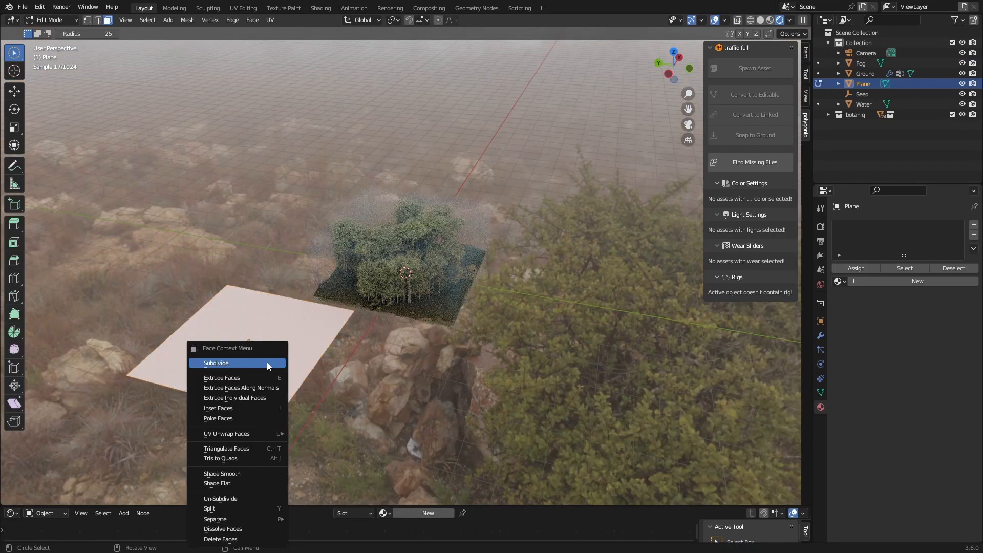
# - Subdivide the new plane and link the ground's rough soil material to it
pyautogui.click(216, 363)
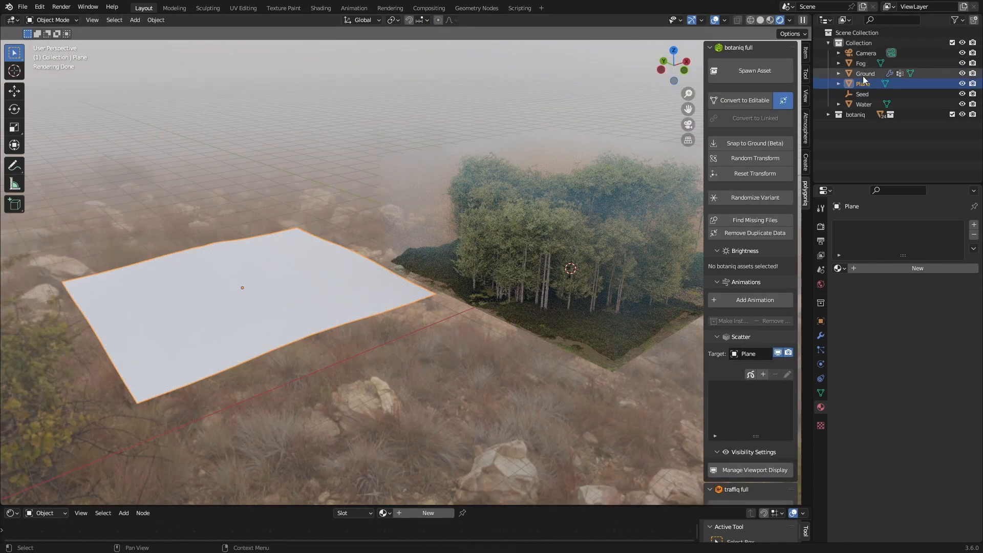
pyautogui.click(867, 74)
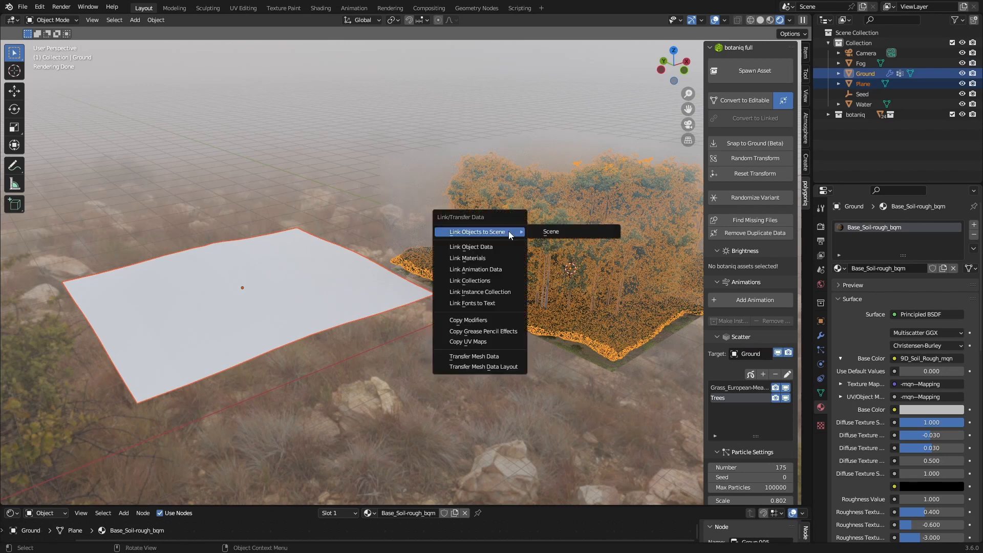
pyautogui.moveTo(467, 258)
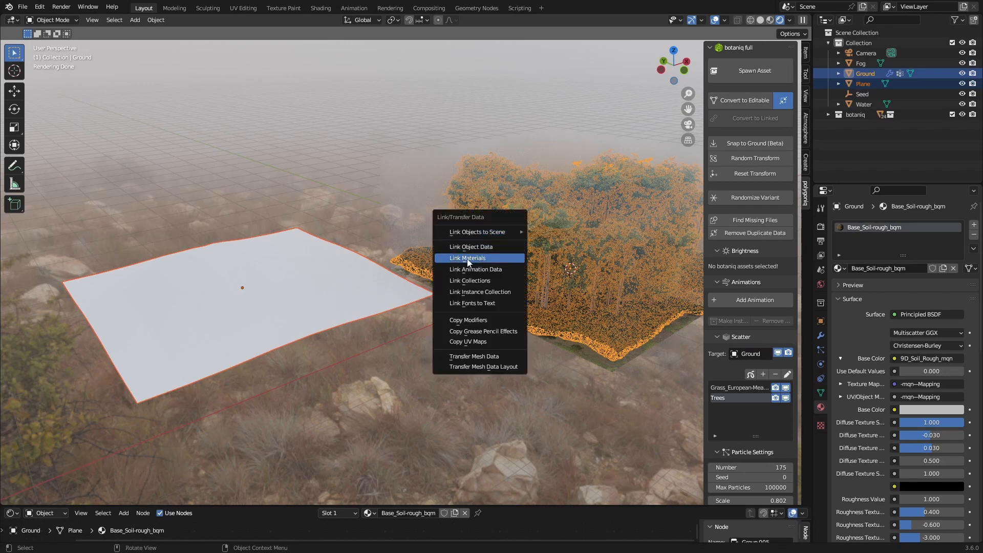
pyautogui.click(467, 258)
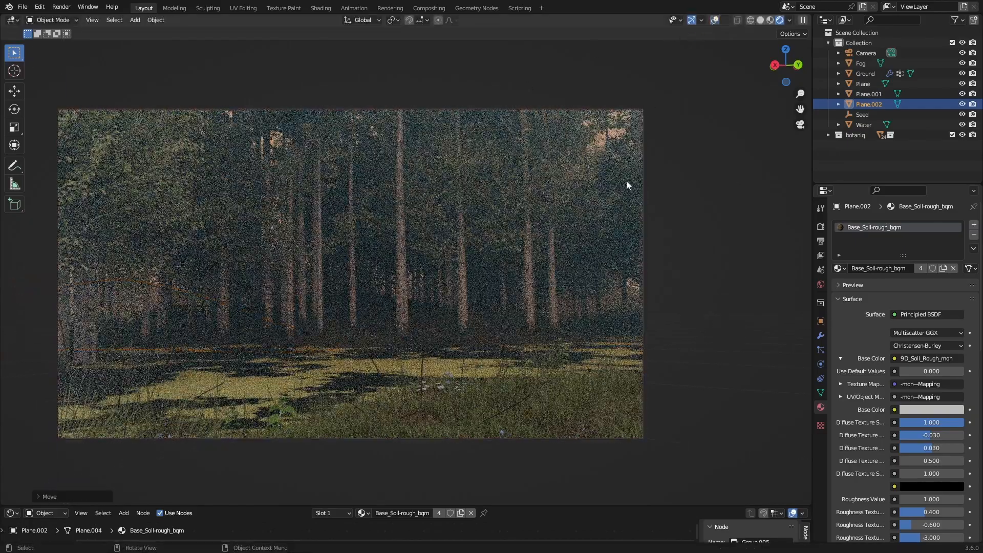
# - Save the file with the misty forest pond framed through the camera
pyautogui.press('ctrl+s')
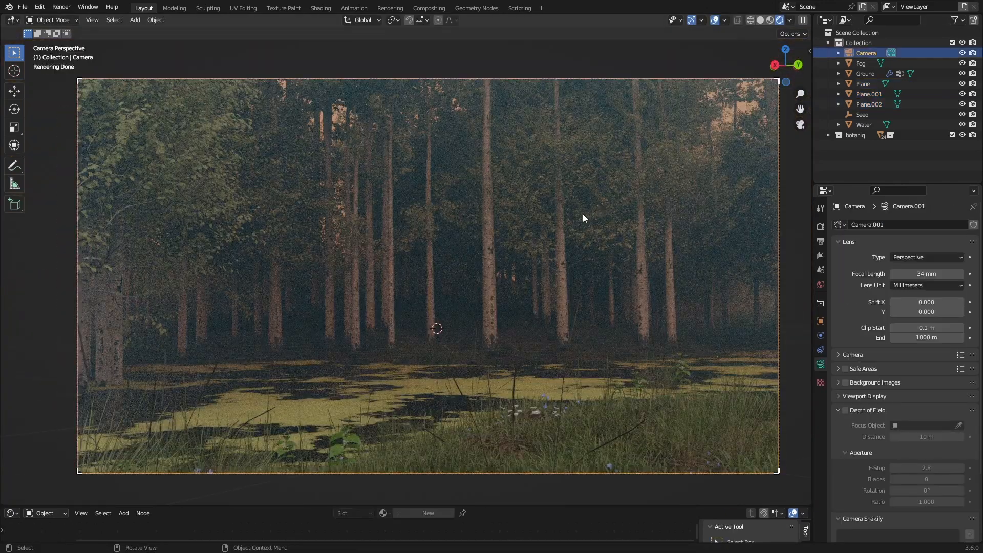
pyautogui.moveTo(393, 385)
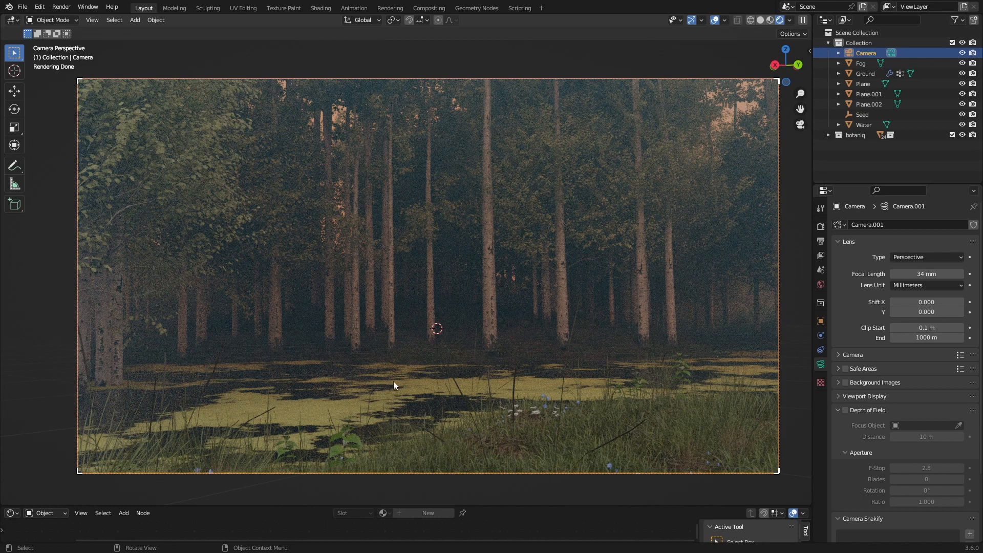
pyautogui.moveTo(496, 322)
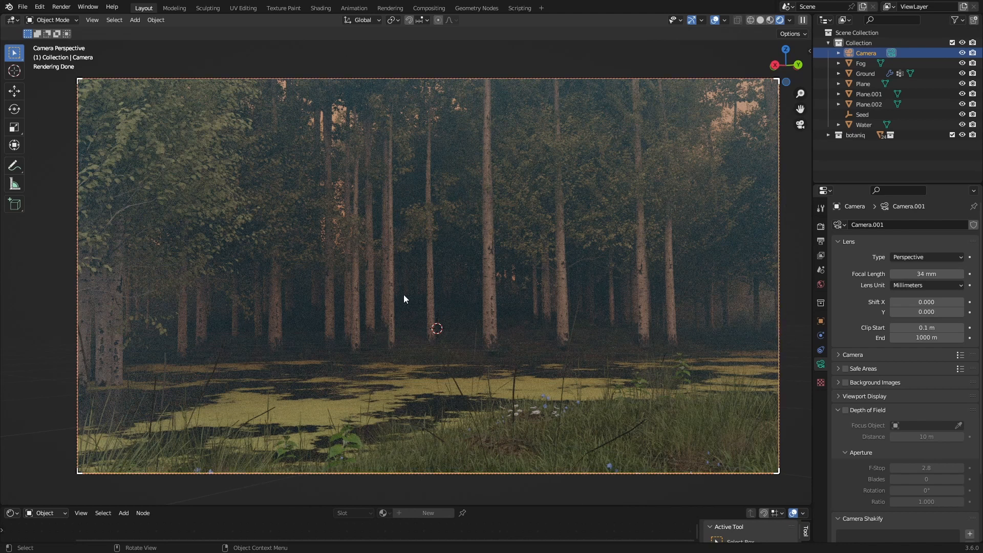
# - Expand the camera's Viewport Display and Composition Guides settings for the thirds guide
pyautogui.scroll(-3)
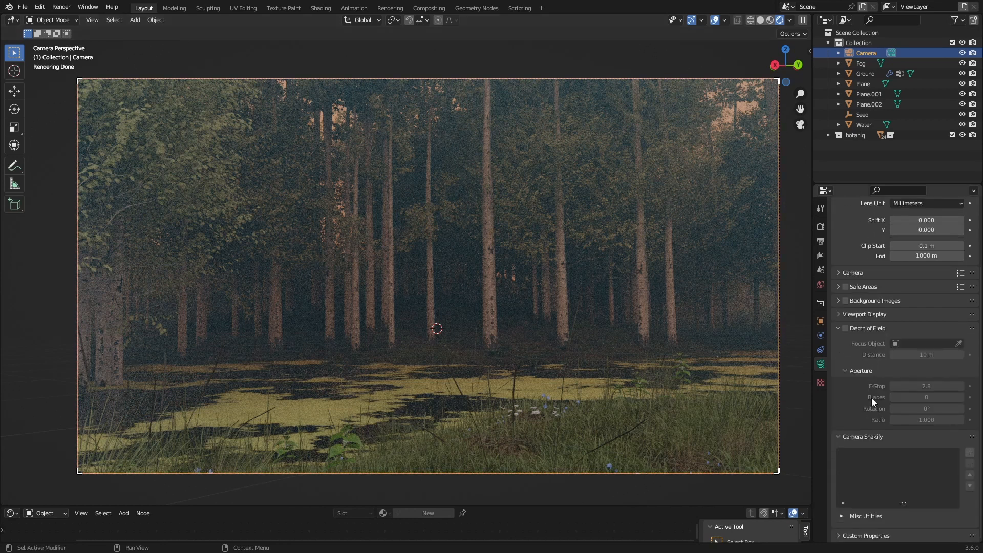
pyautogui.click(865, 315)
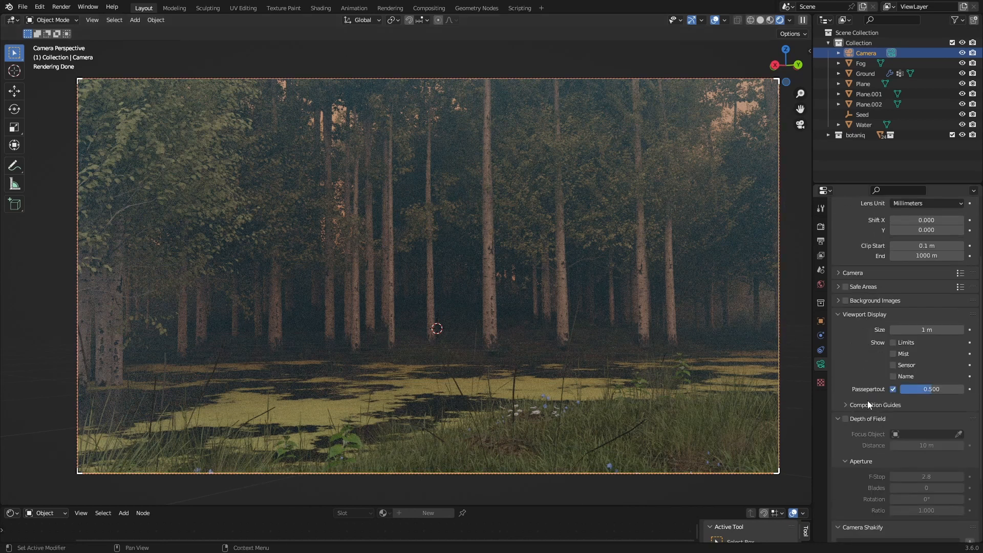
pyautogui.click(874, 405)
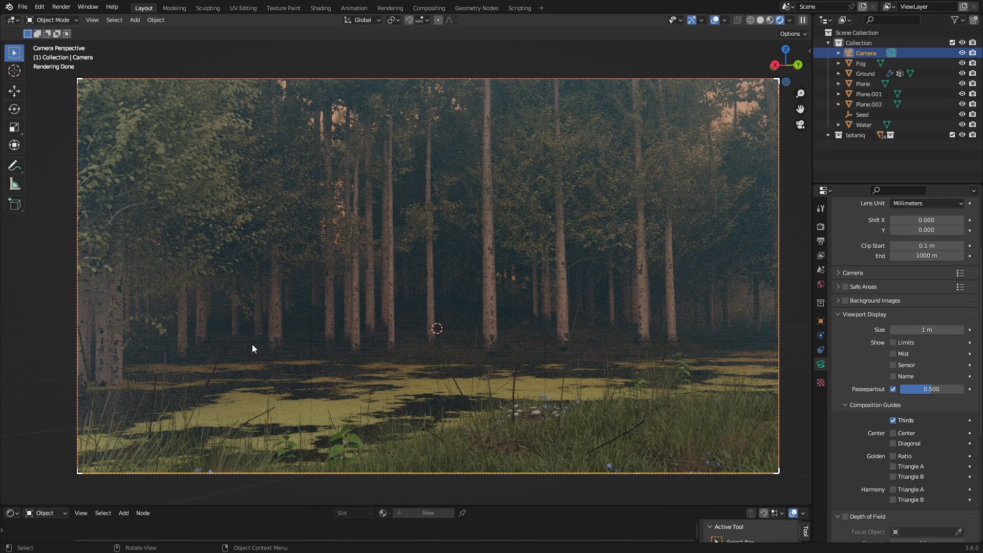
pyautogui.moveTo(757, 339)
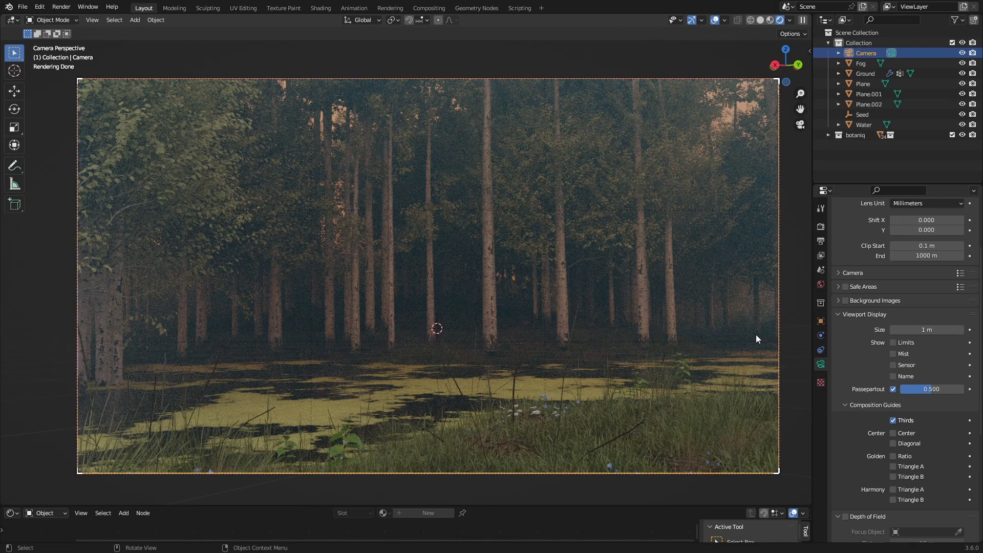
pyautogui.moveTo(812, 351)
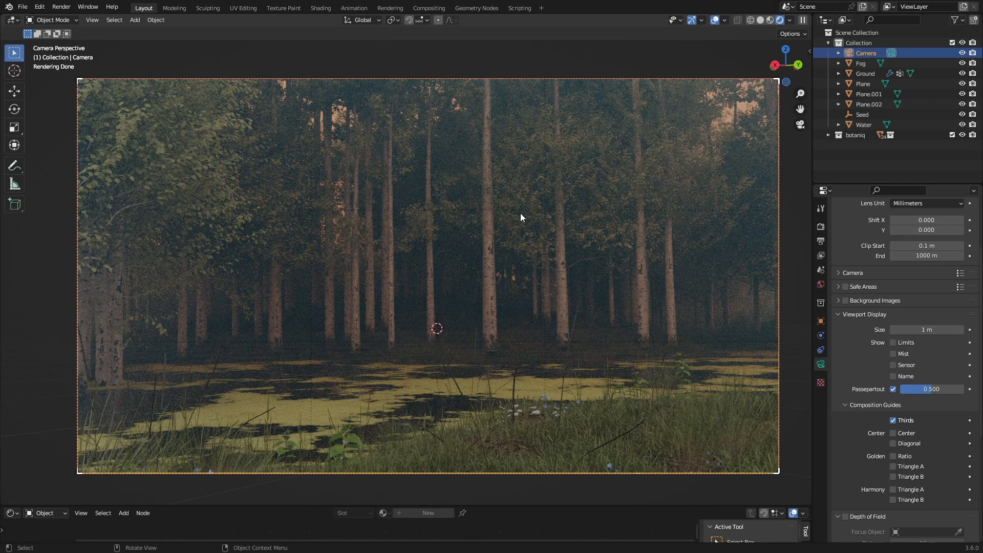
pyautogui.moveTo(342, 359)
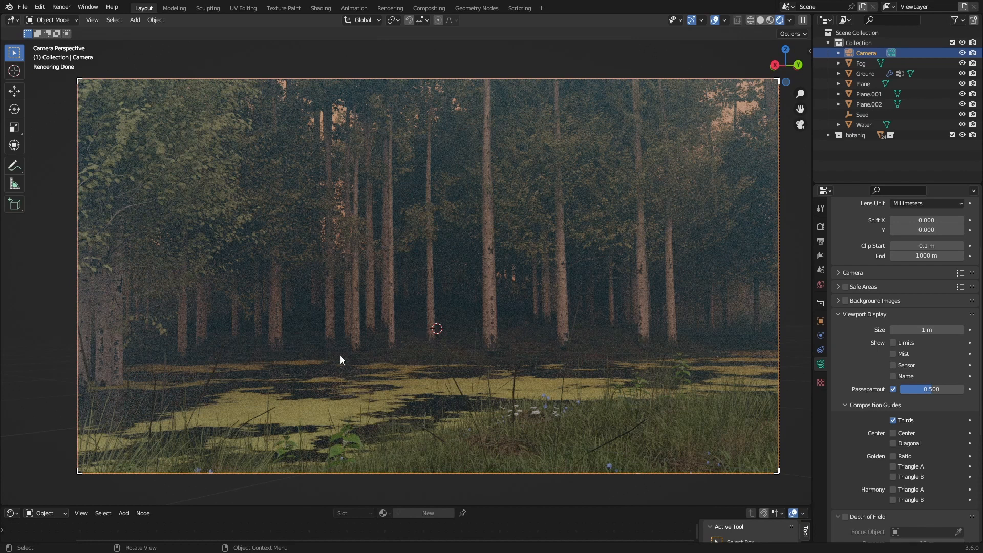
pyautogui.moveTo(327, 236)
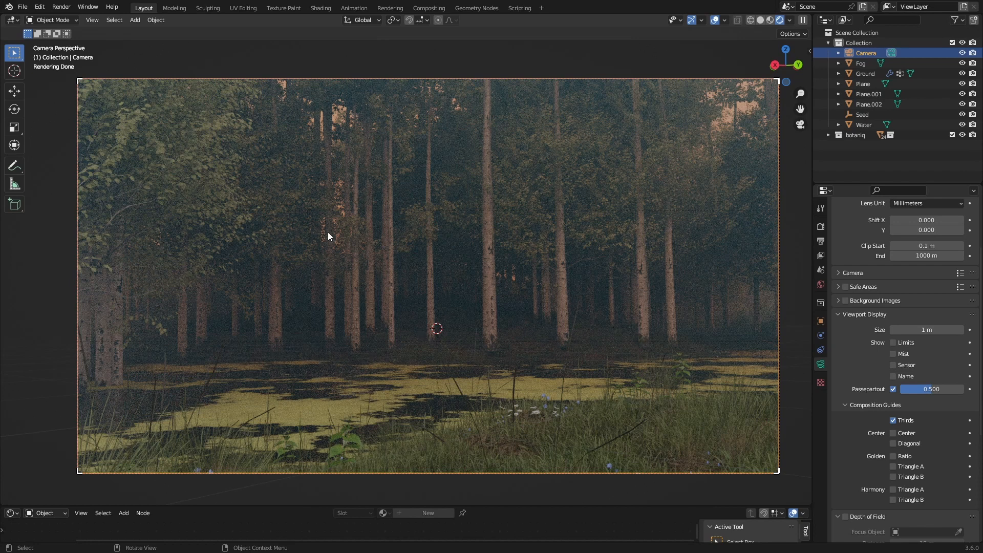
pyautogui.moveTo(500, 208)
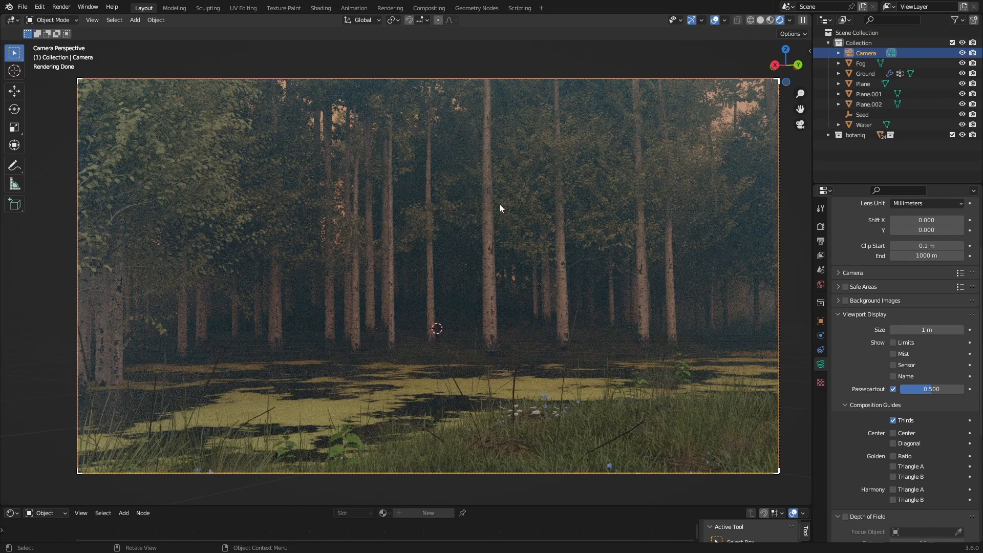
pyautogui.moveTo(650, 205)
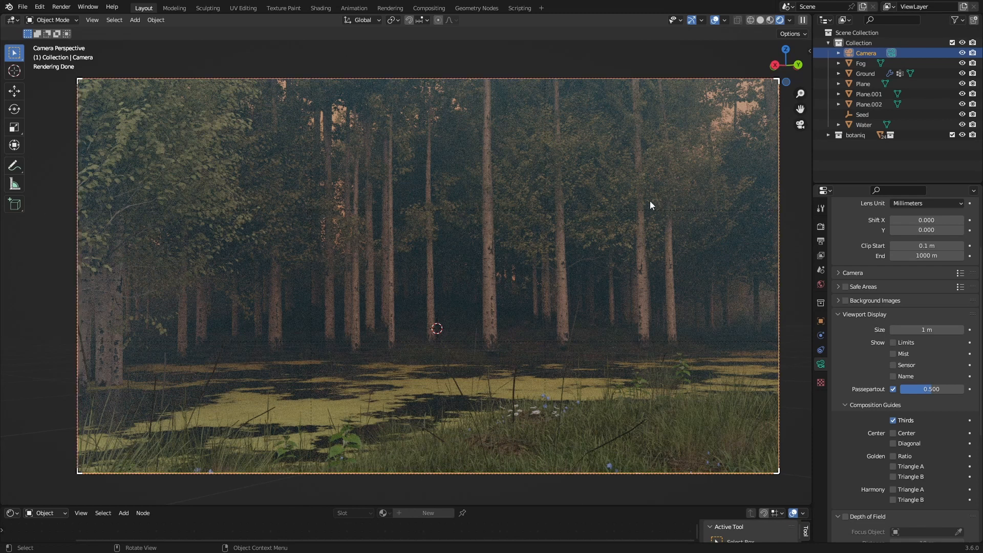
pyautogui.moveTo(463, 202)
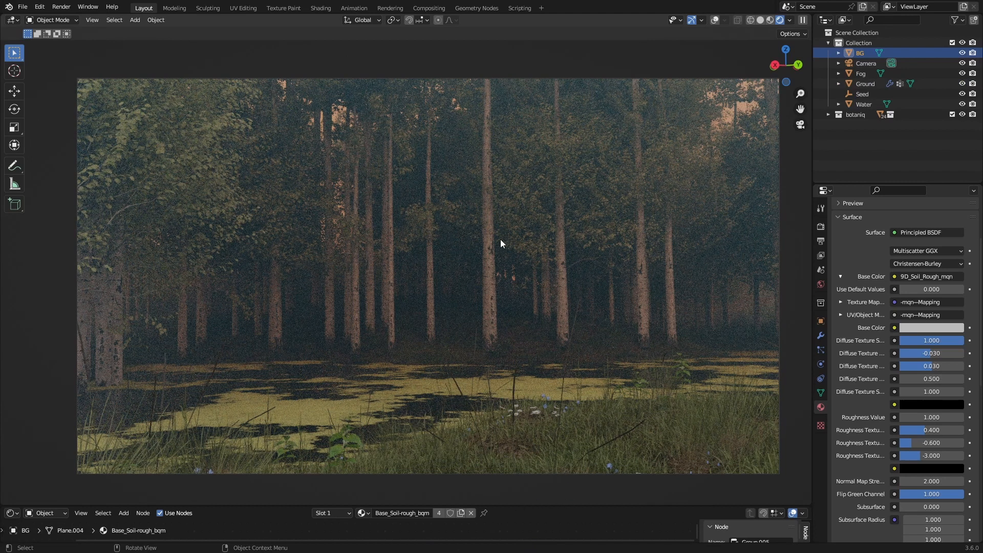
pyautogui.moveTo(444, 211)
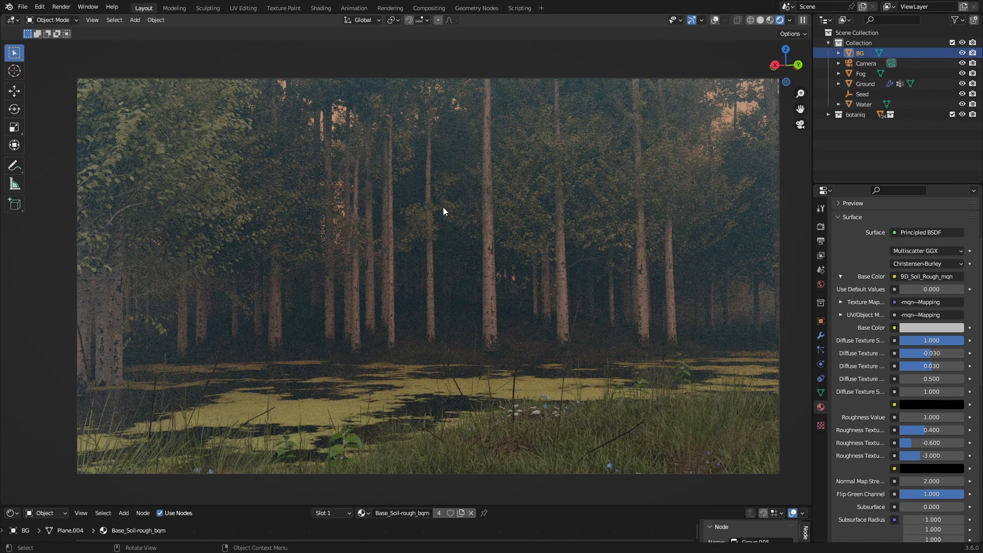
pyautogui.moveTo(621, 270)
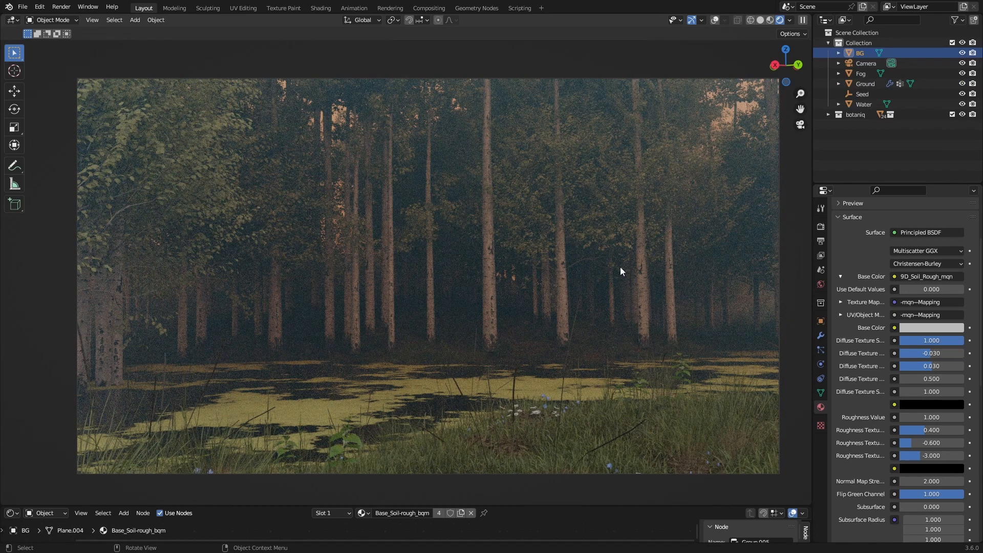
pyautogui.moveTo(395, 390)
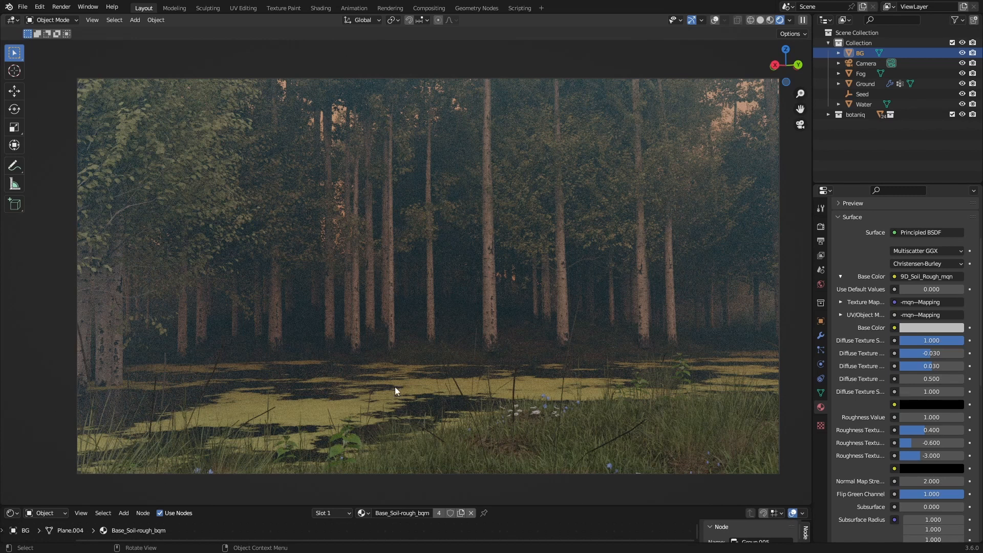
pyautogui.moveTo(676, 247)
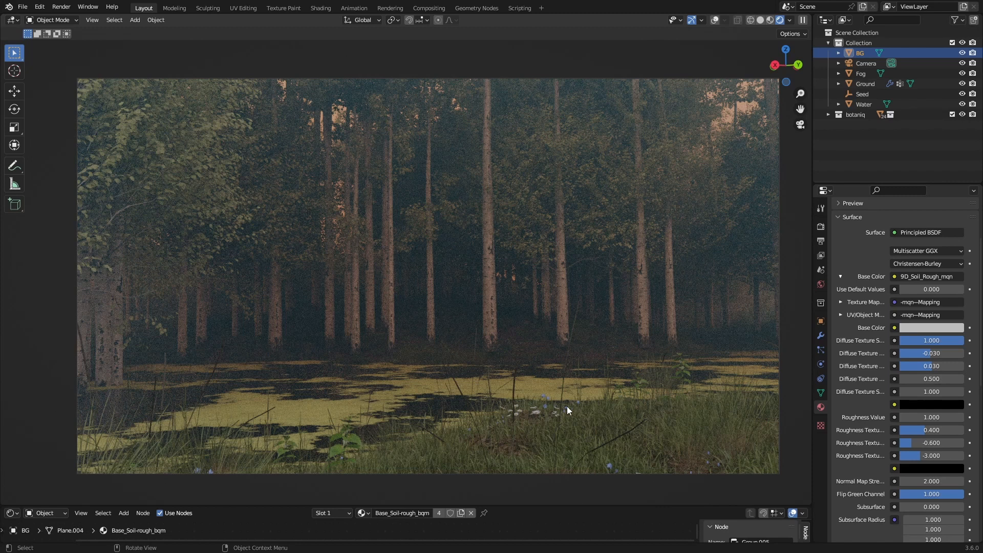
pyautogui.moveTo(208, 295)
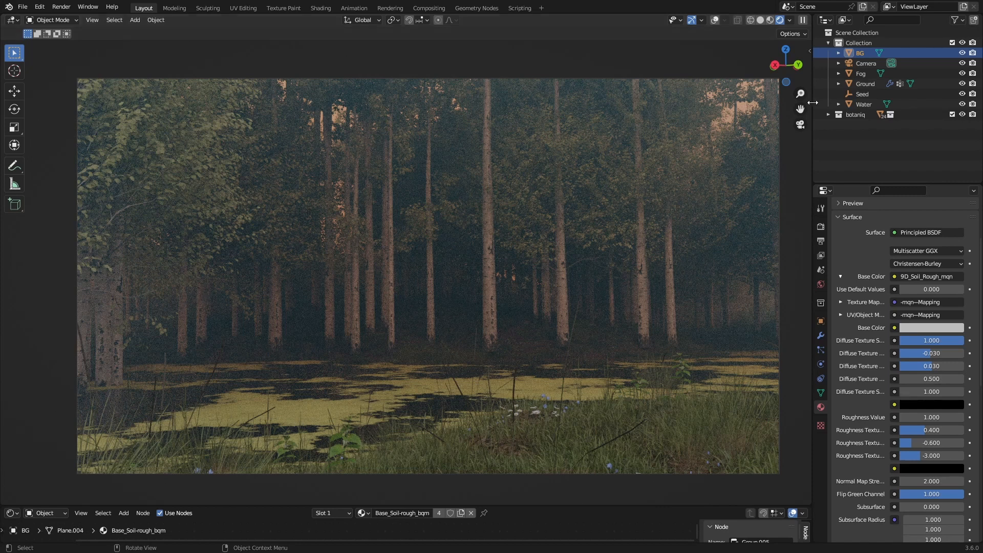
# - Spawn a Cessna 210 Centurion from the traffiq aircraft category
pyautogui.scroll(-3)
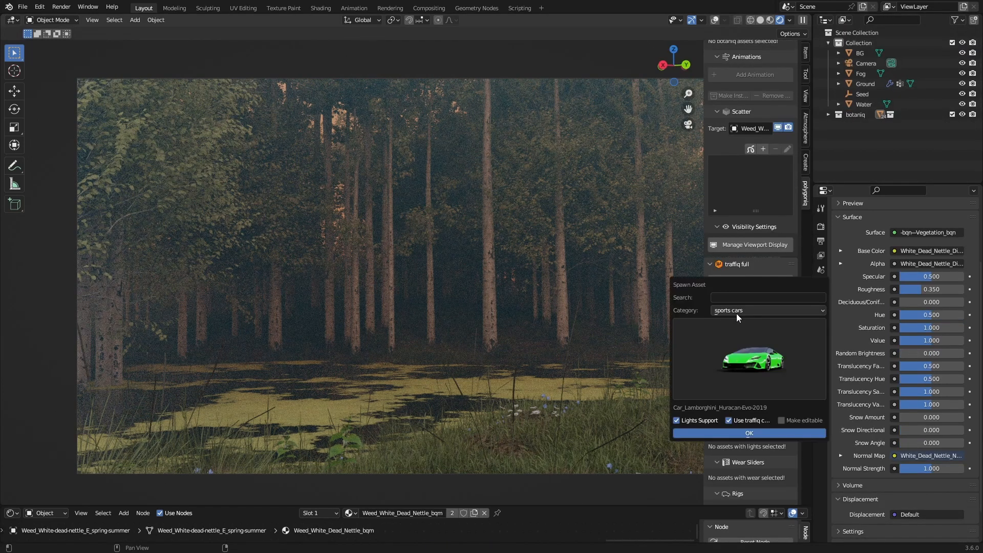
pyautogui.click(767, 310)
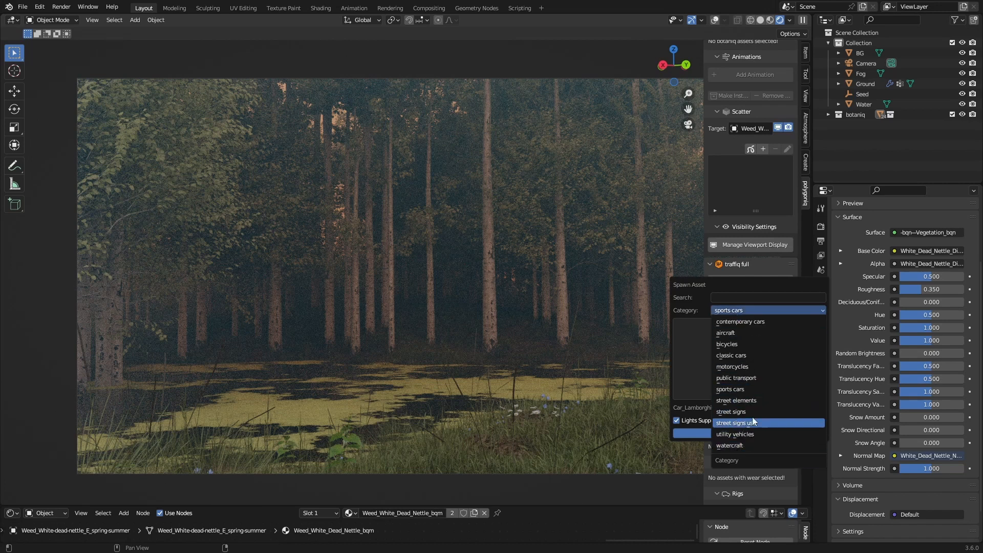
pyautogui.moveTo(736, 331)
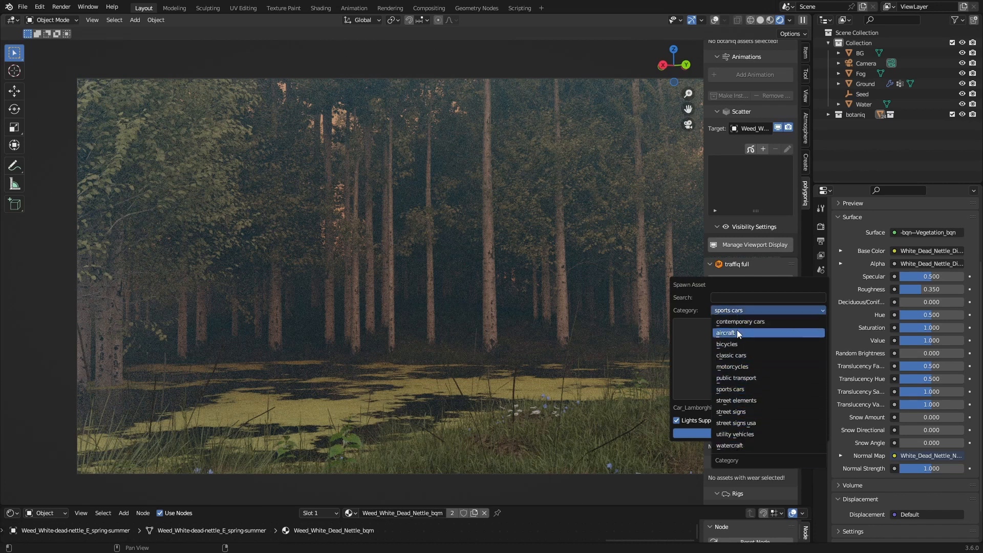
pyautogui.click(725, 332)
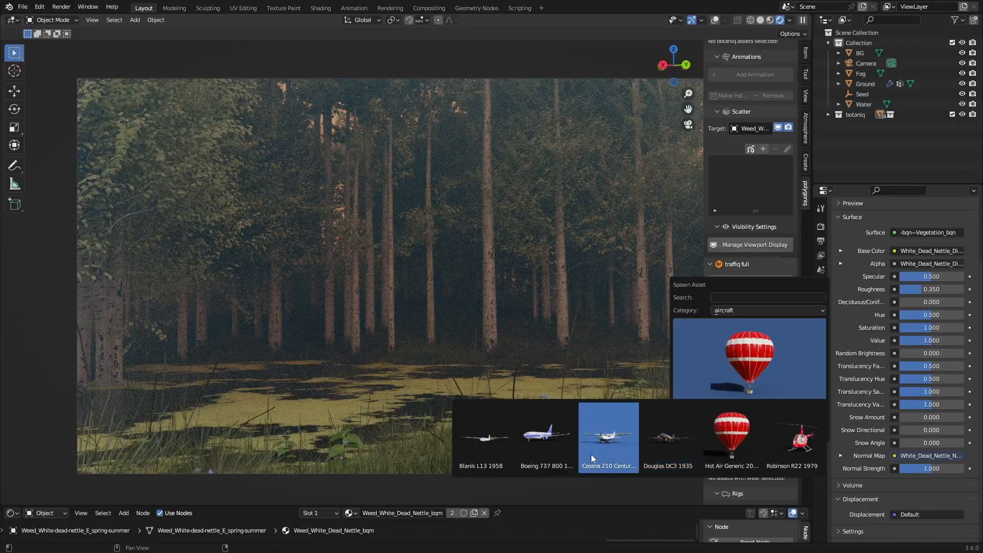
pyautogui.click(607, 432)
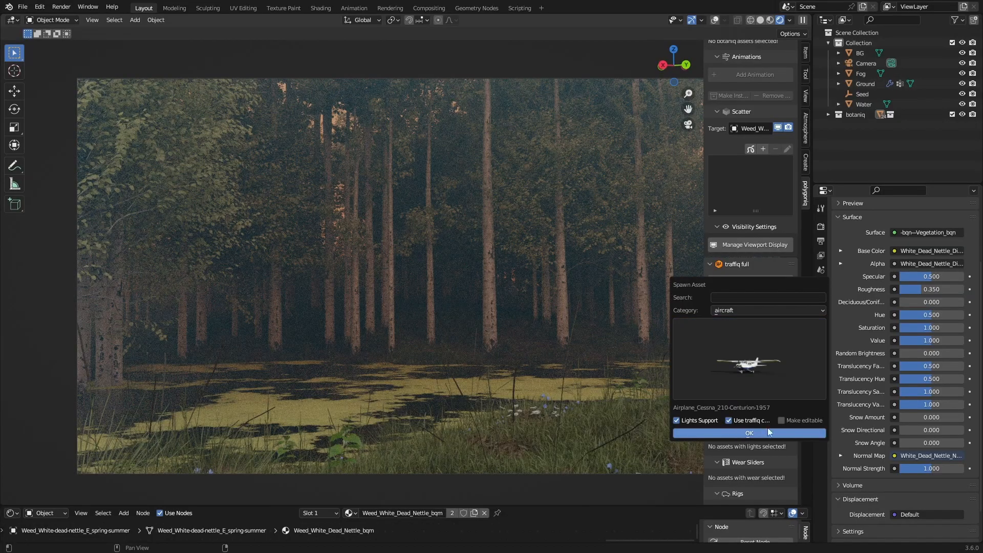
pyautogui.click(749, 432)
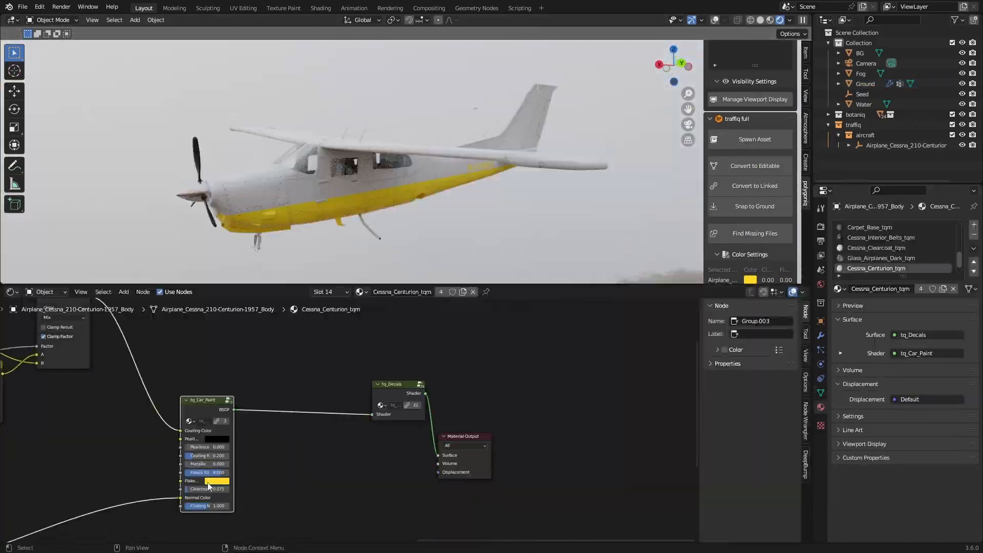
# - Recolour the airplane's car-paint coating to a pale orange
pyautogui.click(869, 237)
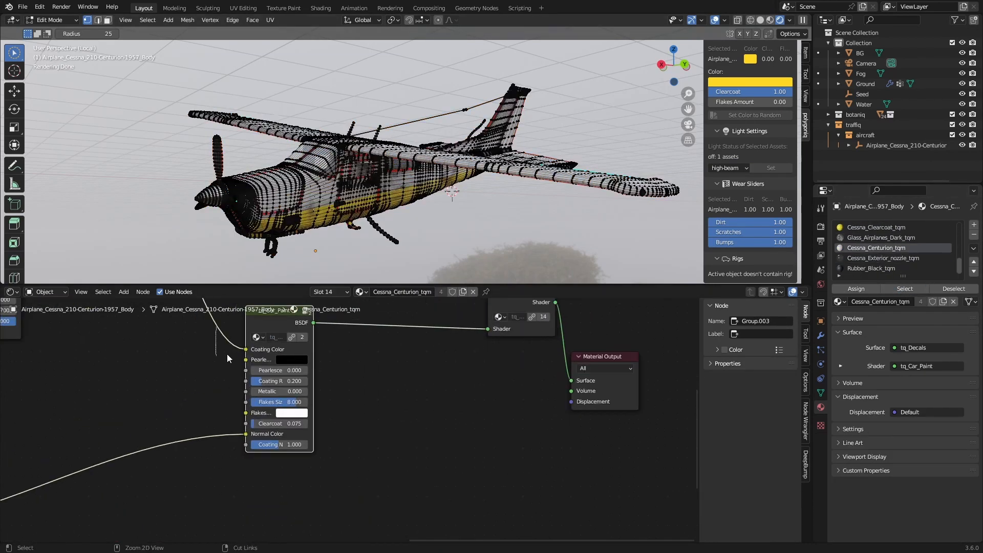
pyautogui.press('Tab')
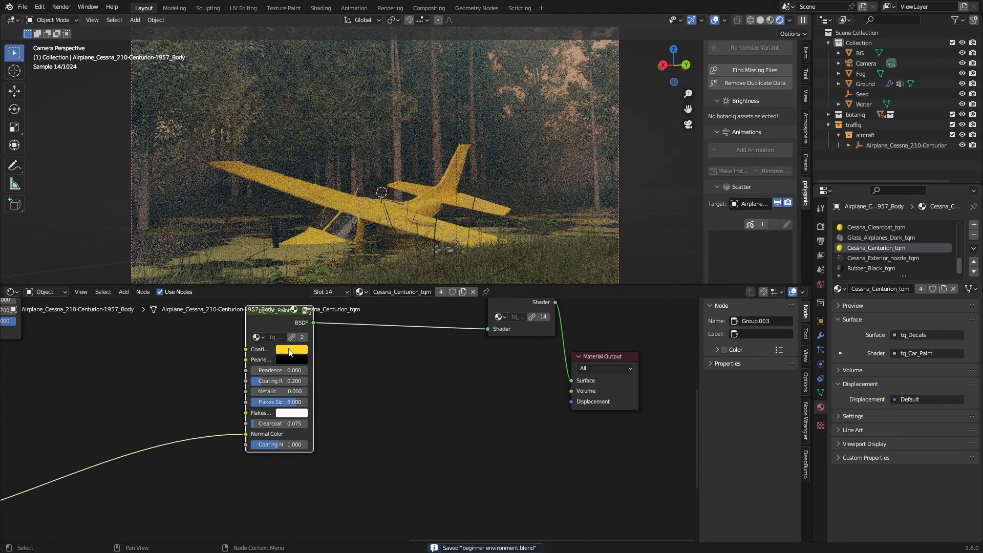
pyautogui.click(291, 349)
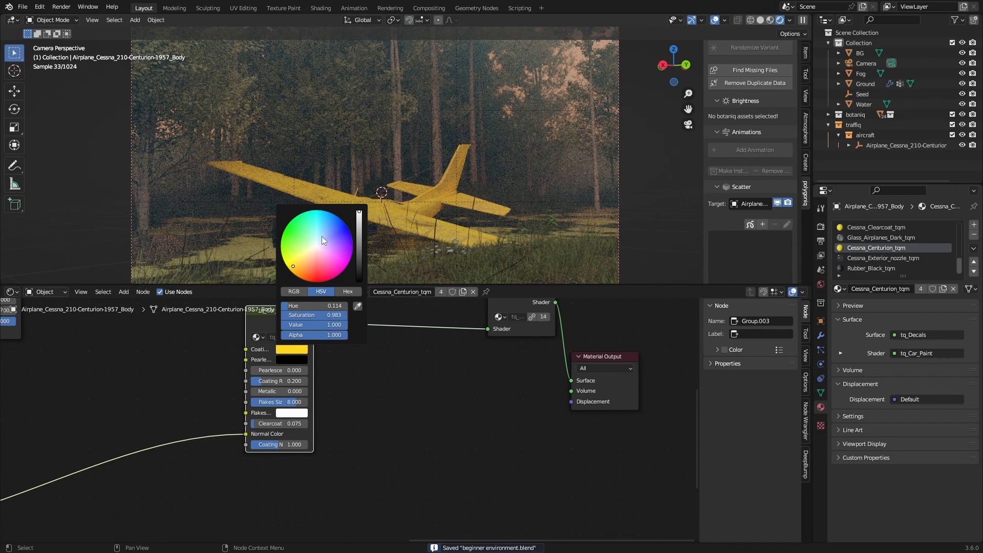
pyautogui.click(387, 311)
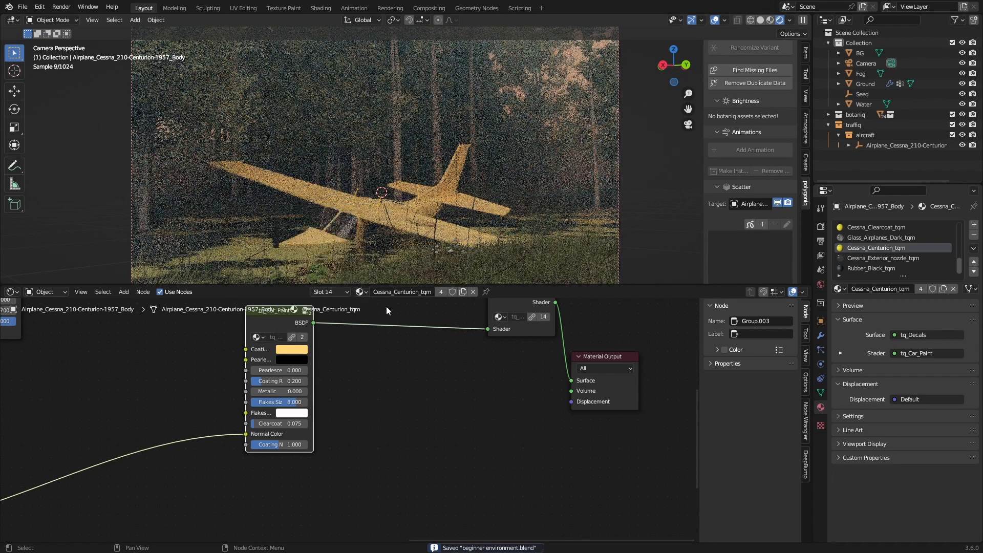
pyautogui.click(290, 349)
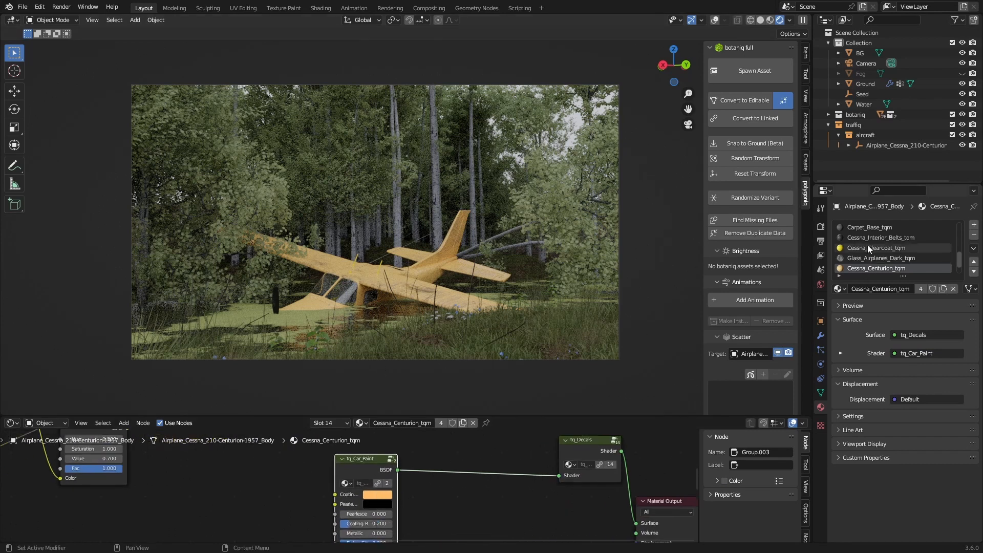
# - Remove the ground's old vertex group and start a fresh one for the shoreline
pyautogui.click(878, 247)
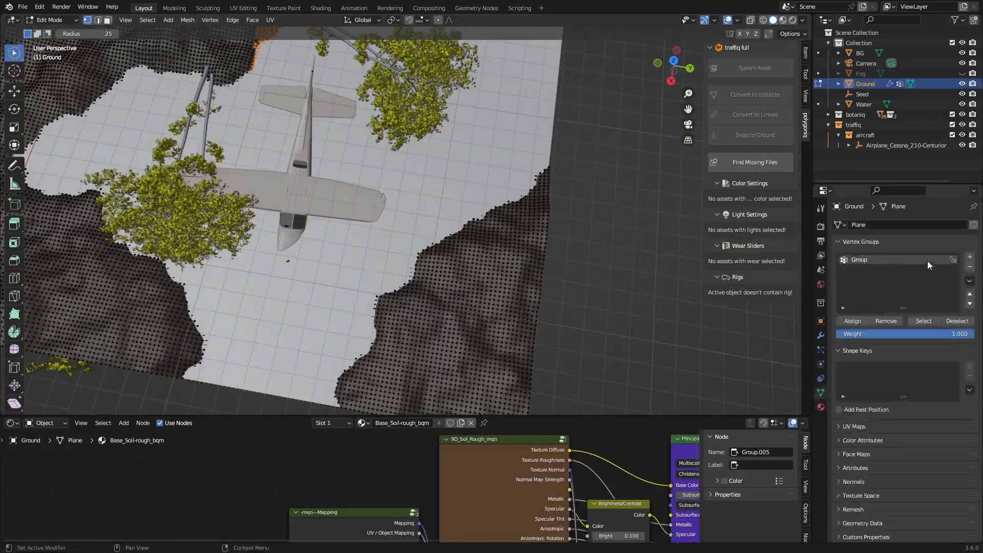
pyautogui.click(970, 256)
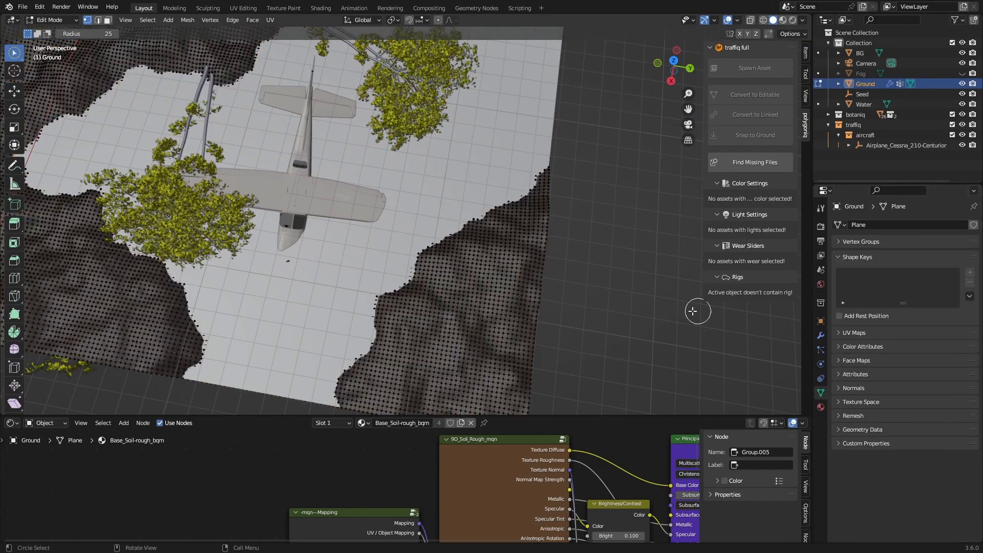
pyautogui.click(860, 241)
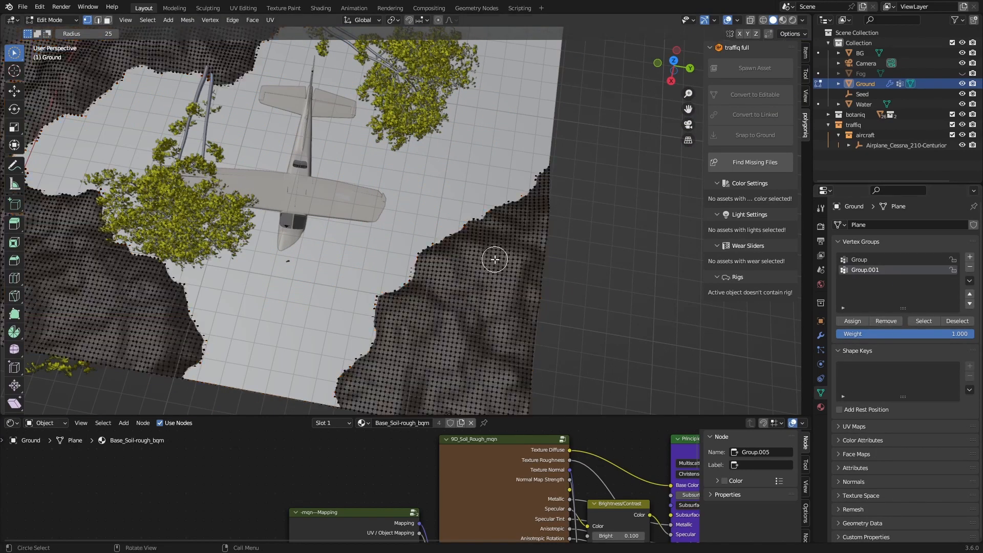
# - Circle-select ground vertices along the pond's right and upper edges as a shoreline strip
pyautogui.moveTo(494, 259); pyautogui.dragTo(414, 292)
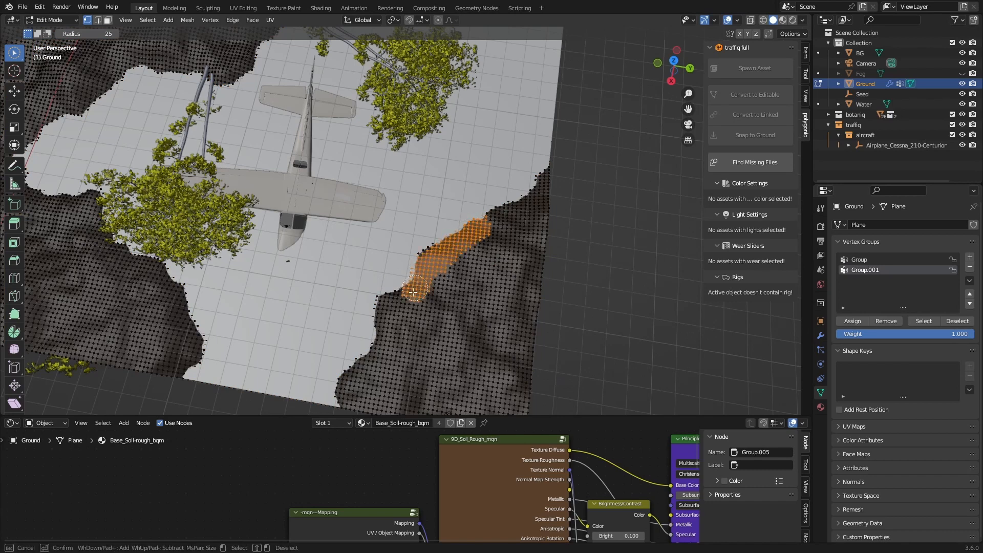
pyautogui.moveTo(413, 292); pyautogui.dragTo(382, 300)
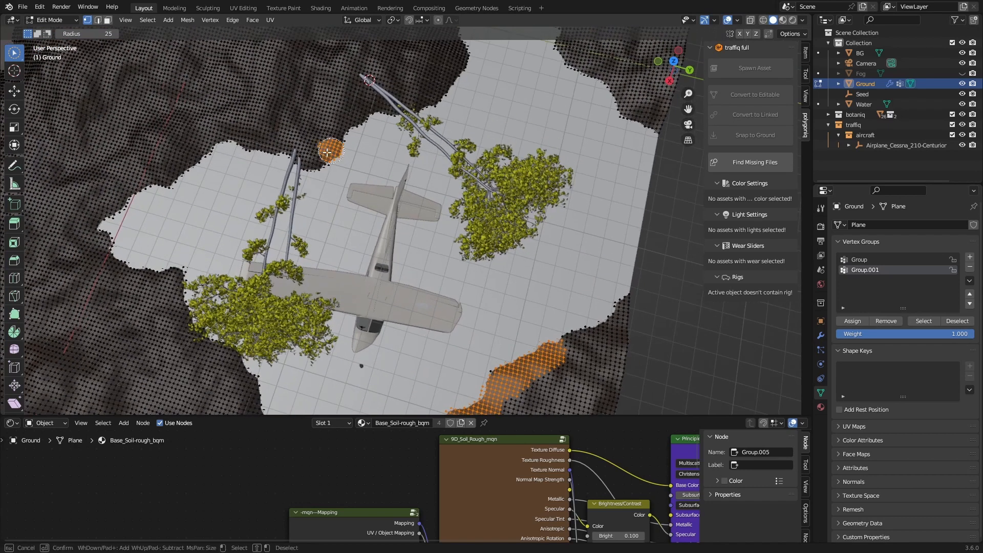
pyautogui.moveTo(331, 150); pyautogui.dragTo(151, 183)
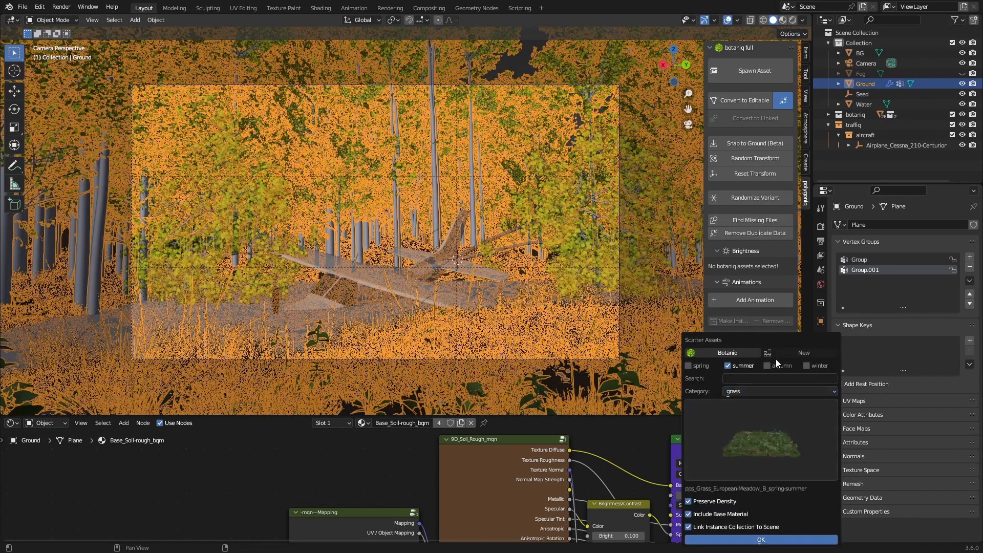
# - Delete the Vines_Basic scatter object and save the environment .blend file
pyautogui.click(760, 539)
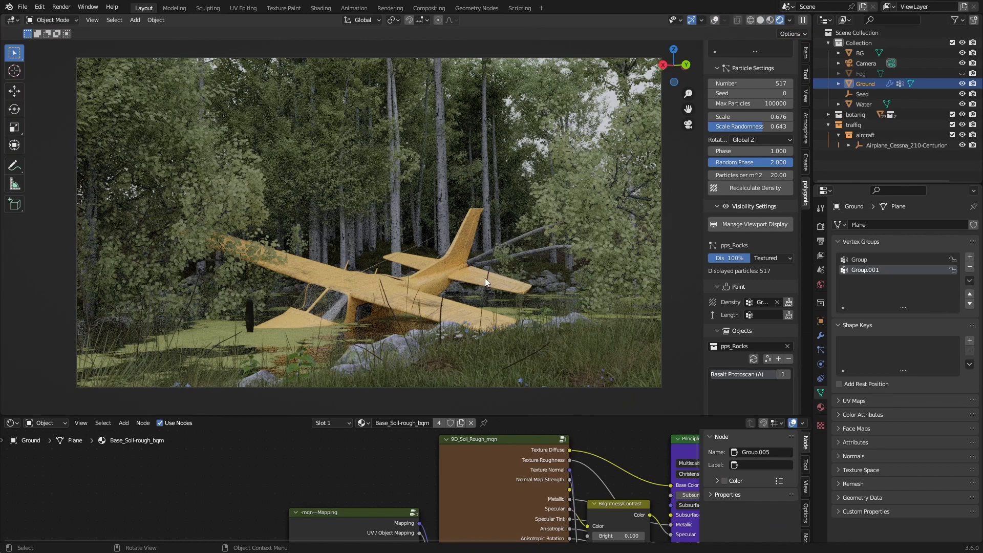
pyautogui.moveTo(429, 318)
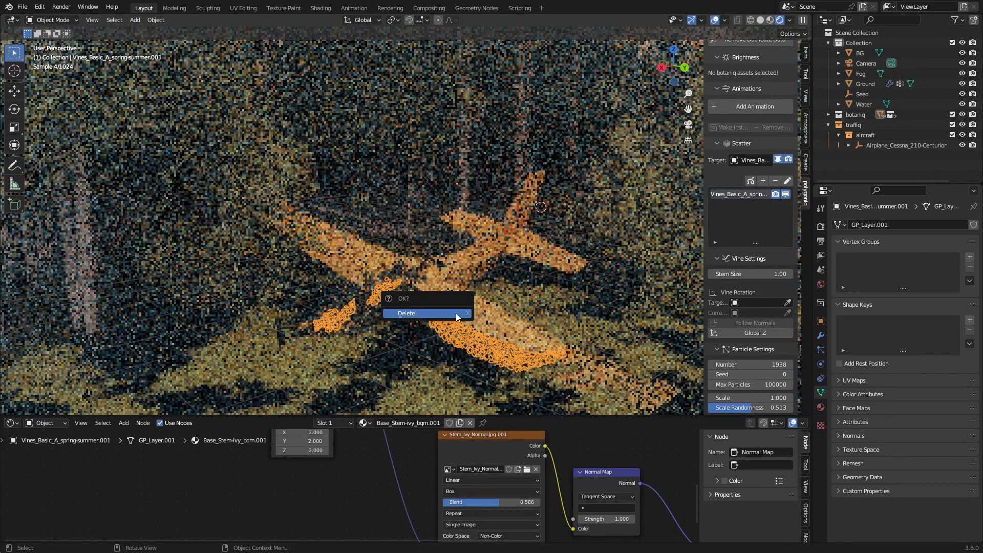
pyautogui.click(406, 313)
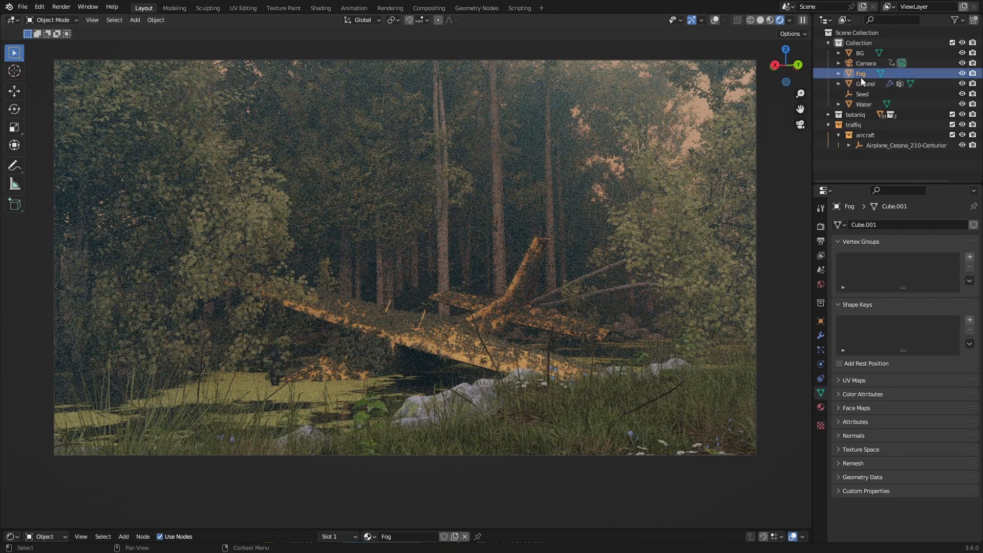
pyautogui.click(866, 83)
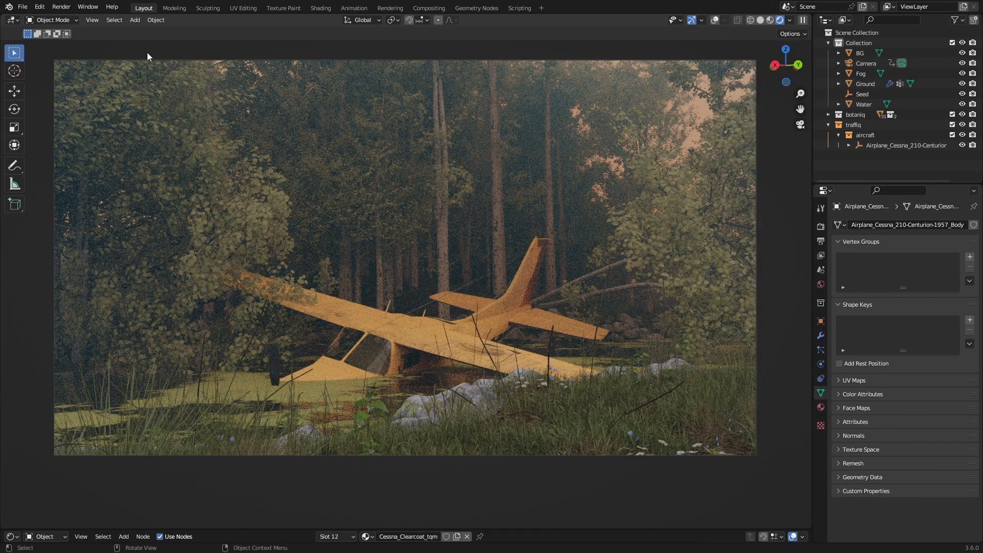
pyautogui.moveTo(13, 127)
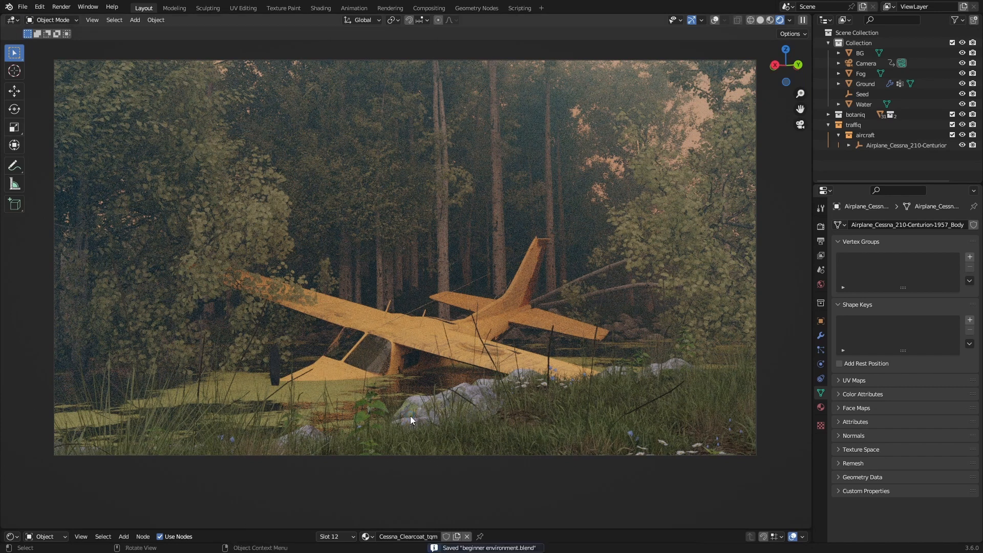
# - Load the recent scene version with fire and select the airplane's flame object
pyautogui.click(21, 7)
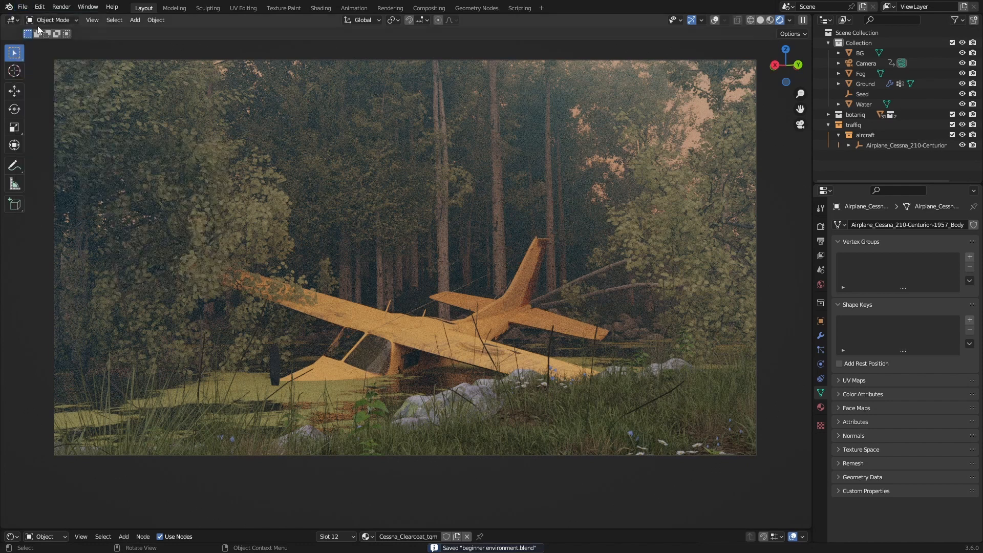
pyautogui.click(22, 6)
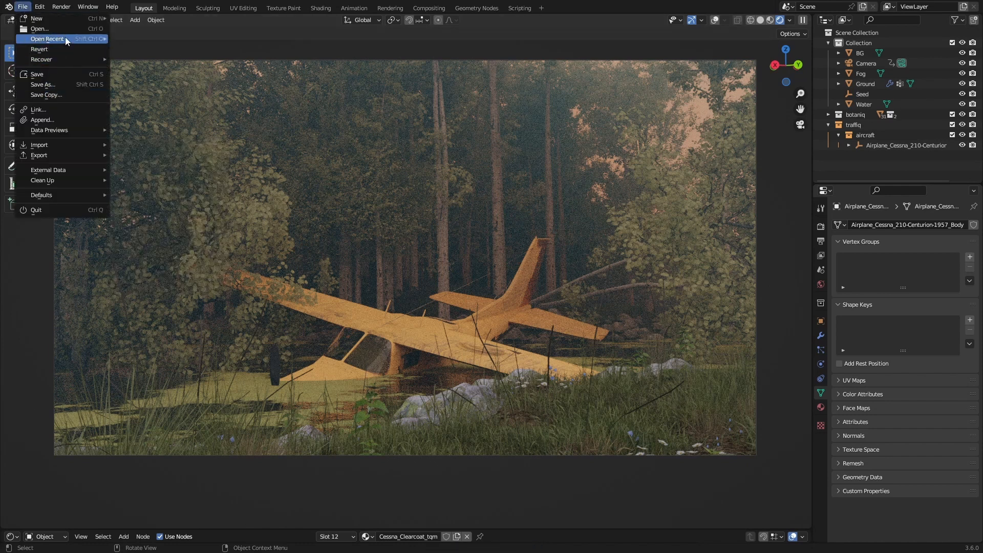
pyautogui.click(22, 6)
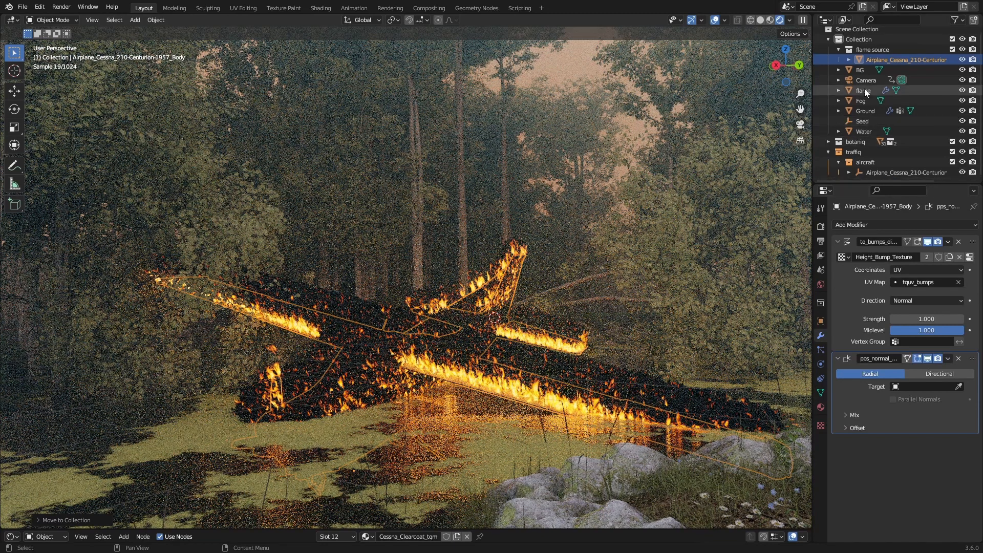
pyautogui.click(864, 90)
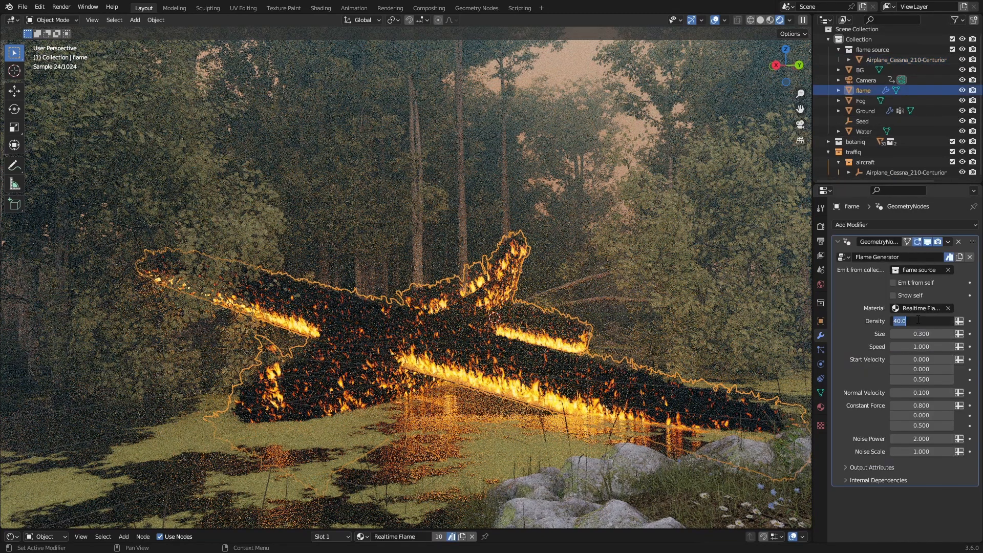
# - Set the Flame Generator to density 0.2, size 1.000 and a drifting constant force
pyautogui.write('1.000')
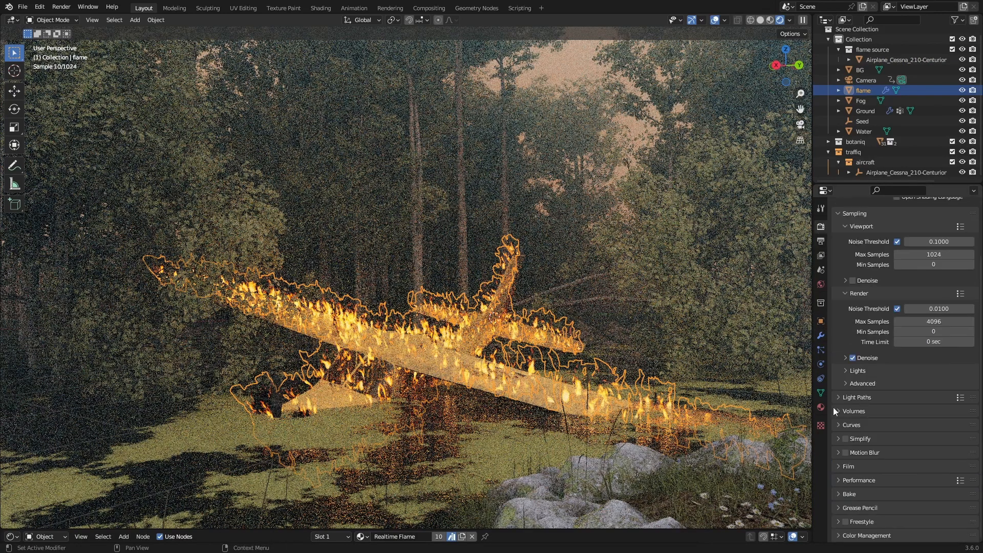
pyautogui.scroll(-3)
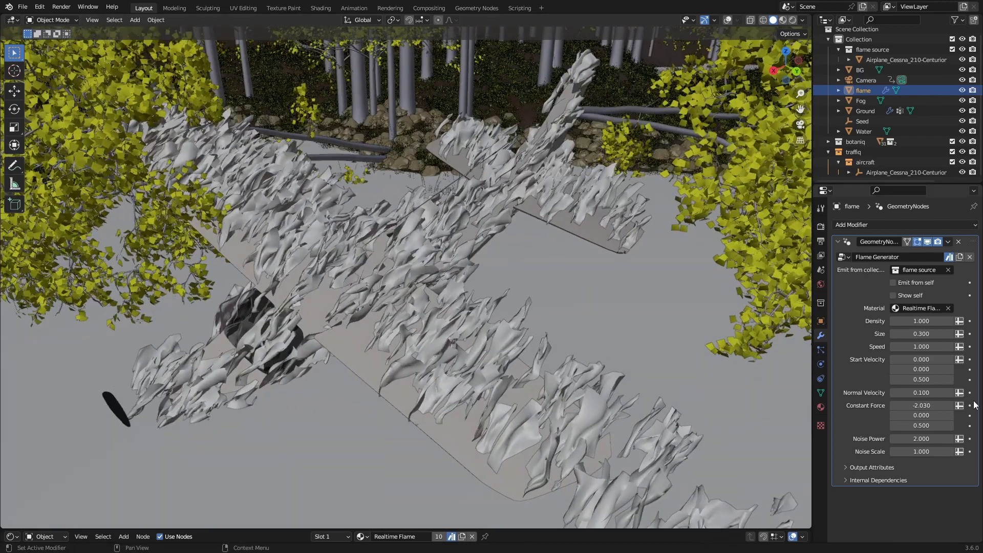
pyautogui.moveTo(922, 405); pyautogui.dragTo(947, 405)
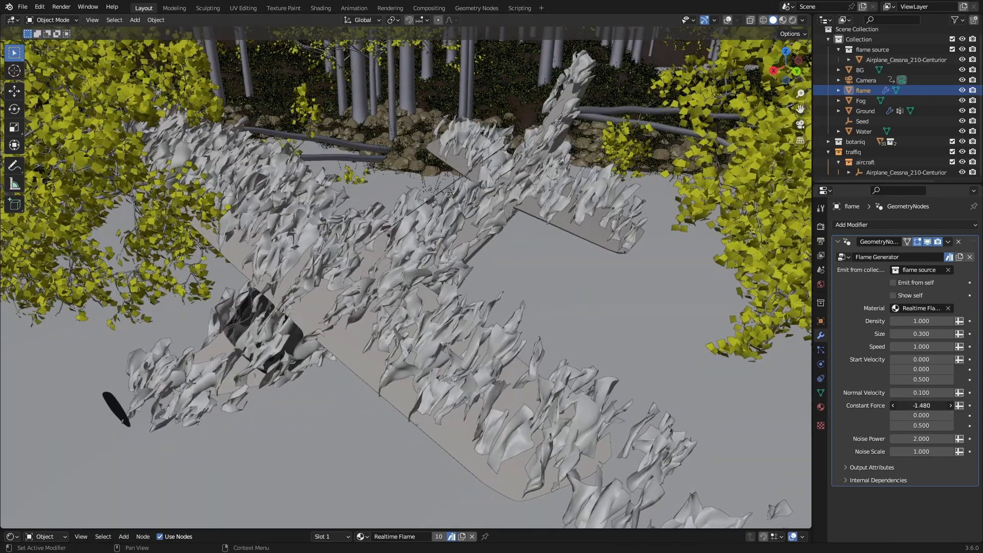
pyautogui.moveTo(922, 405); pyautogui.dragTo(921, 415)
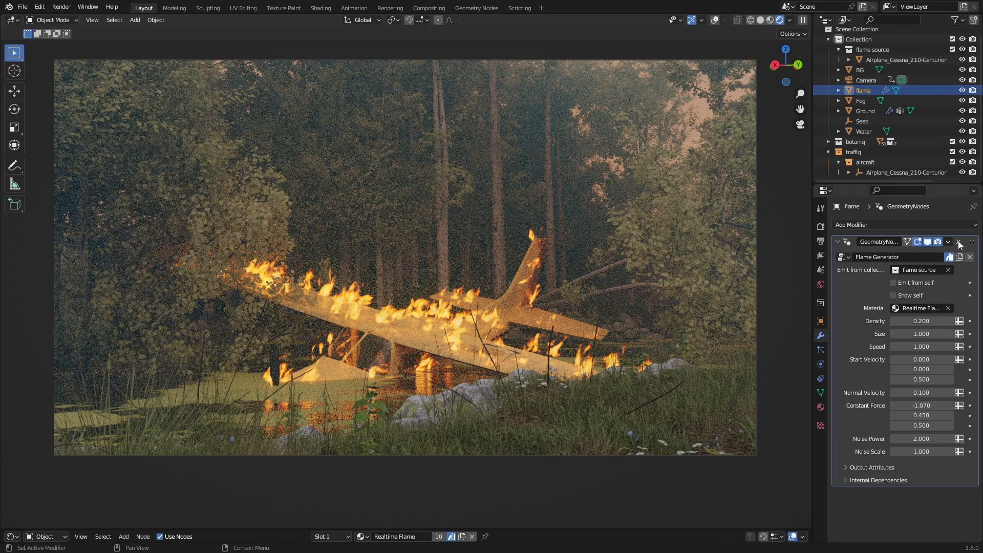
# - Enable Depth of Field on the Camera focused on the airplane
pyautogui.click(958, 243)
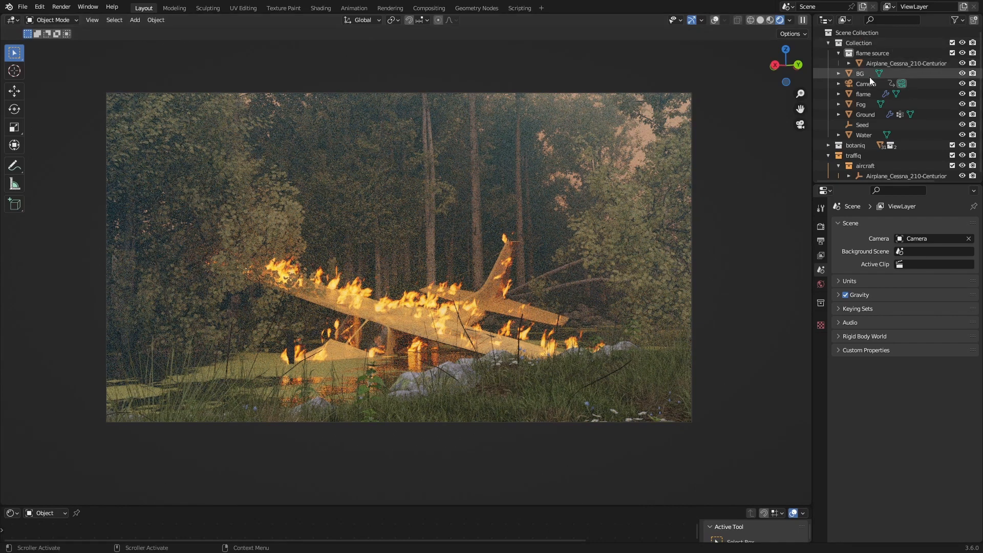
pyautogui.click(865, 83)
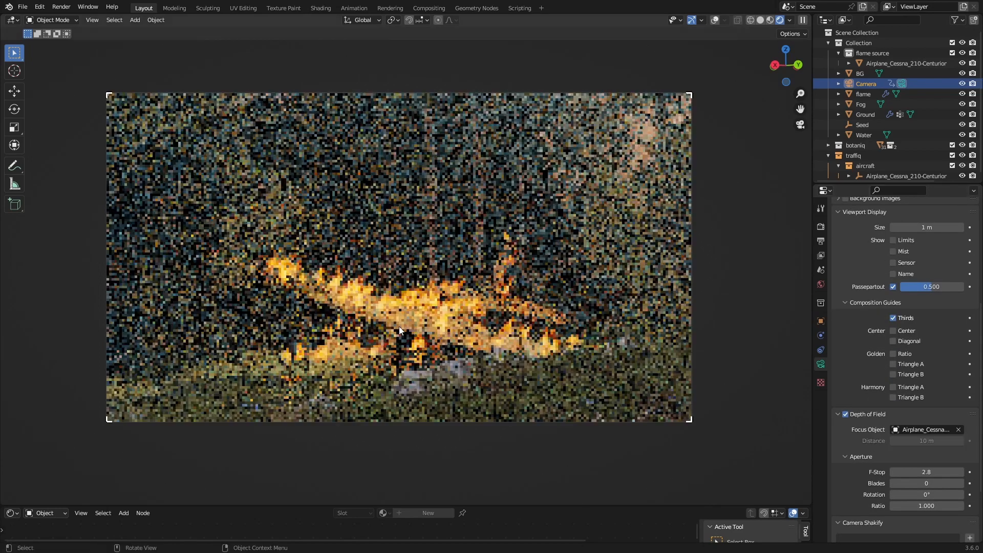
pyautogui.write('1')
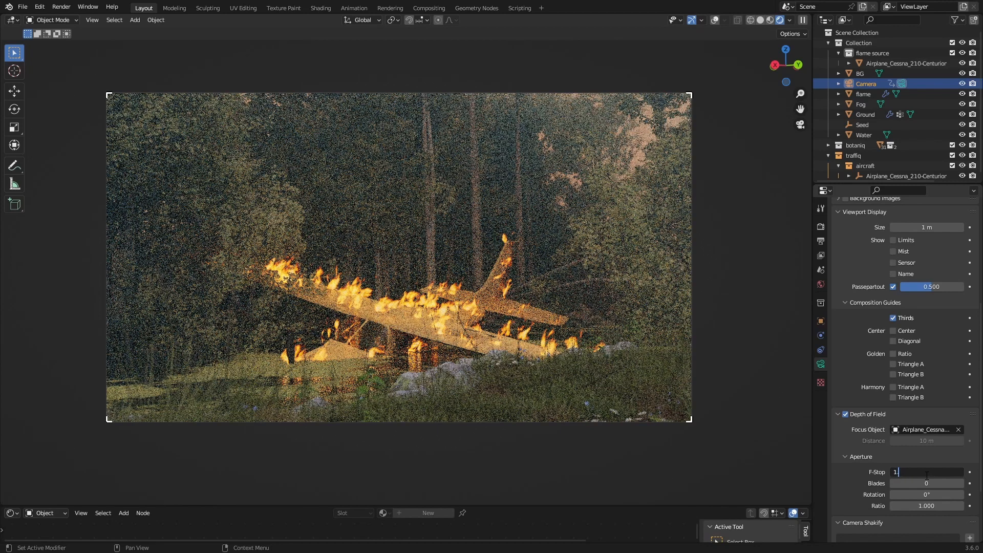
pyautogui.write('1.2')
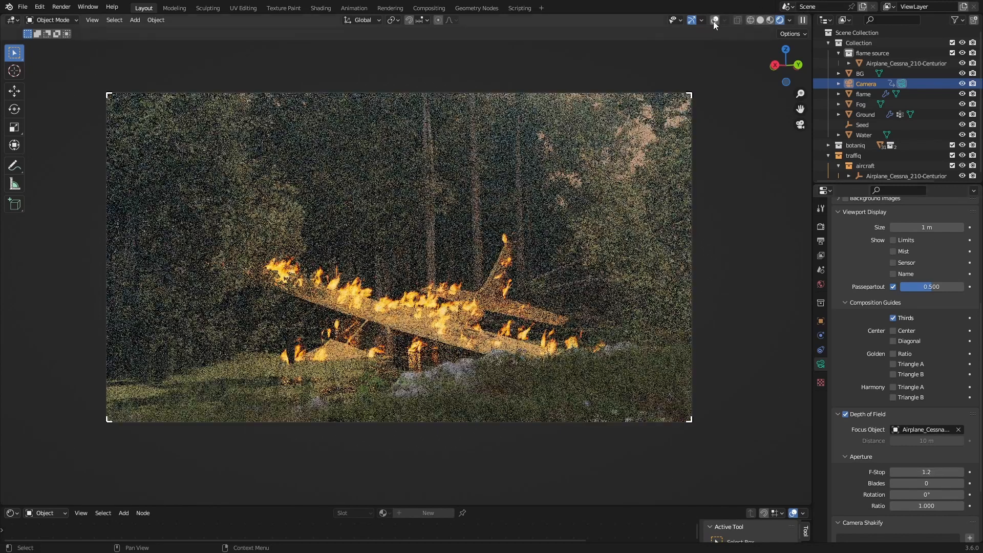
# - Lower the camera's aperture F-Stop to 1.0 for a shallow focus, previewed in solid shading
pyautogui.click(715, 20)
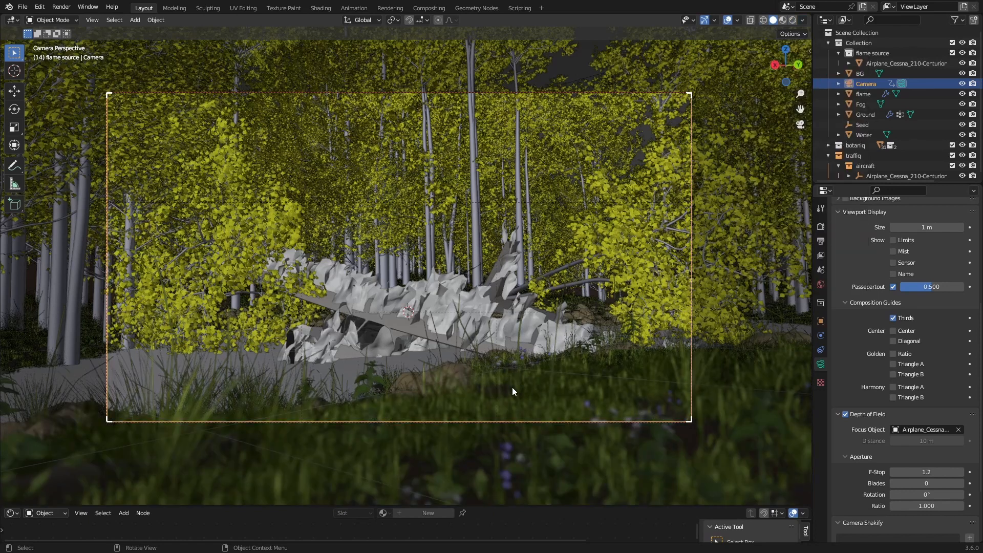
pyautogui.click(926, 471)
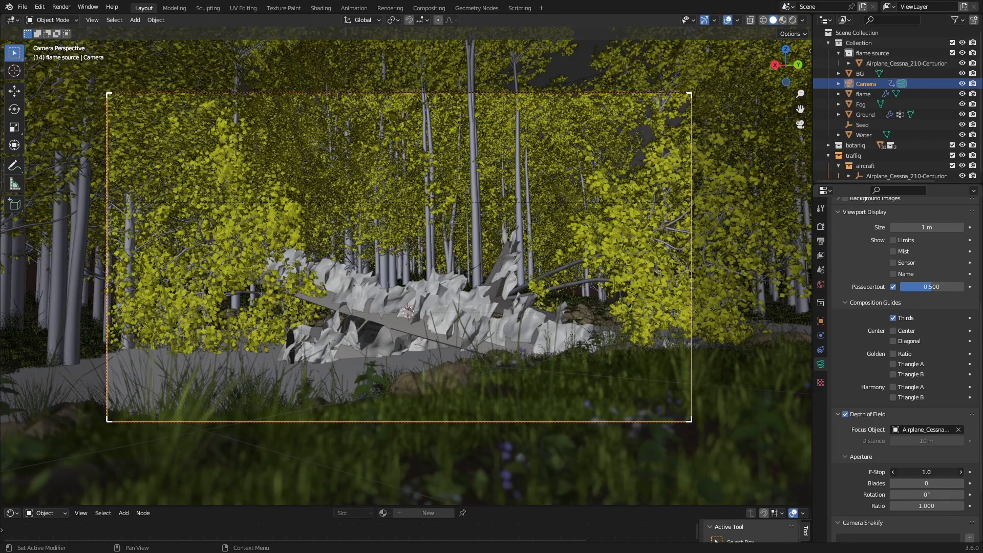
pyautogui.moveTo(934, 472); pyautogui.dragTo(921, 471)
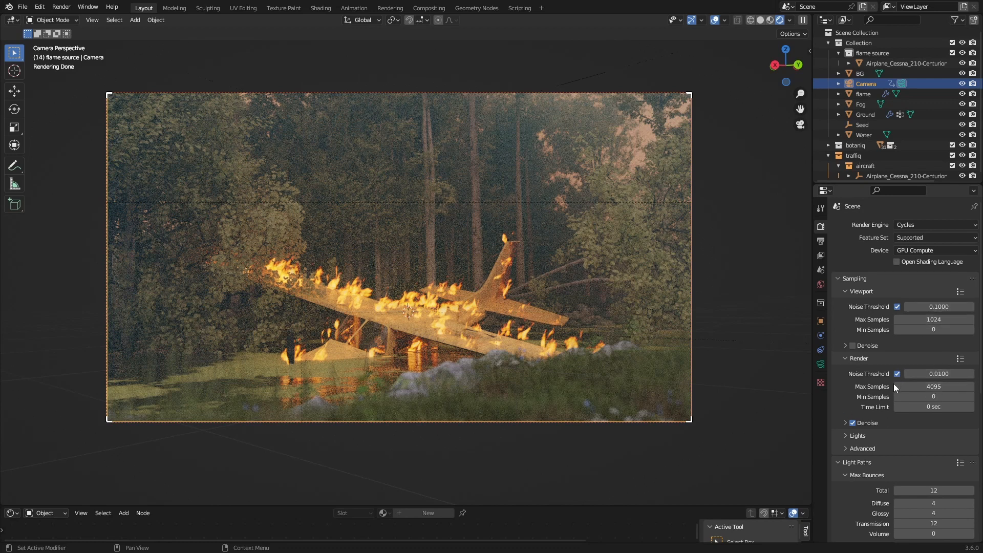
# - Set Render Max Samples to 128 instead of 4096
pyautogui.doubleClick(934, 386)
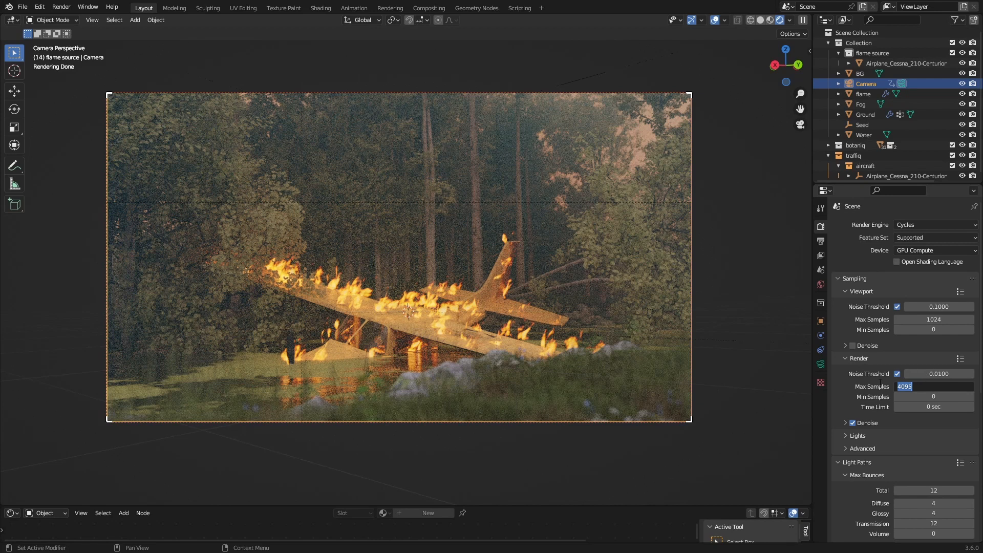
pyautogui.write('128')
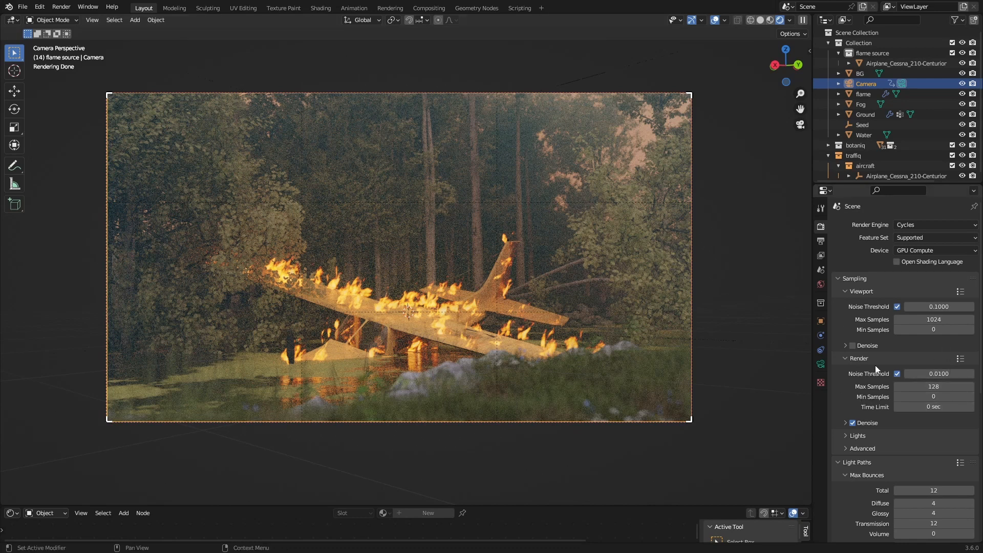
pyautogui.moveTo(939, 374)
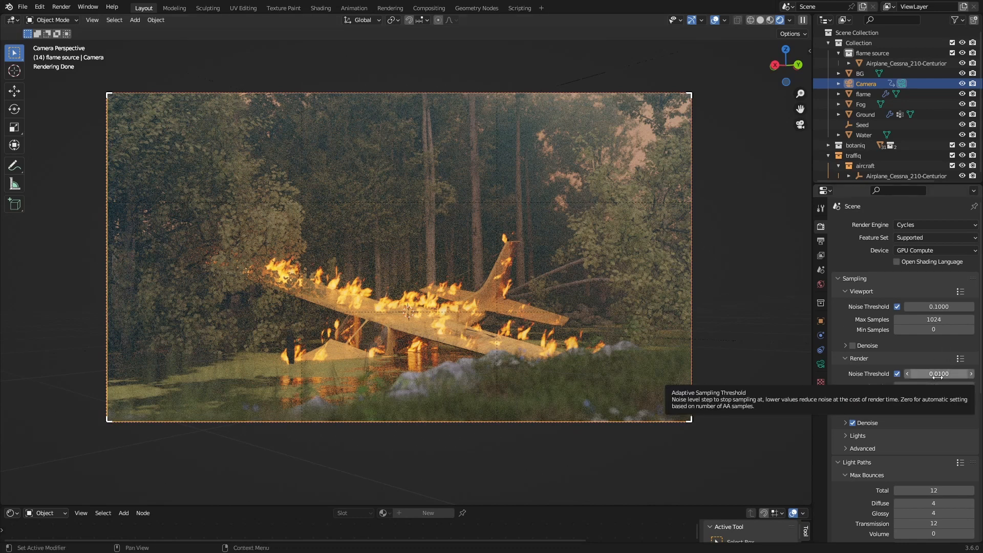